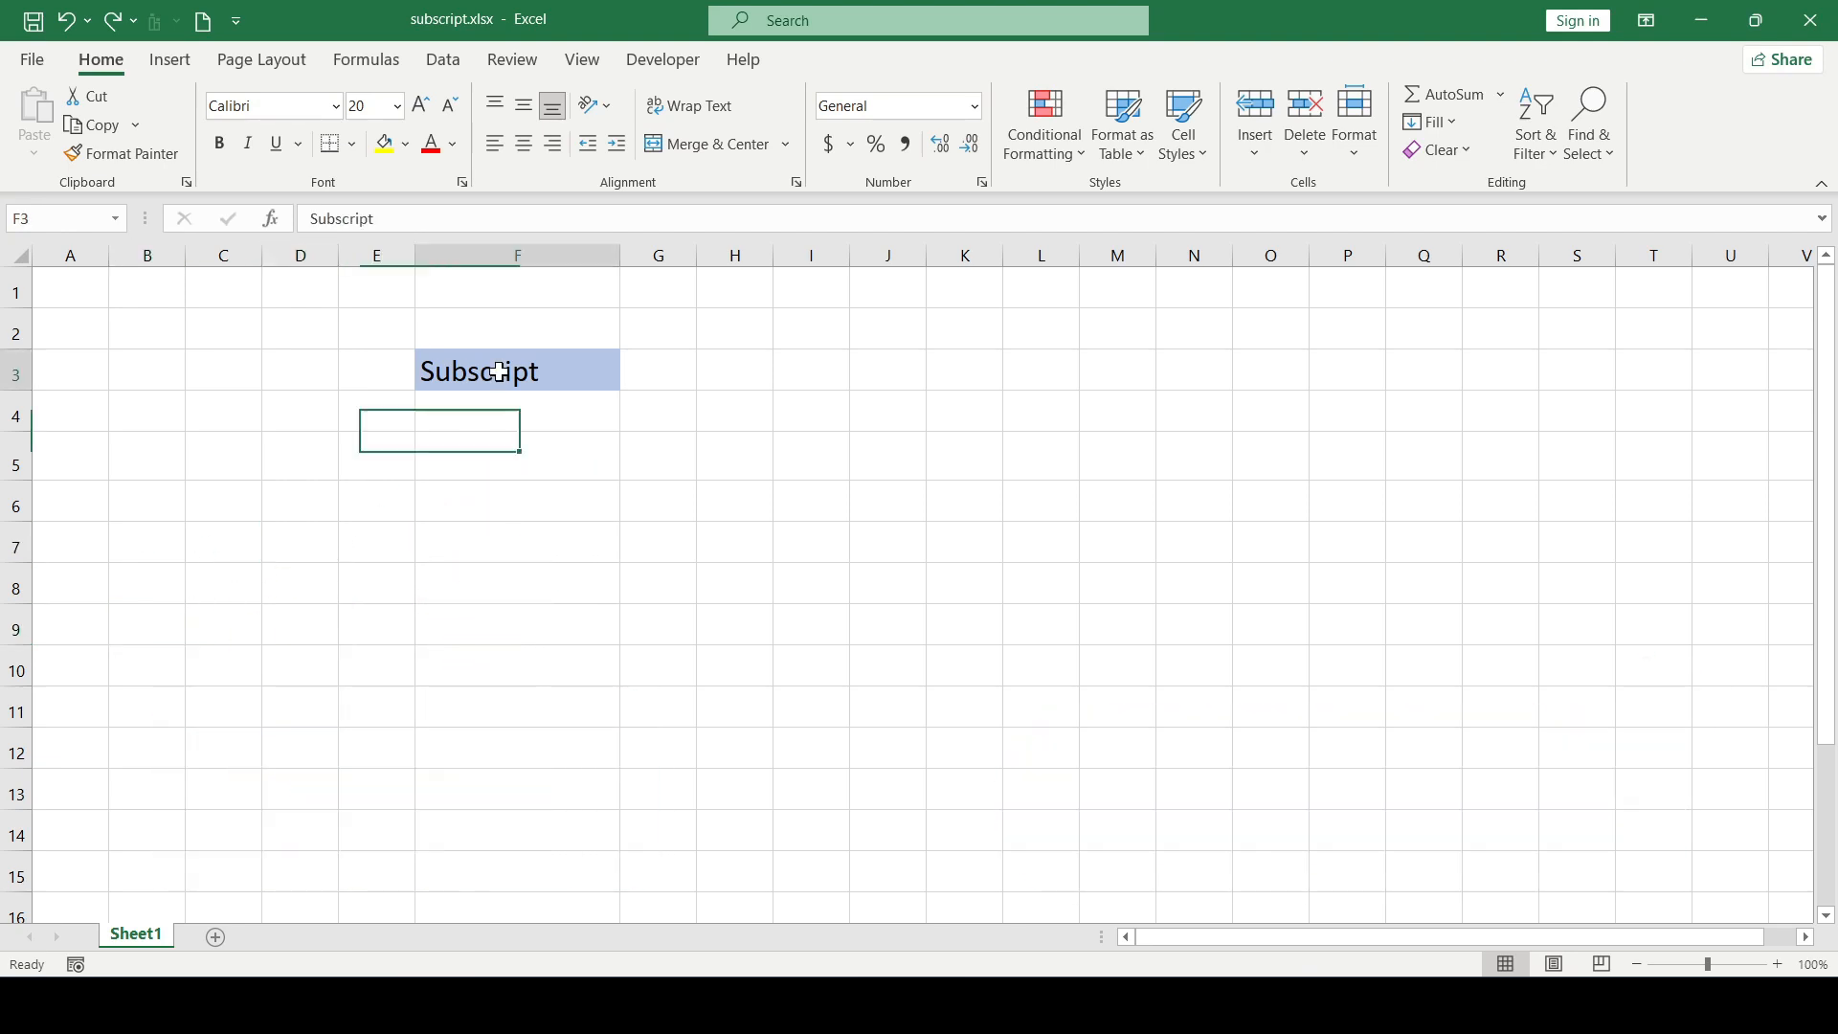
Step: Enter the chemical formula H2O into cell F4 under the Subscript heading
{"action": "left_click", "coordinate": [516, 409]}
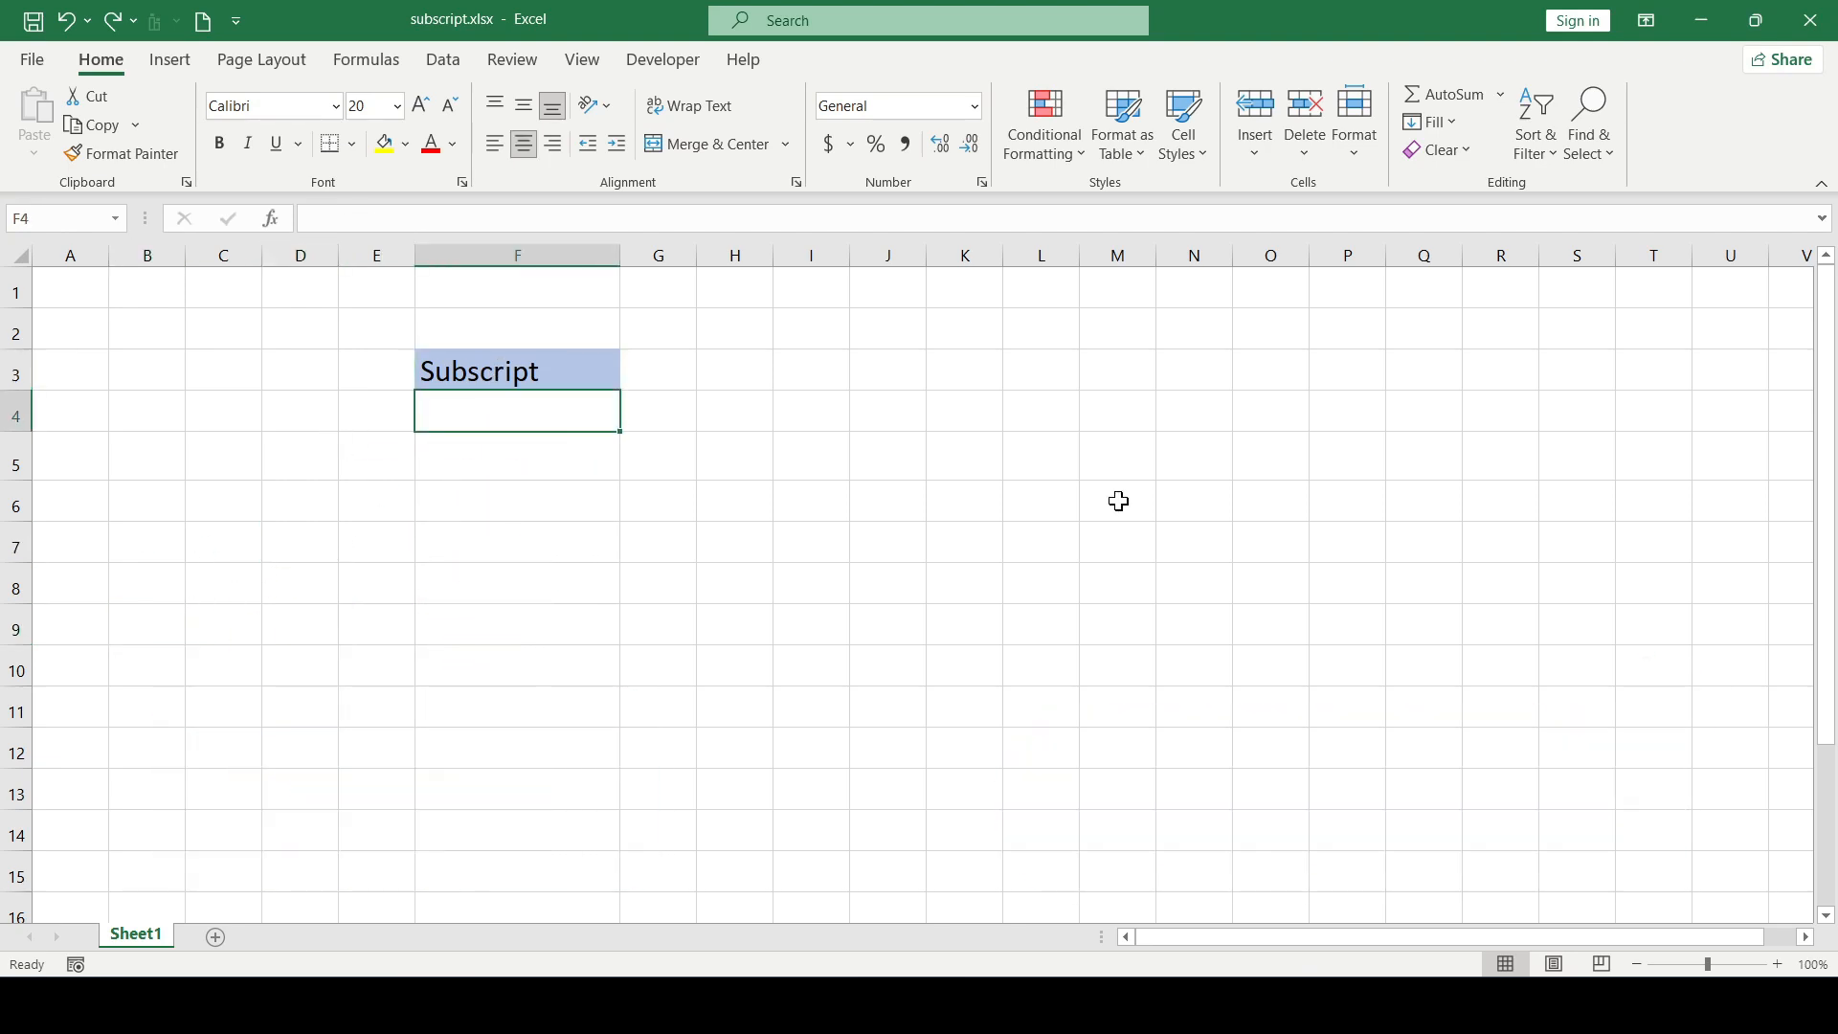
{"action": "type", "text": "H2"}
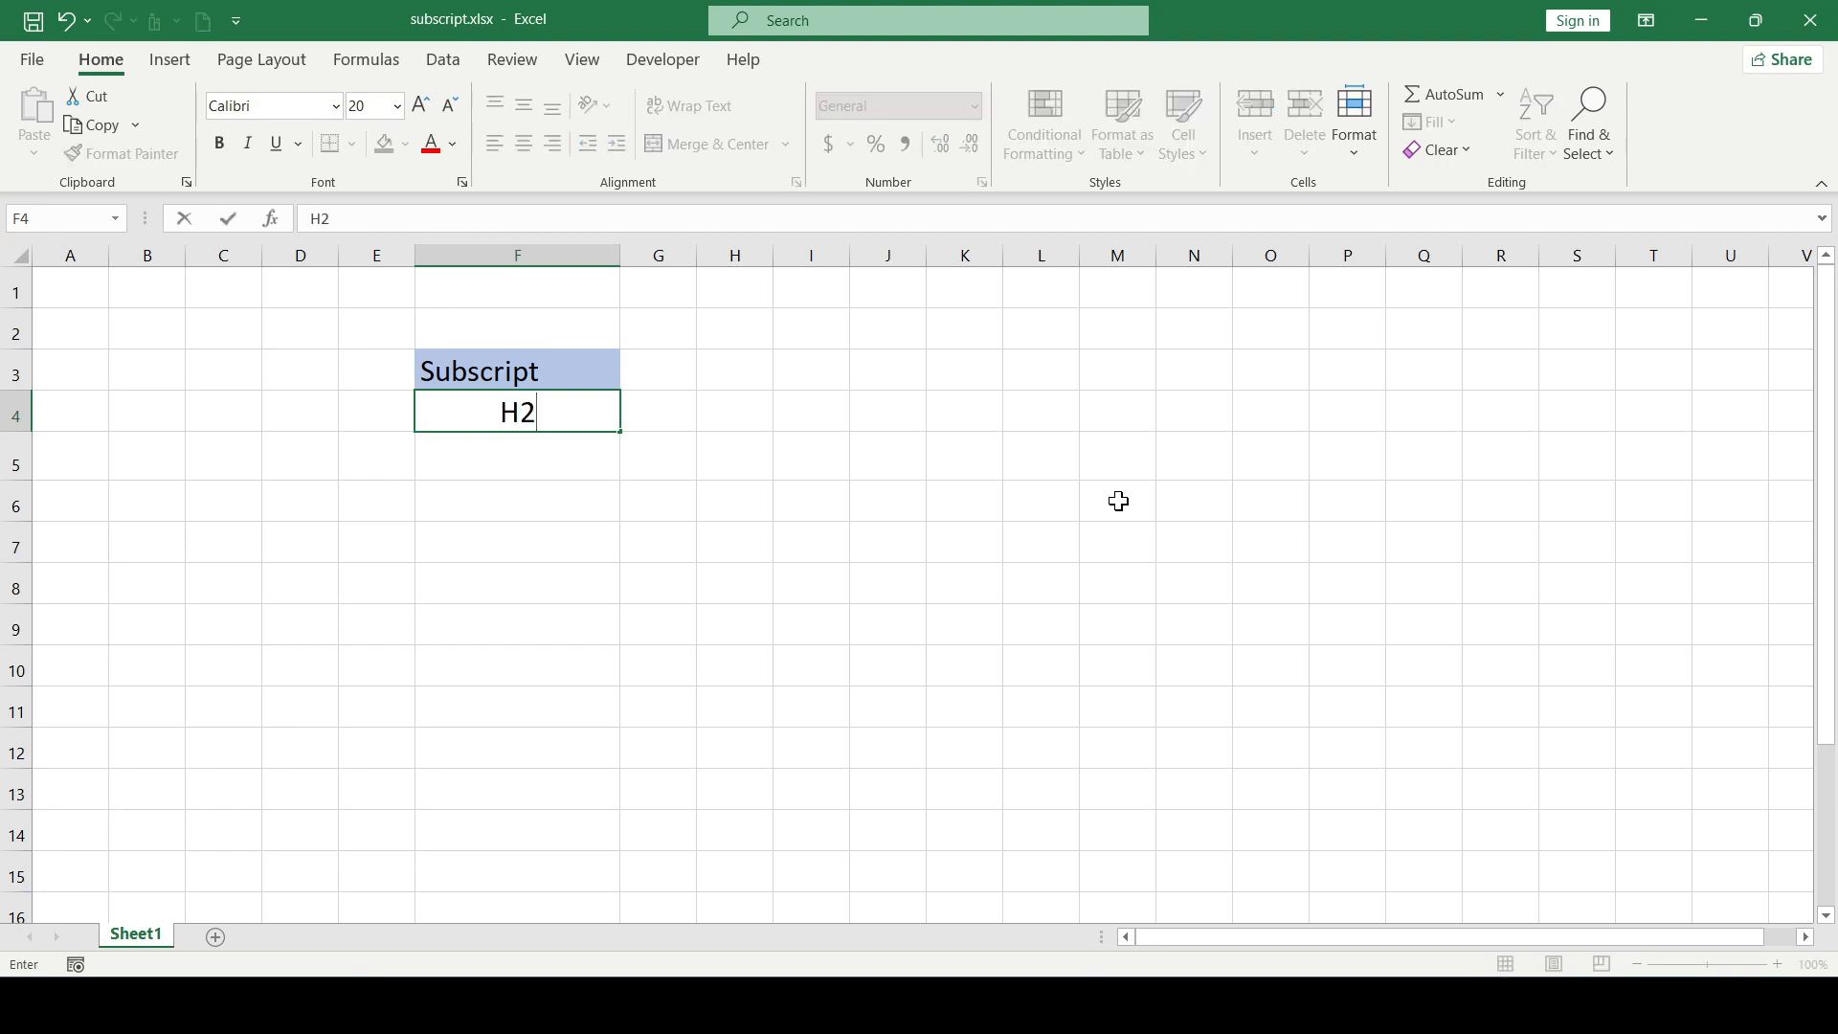
{"action": "type", "text": "O"}
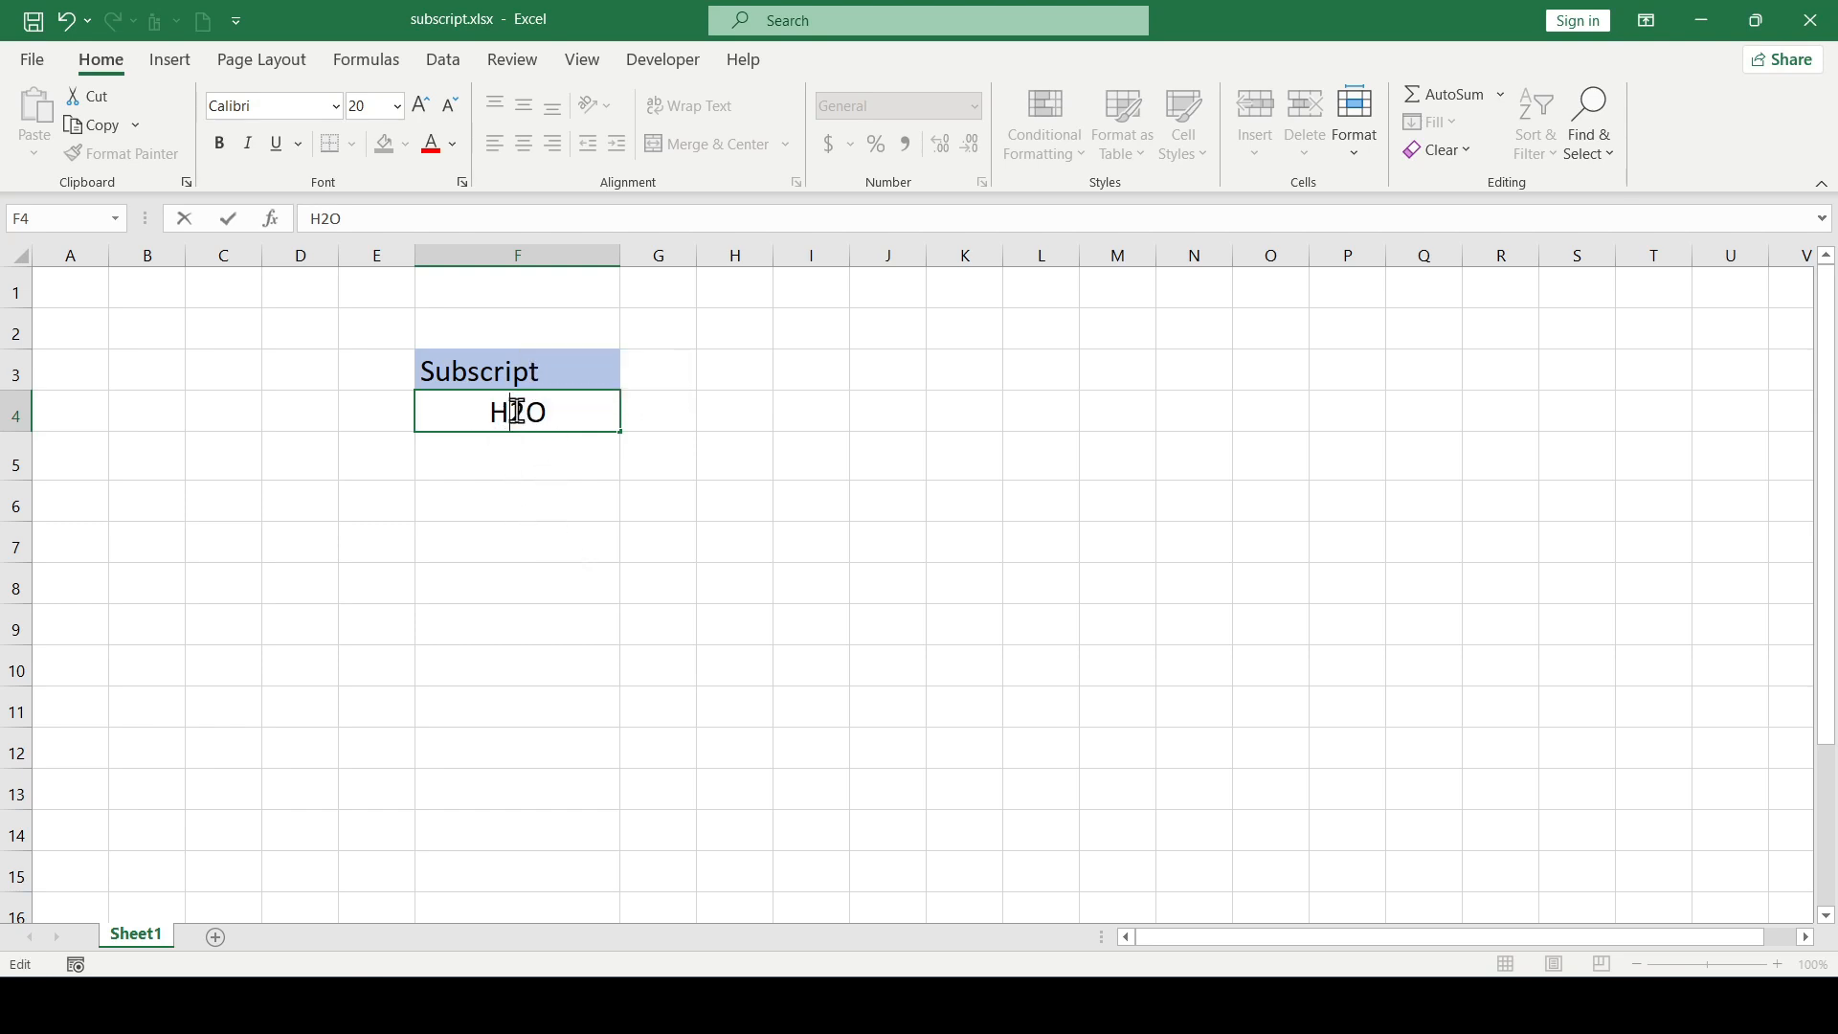
Step: Format the 2 in H2O as a subscript via Format Cells
{"action": "right_click", "coordinate": [515, 411]}
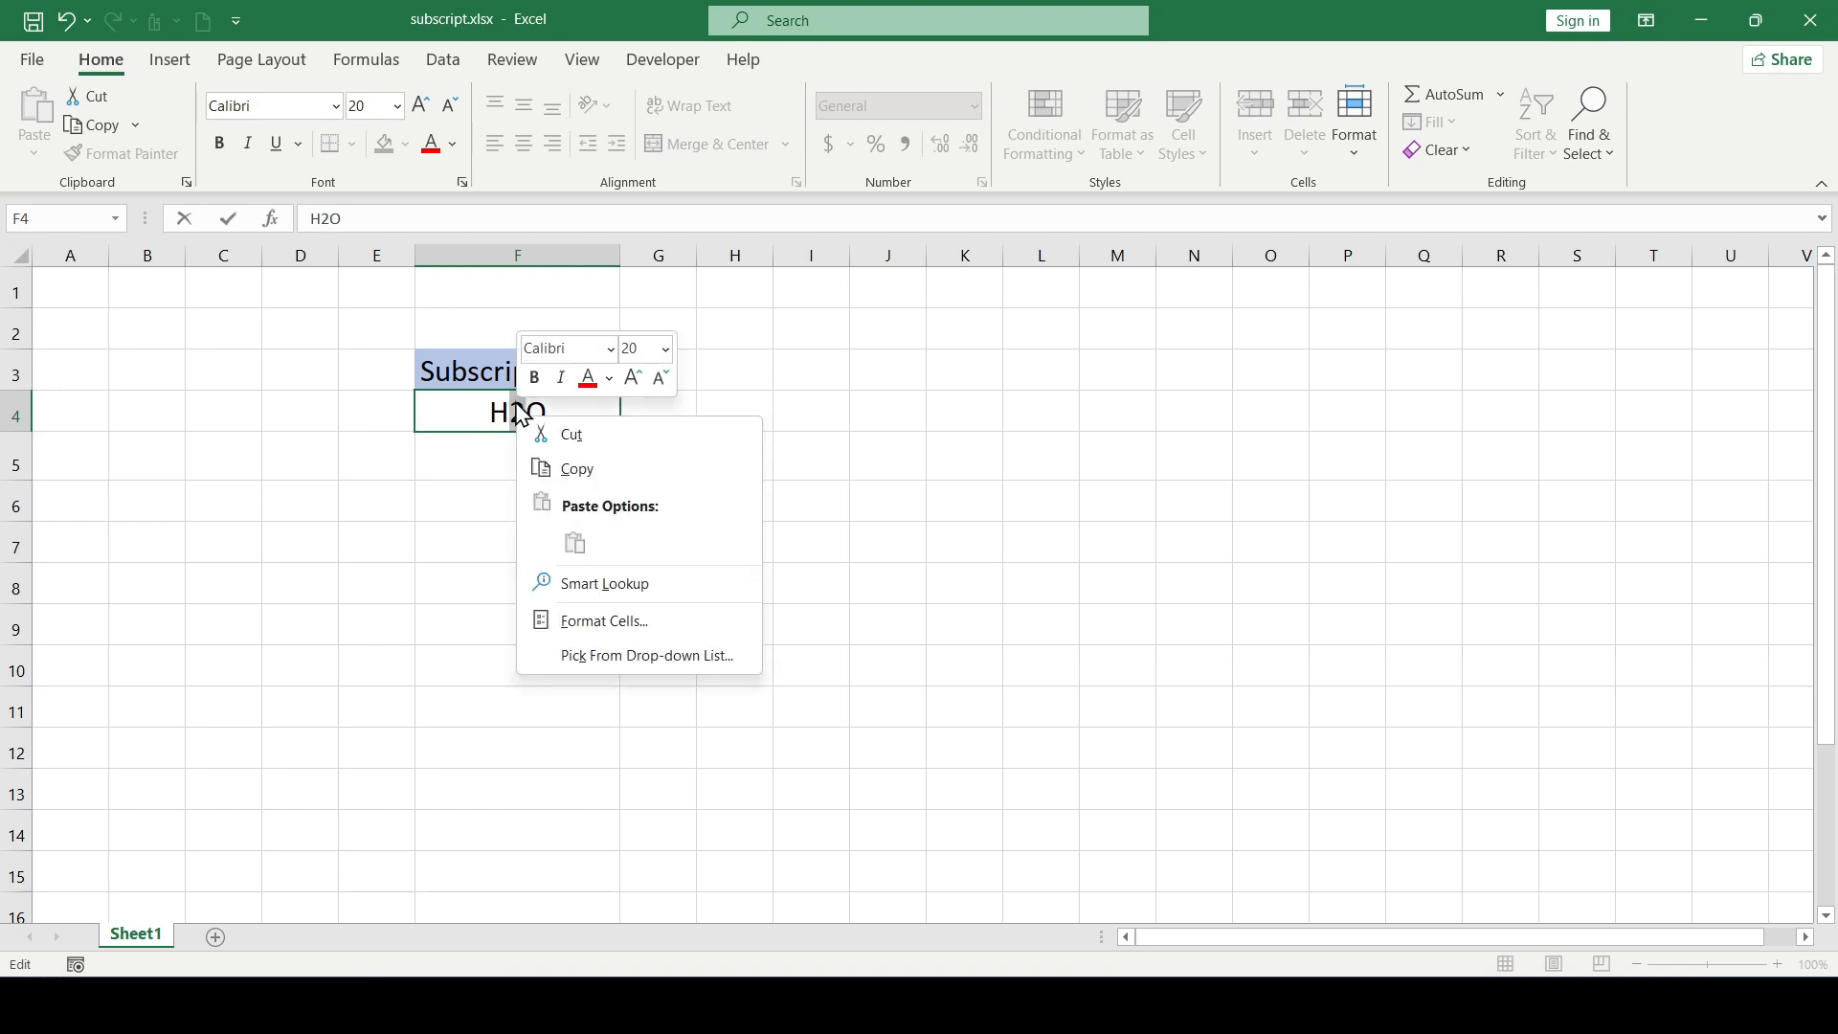
{"action": "mouse_move", "coordinate": [628, 626]}
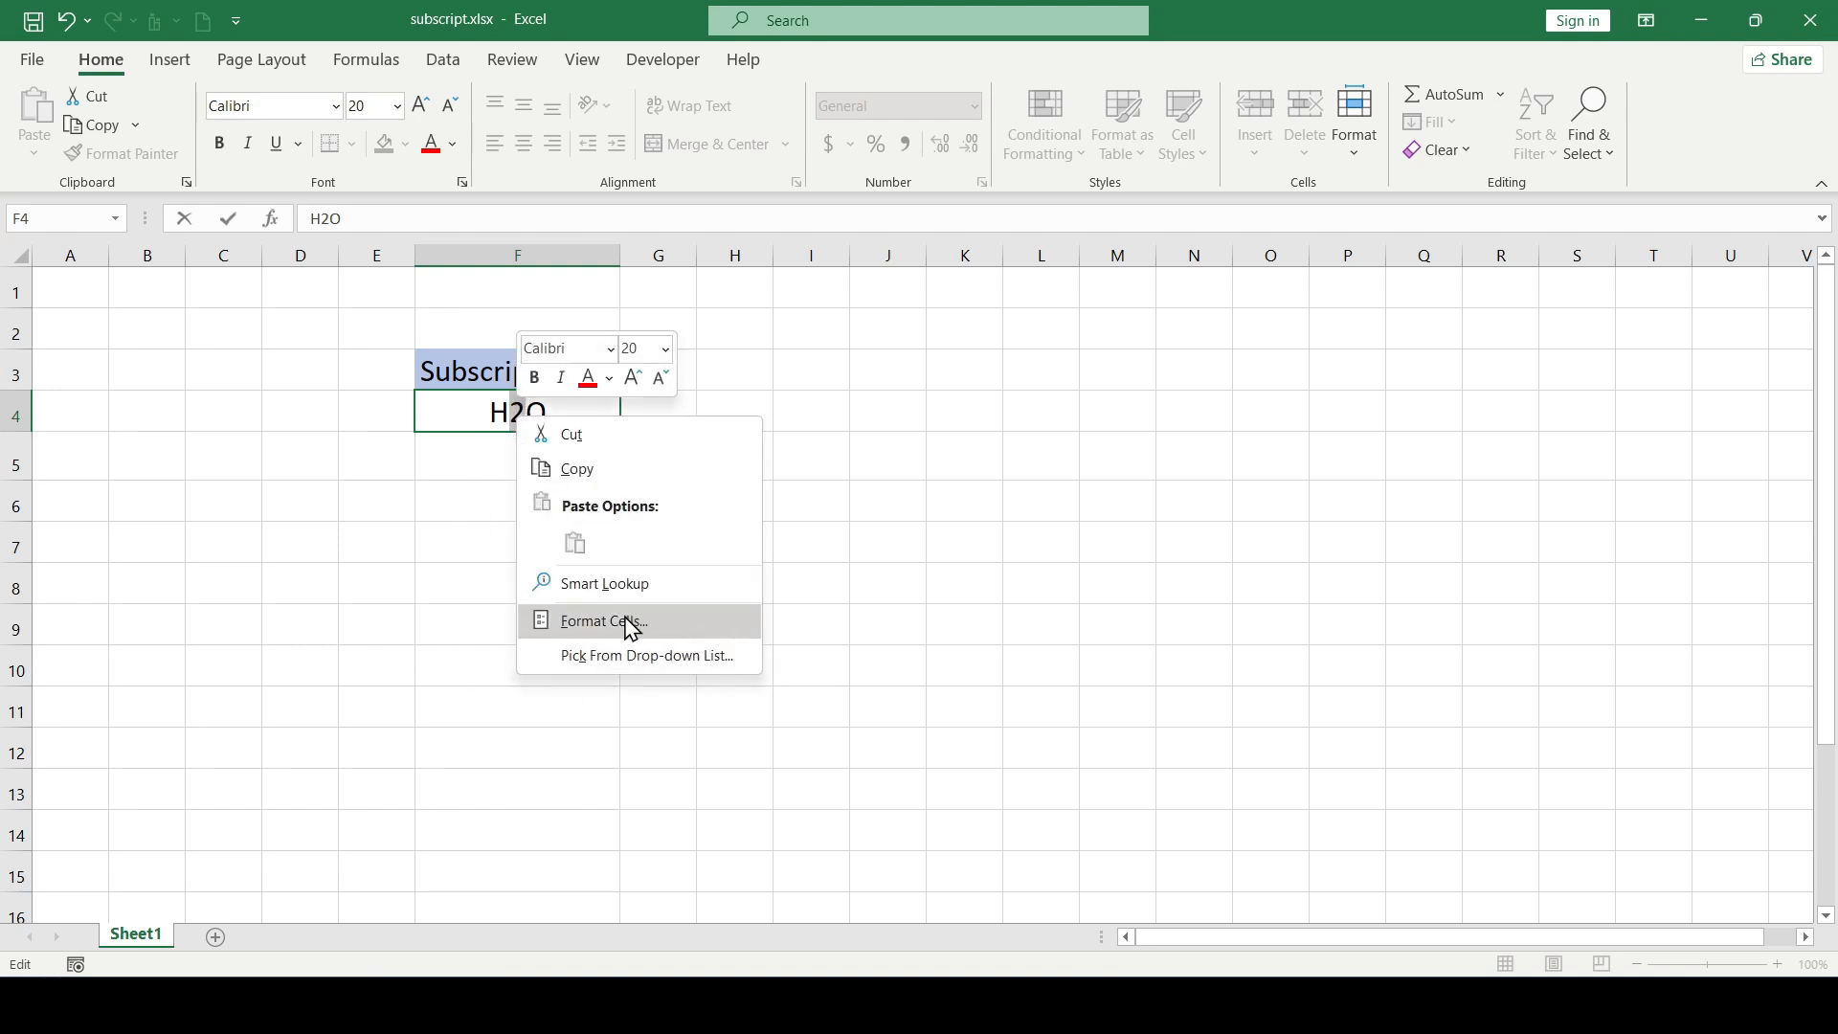
{"action": "left_click", "coordinate": [605, 621]}
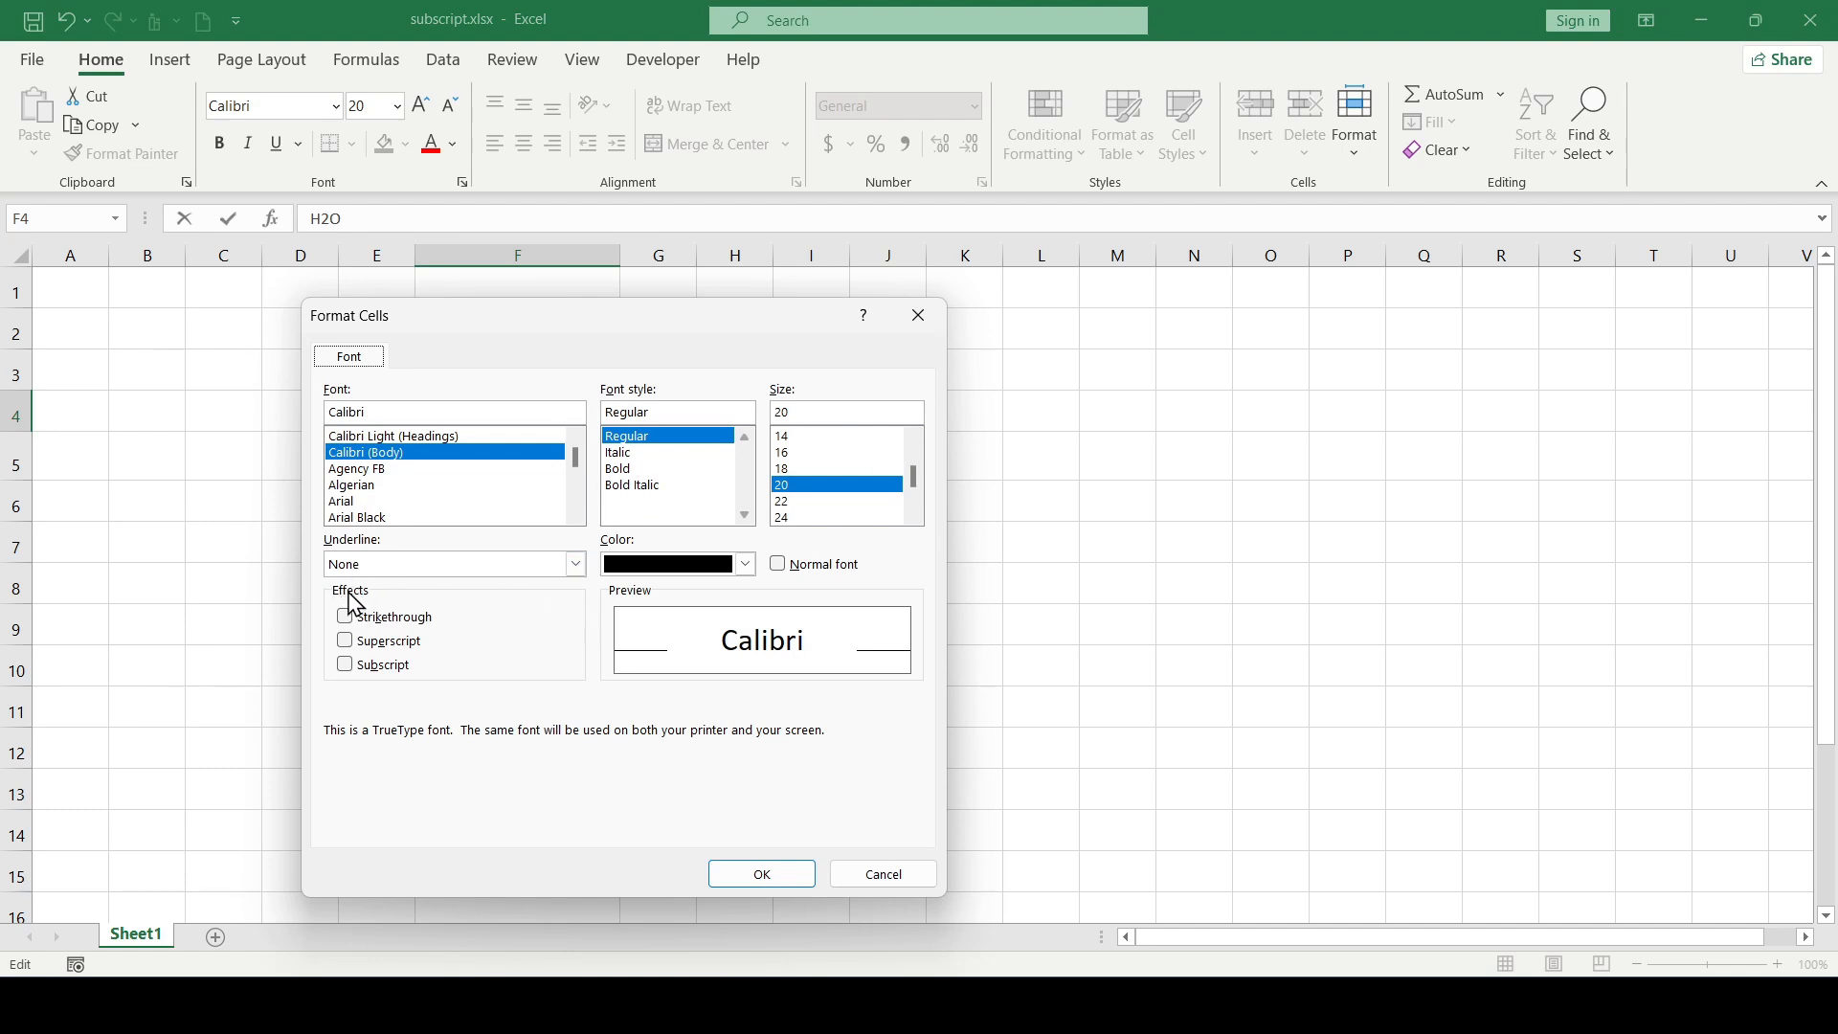
{"action": "left_click", "coordinate": [344, 664]}
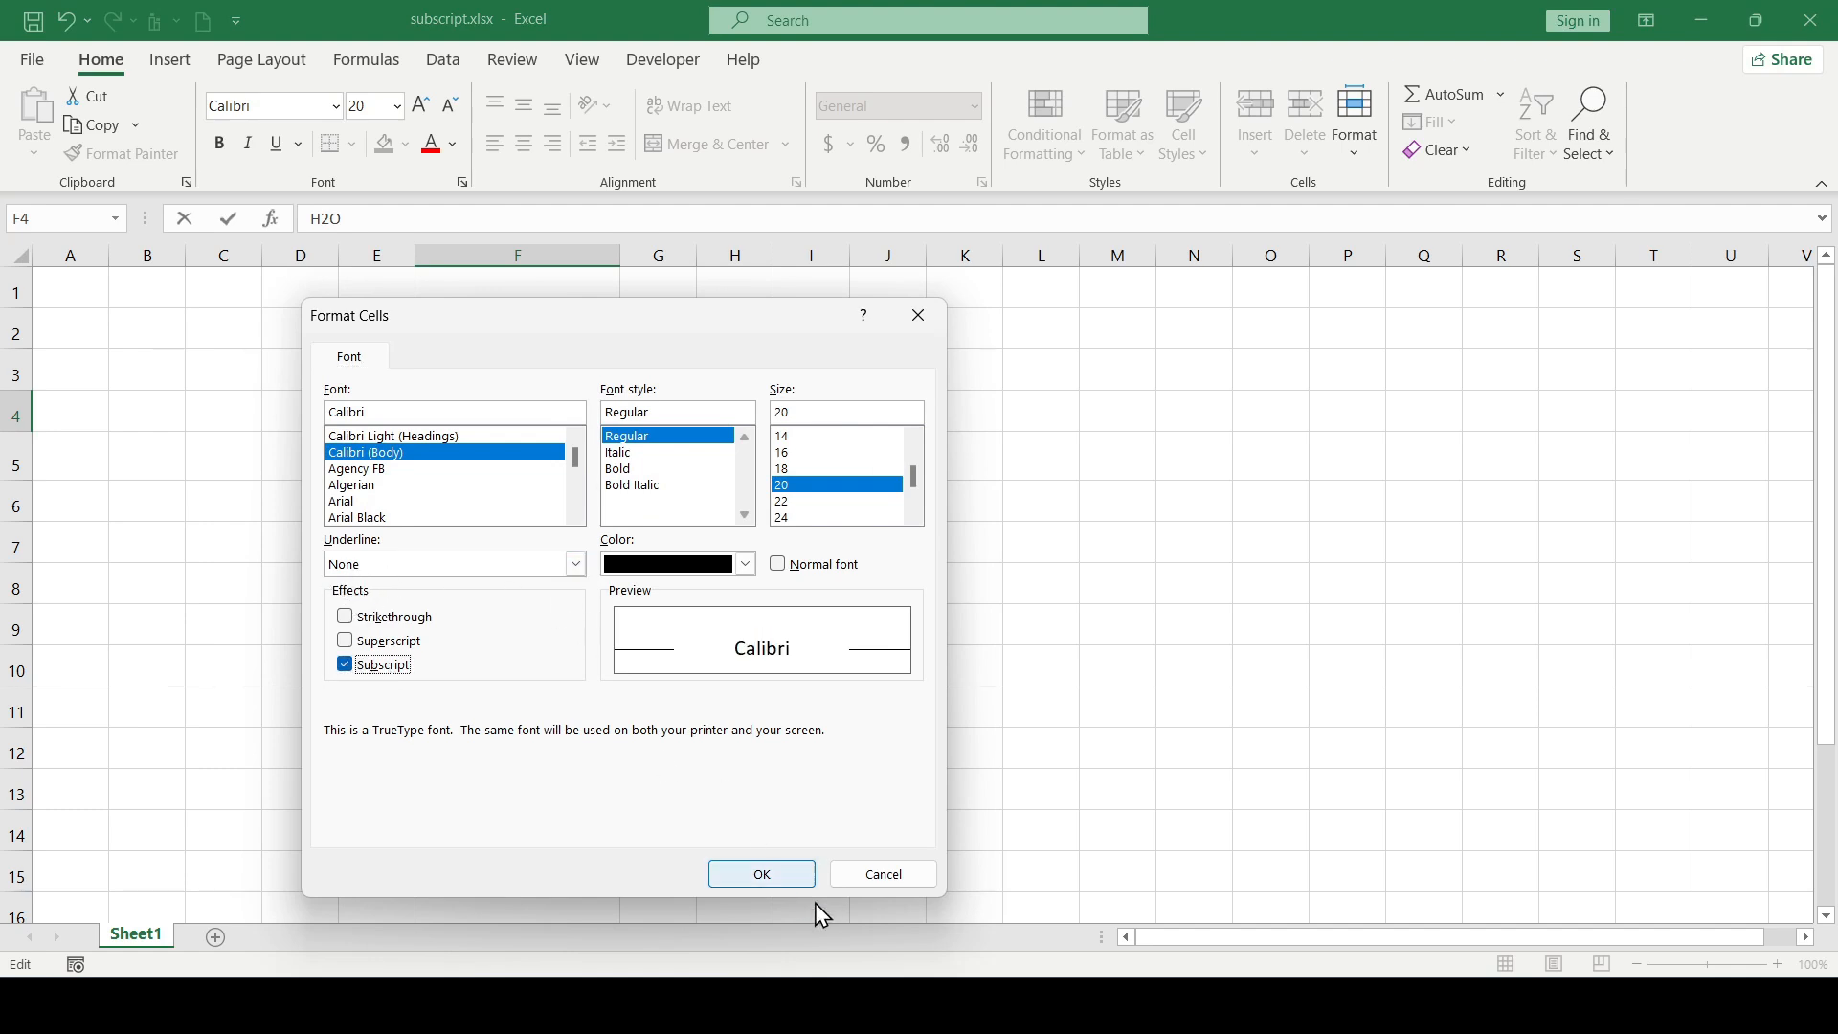
{"action": "left_click", "coordinate": [762, 873]}
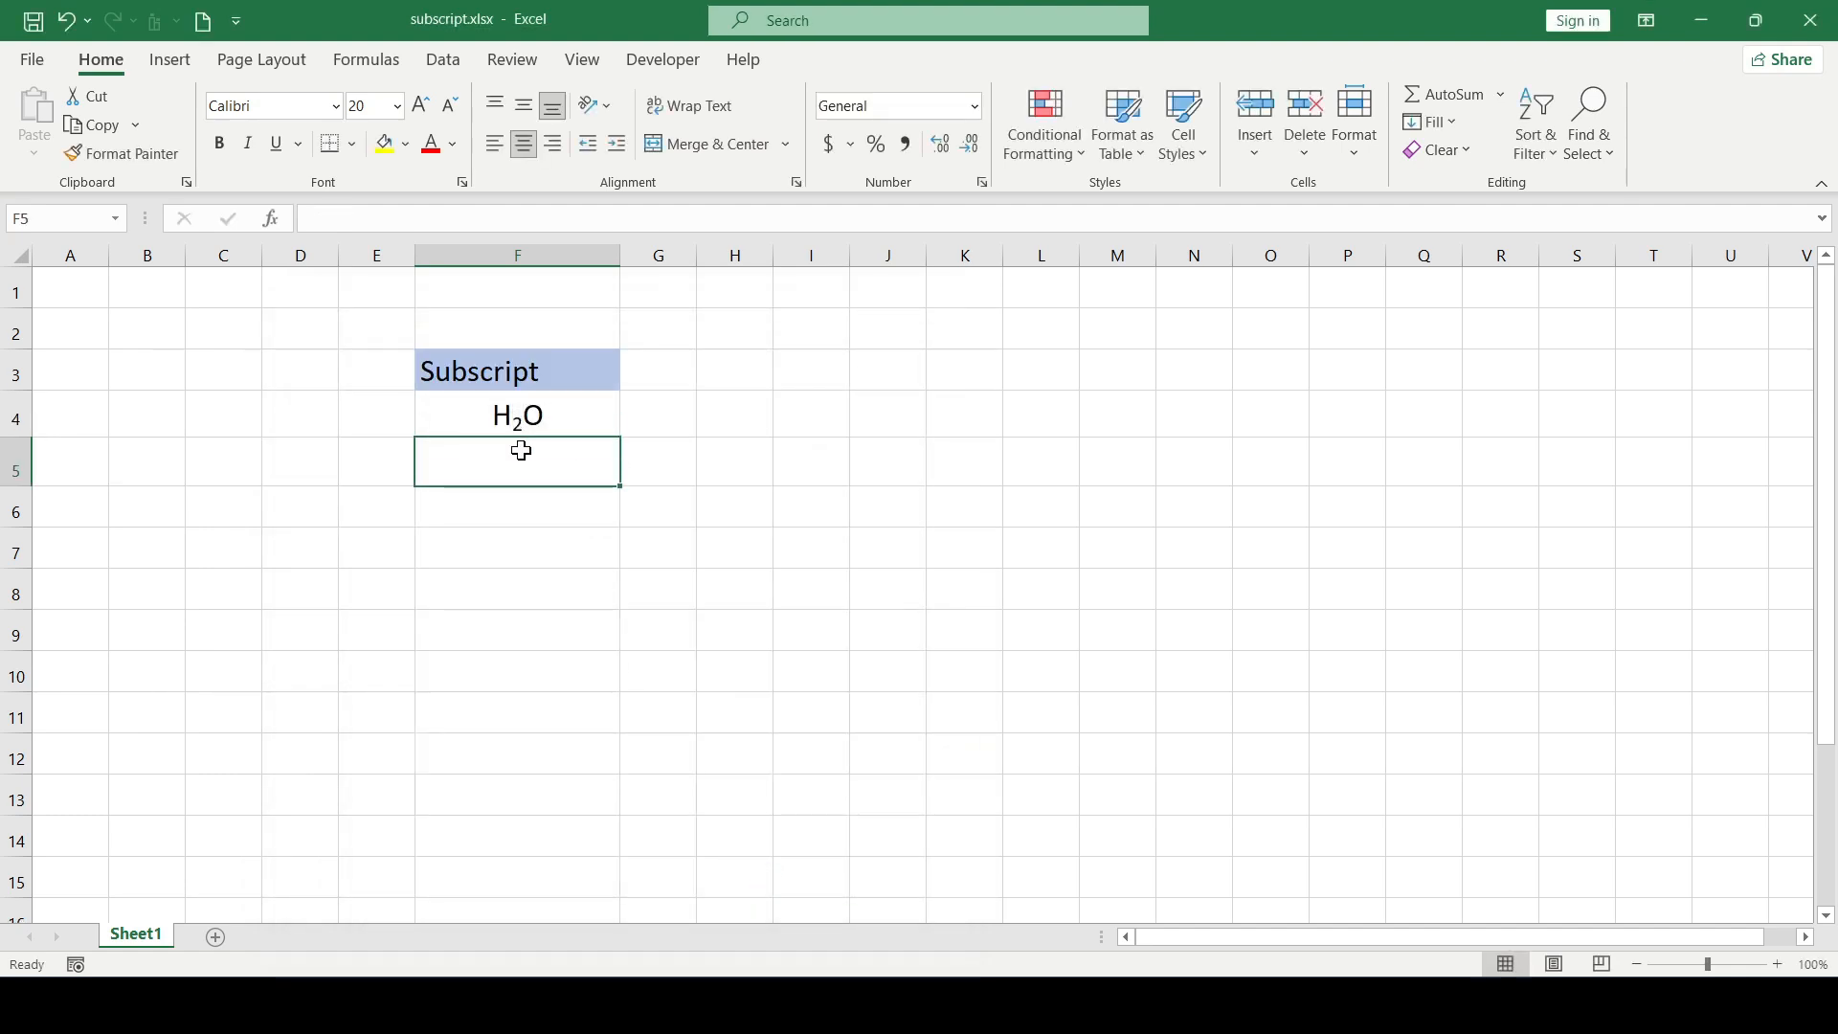
Step: Re-edit F4 after the O with subscript switched on for following text
{"action": "left_click", "coordinate": [517, 414]}
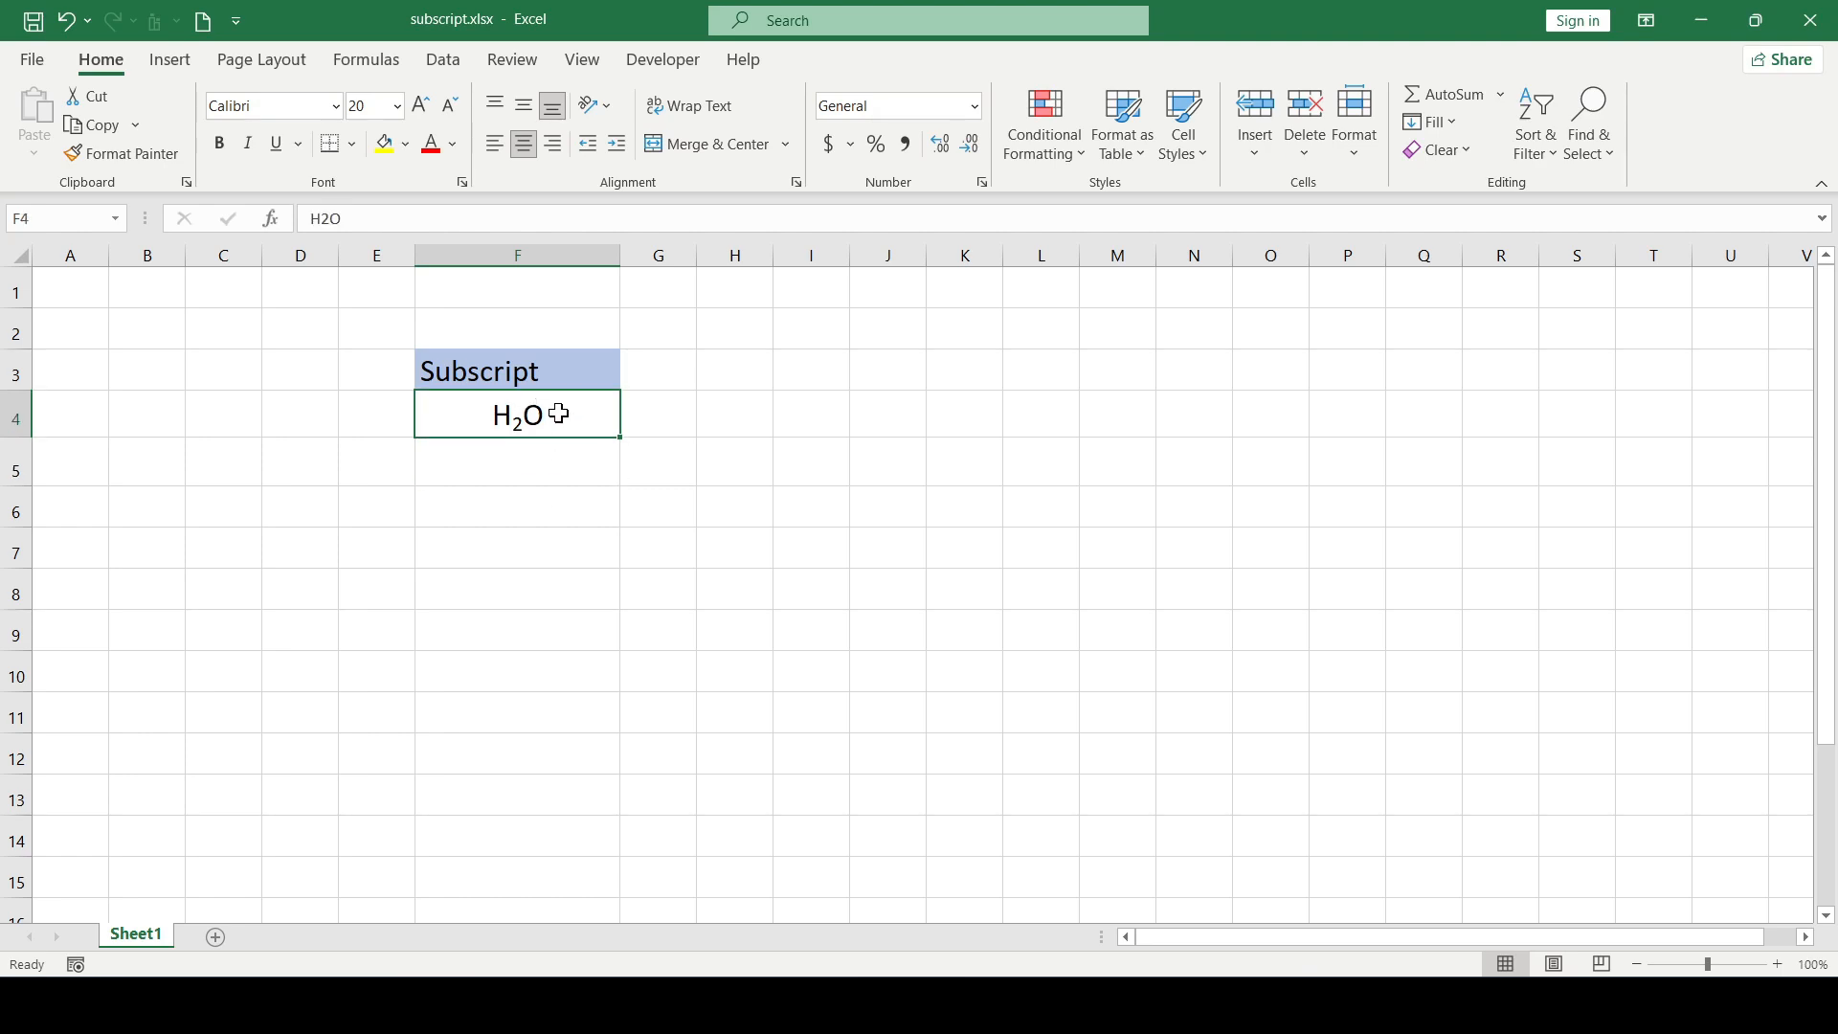
{"action": "left_click", "coordinate": [463, 182]}
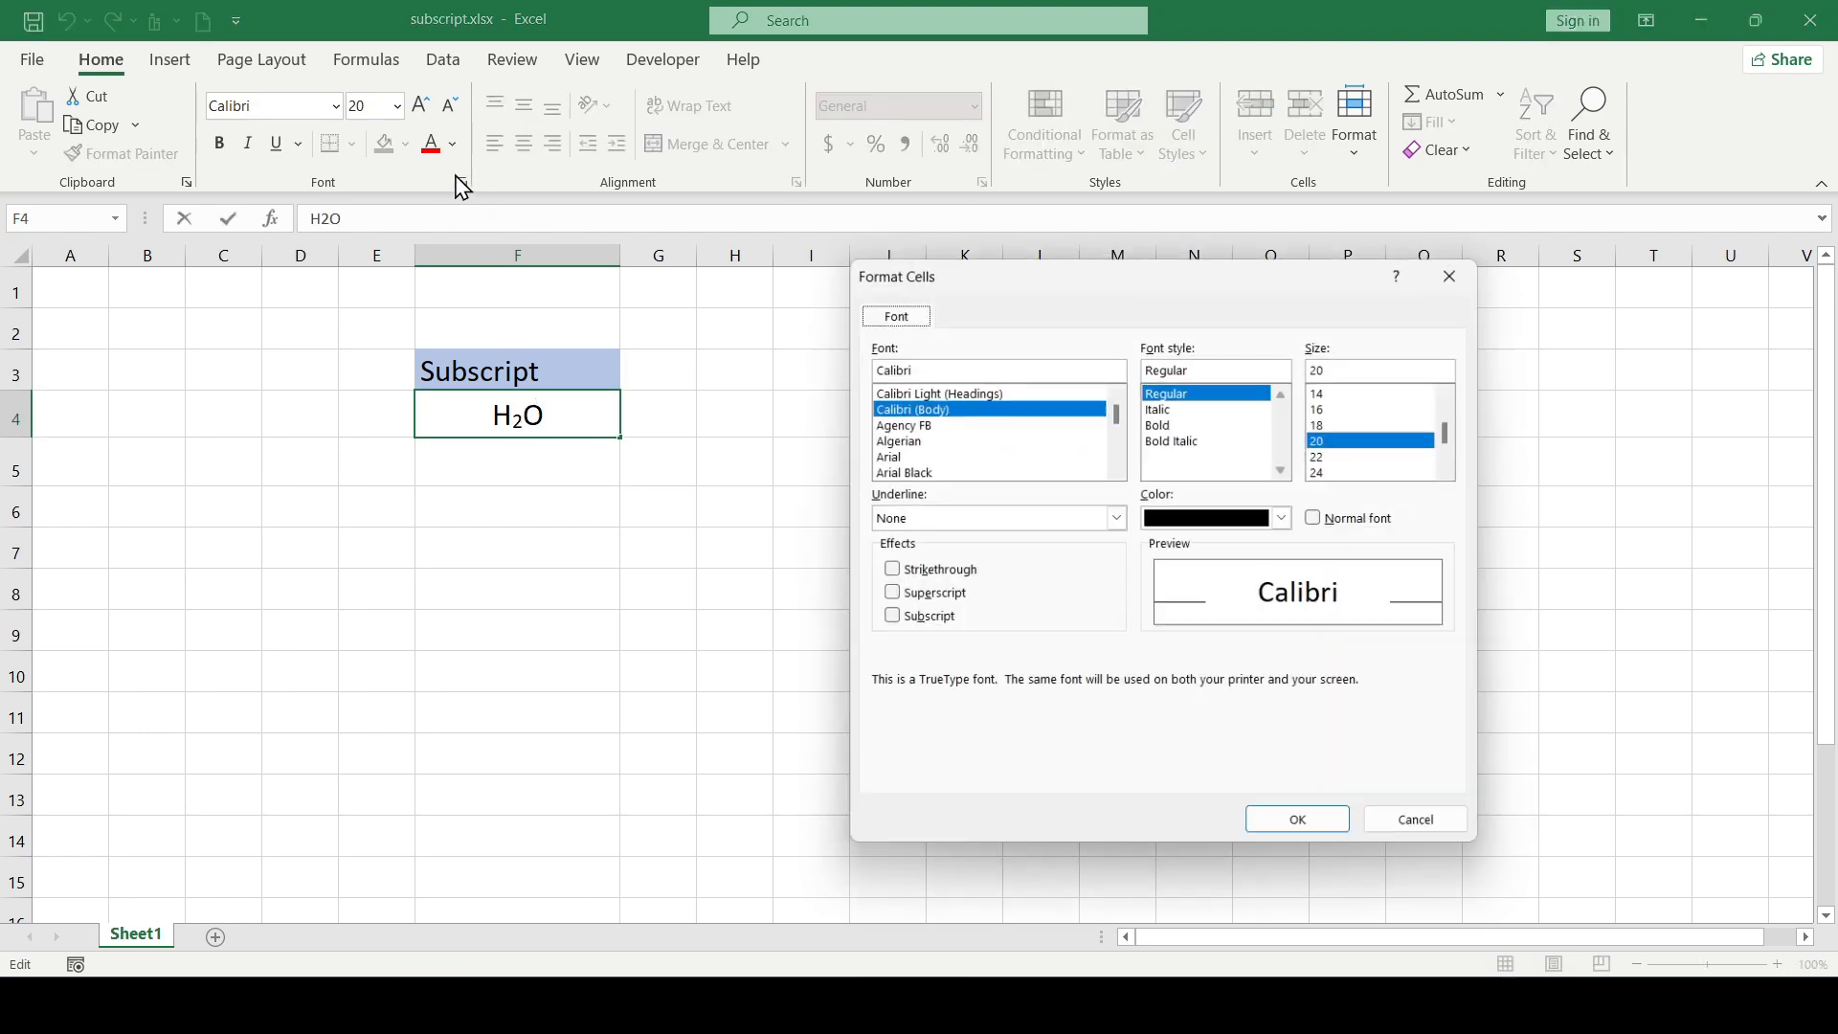
{"action": "left_click", "coordinate": [1298, 820]}
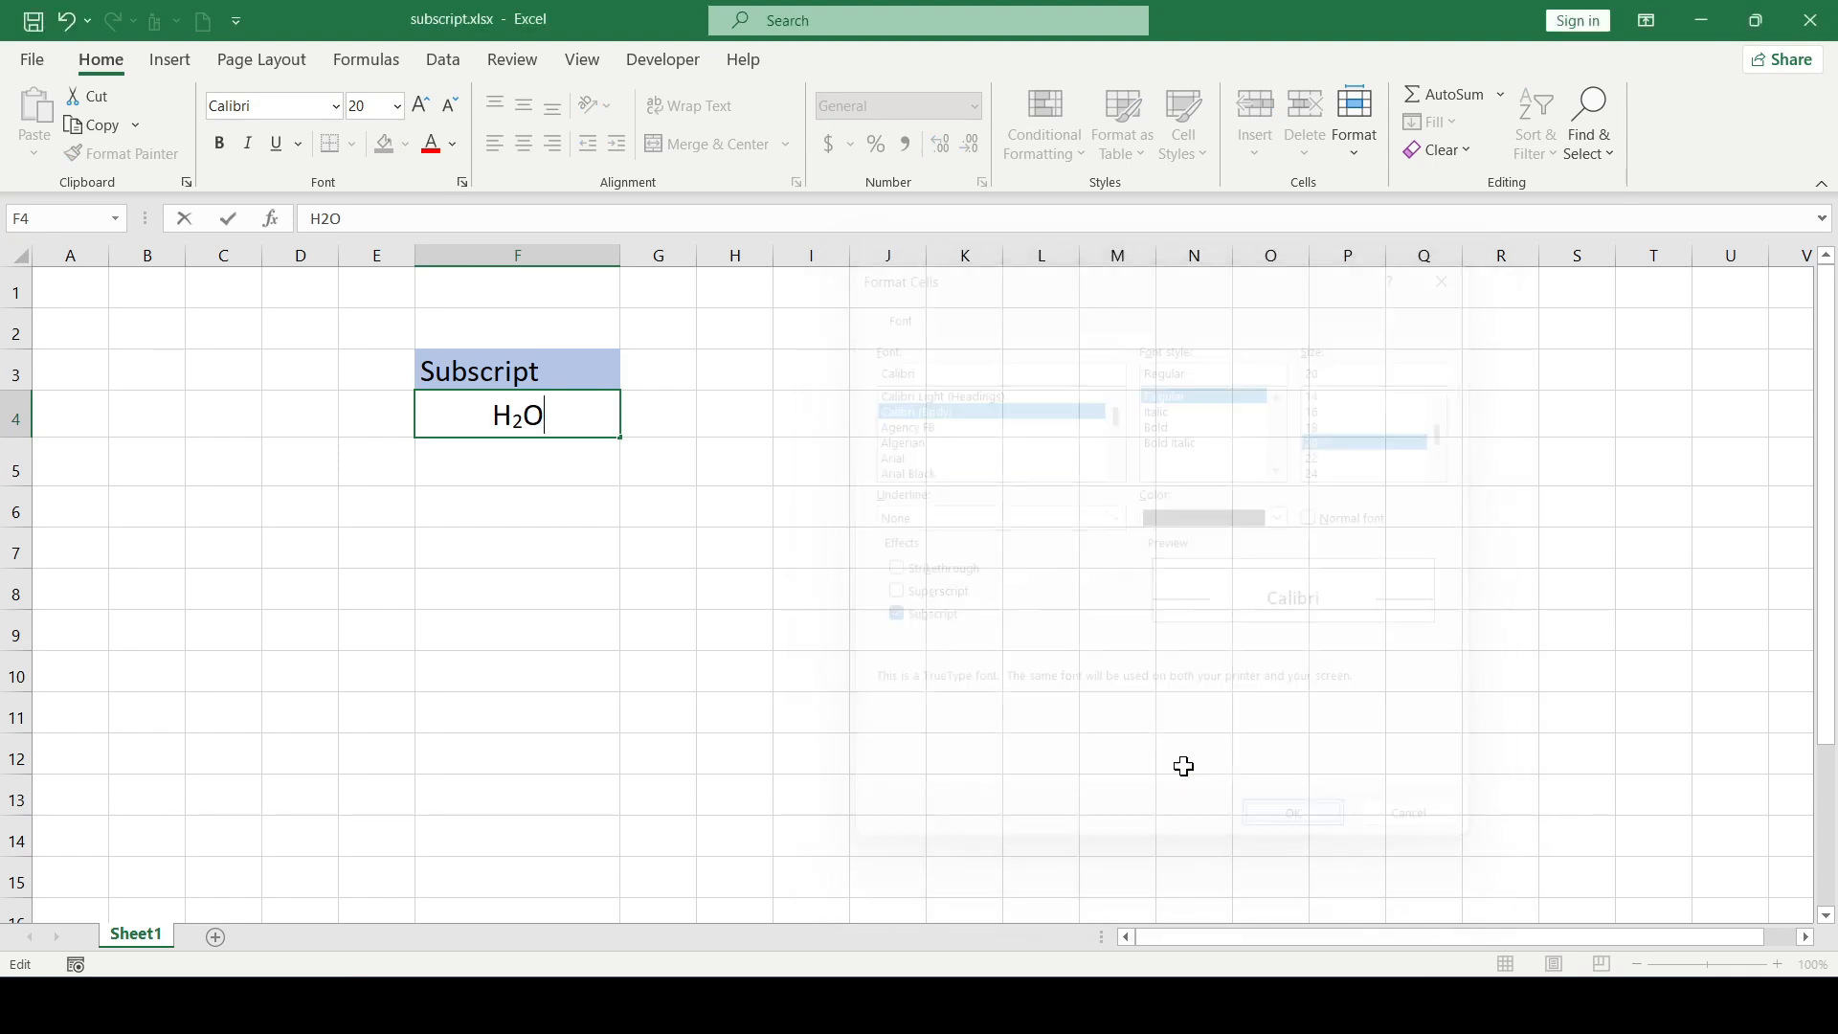
Step: Append the subscript digits 232323 after H2O in F4 and commit the entry
{"action": "type", "text": "232323"}
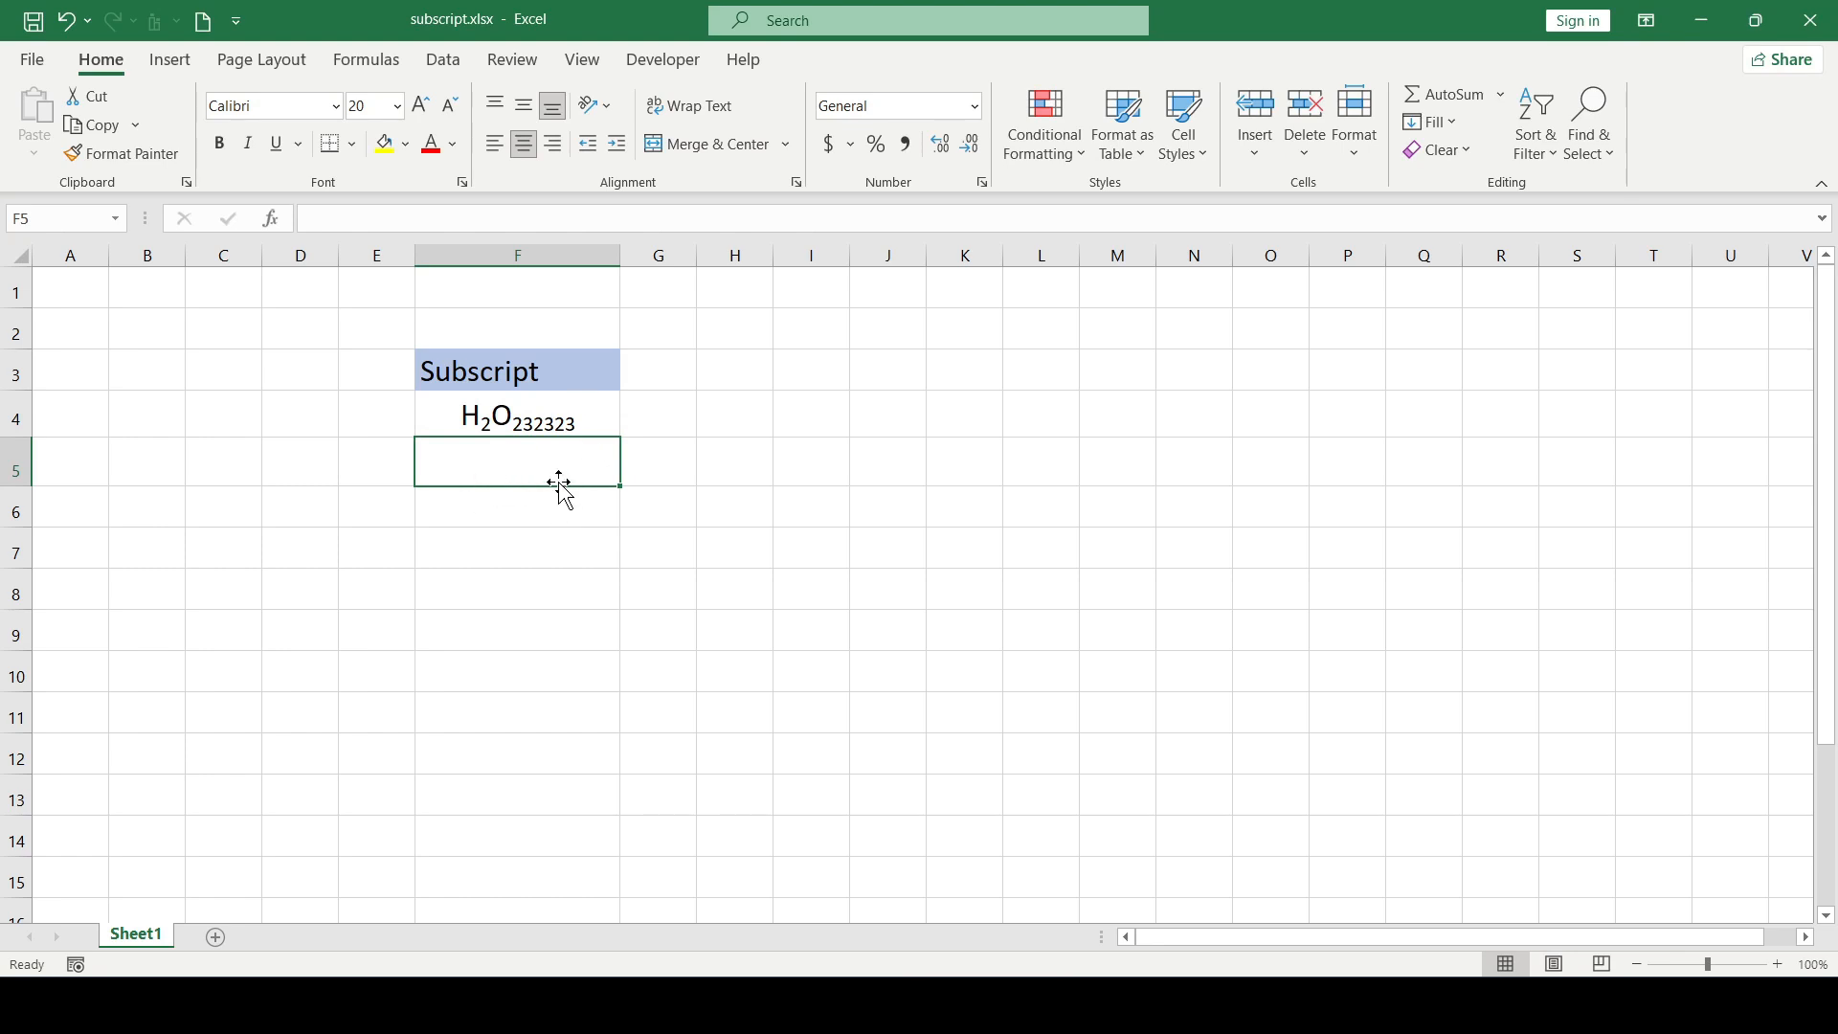
{"action": "mouse_move", "coordinate": [563, 448]}
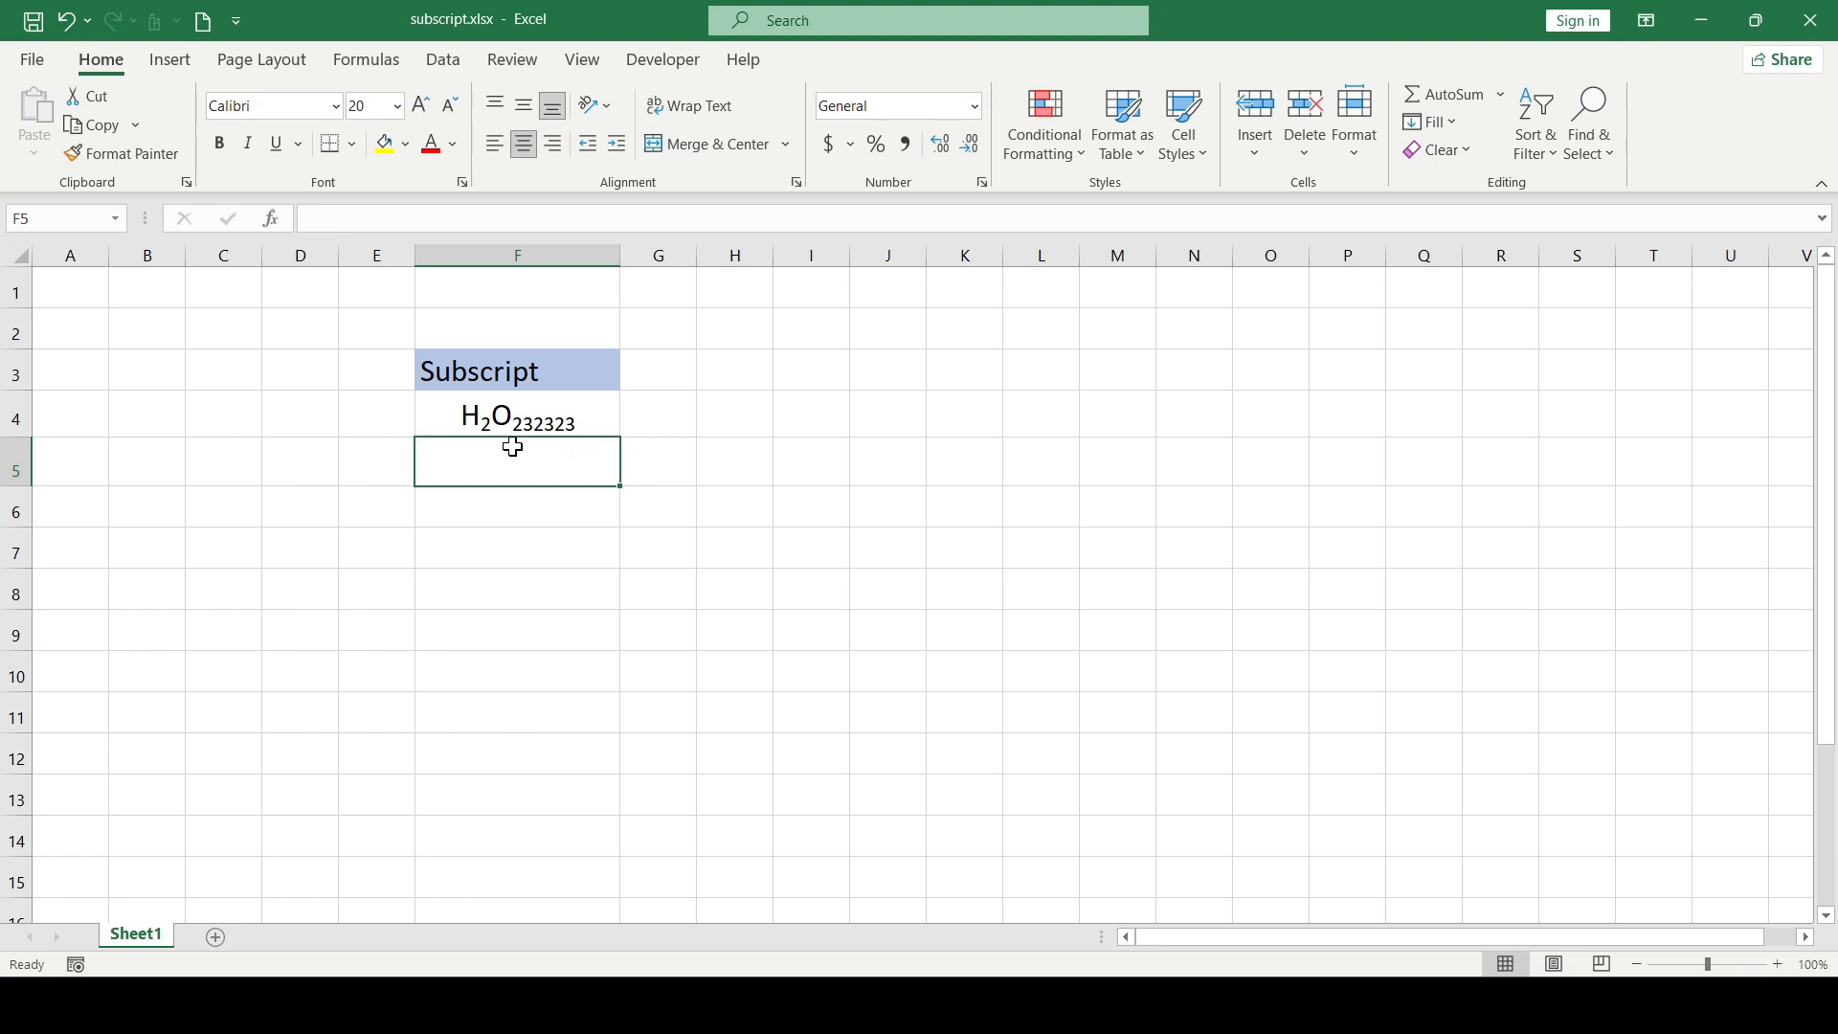
{"action": "mouse_move", "coordinate": [534, 448]}
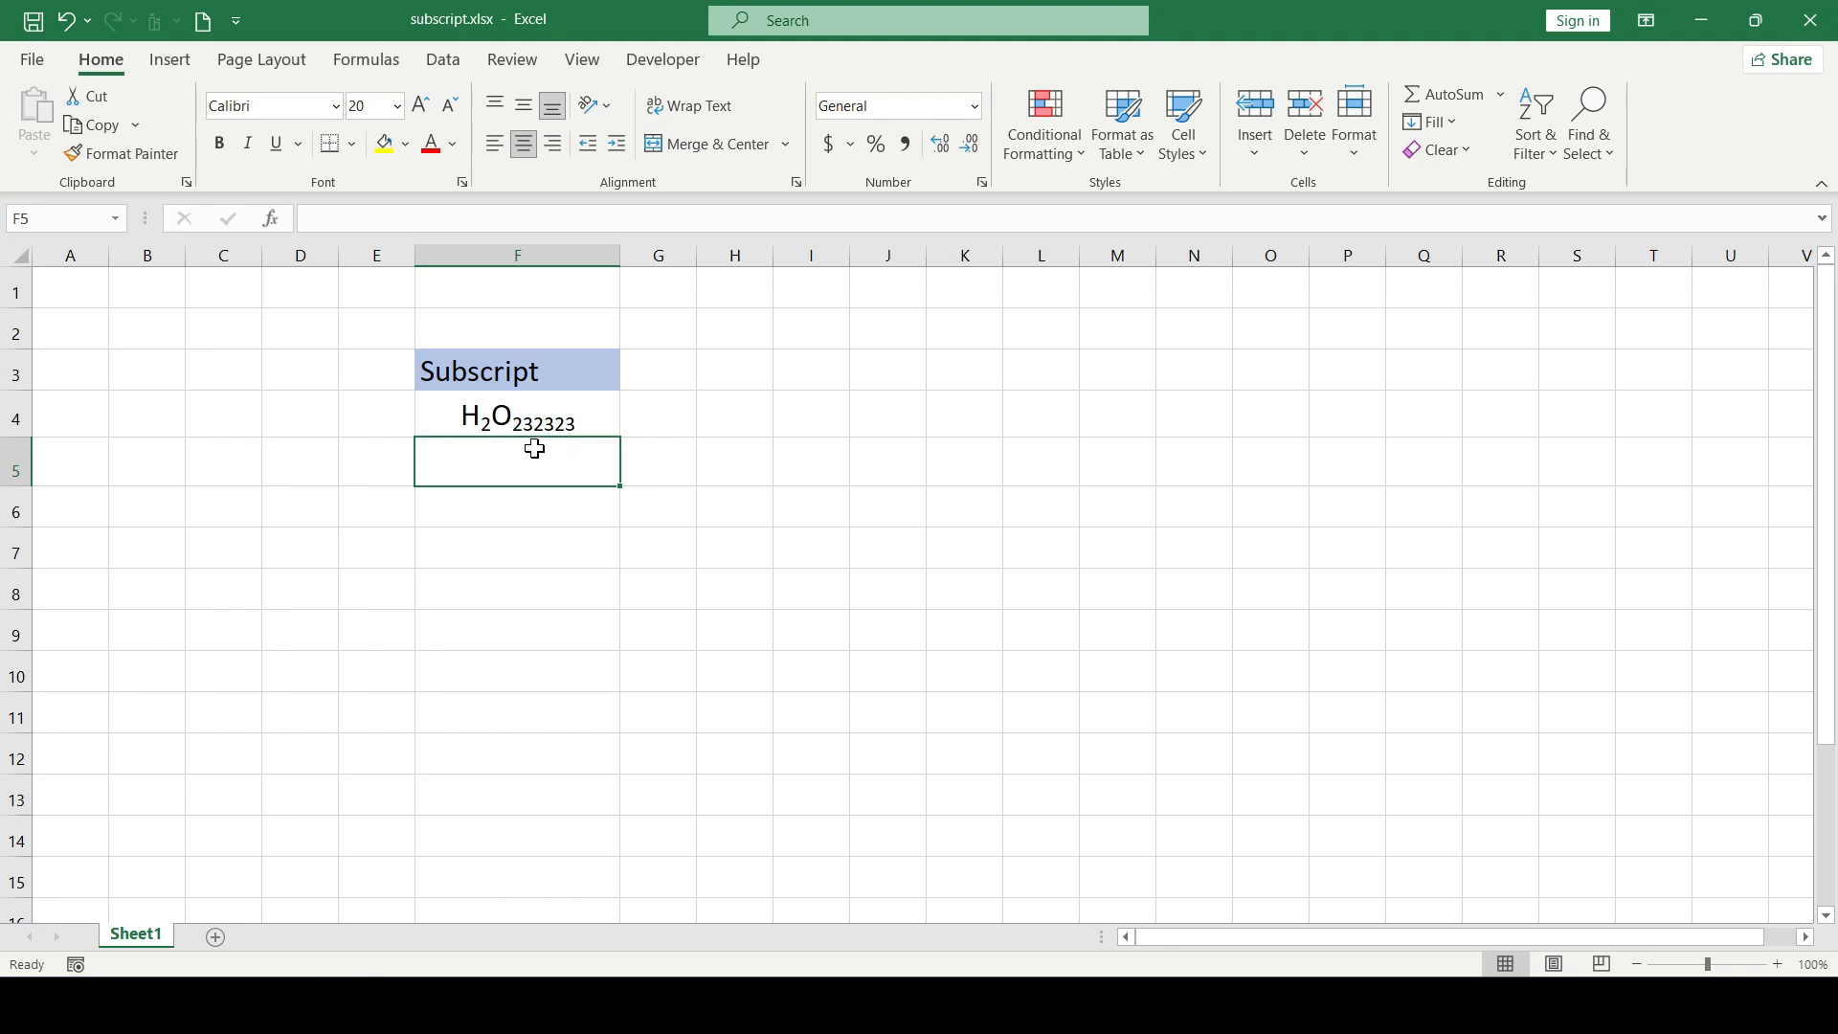
{"action": "left_click", "coordinate": [517, 415]}
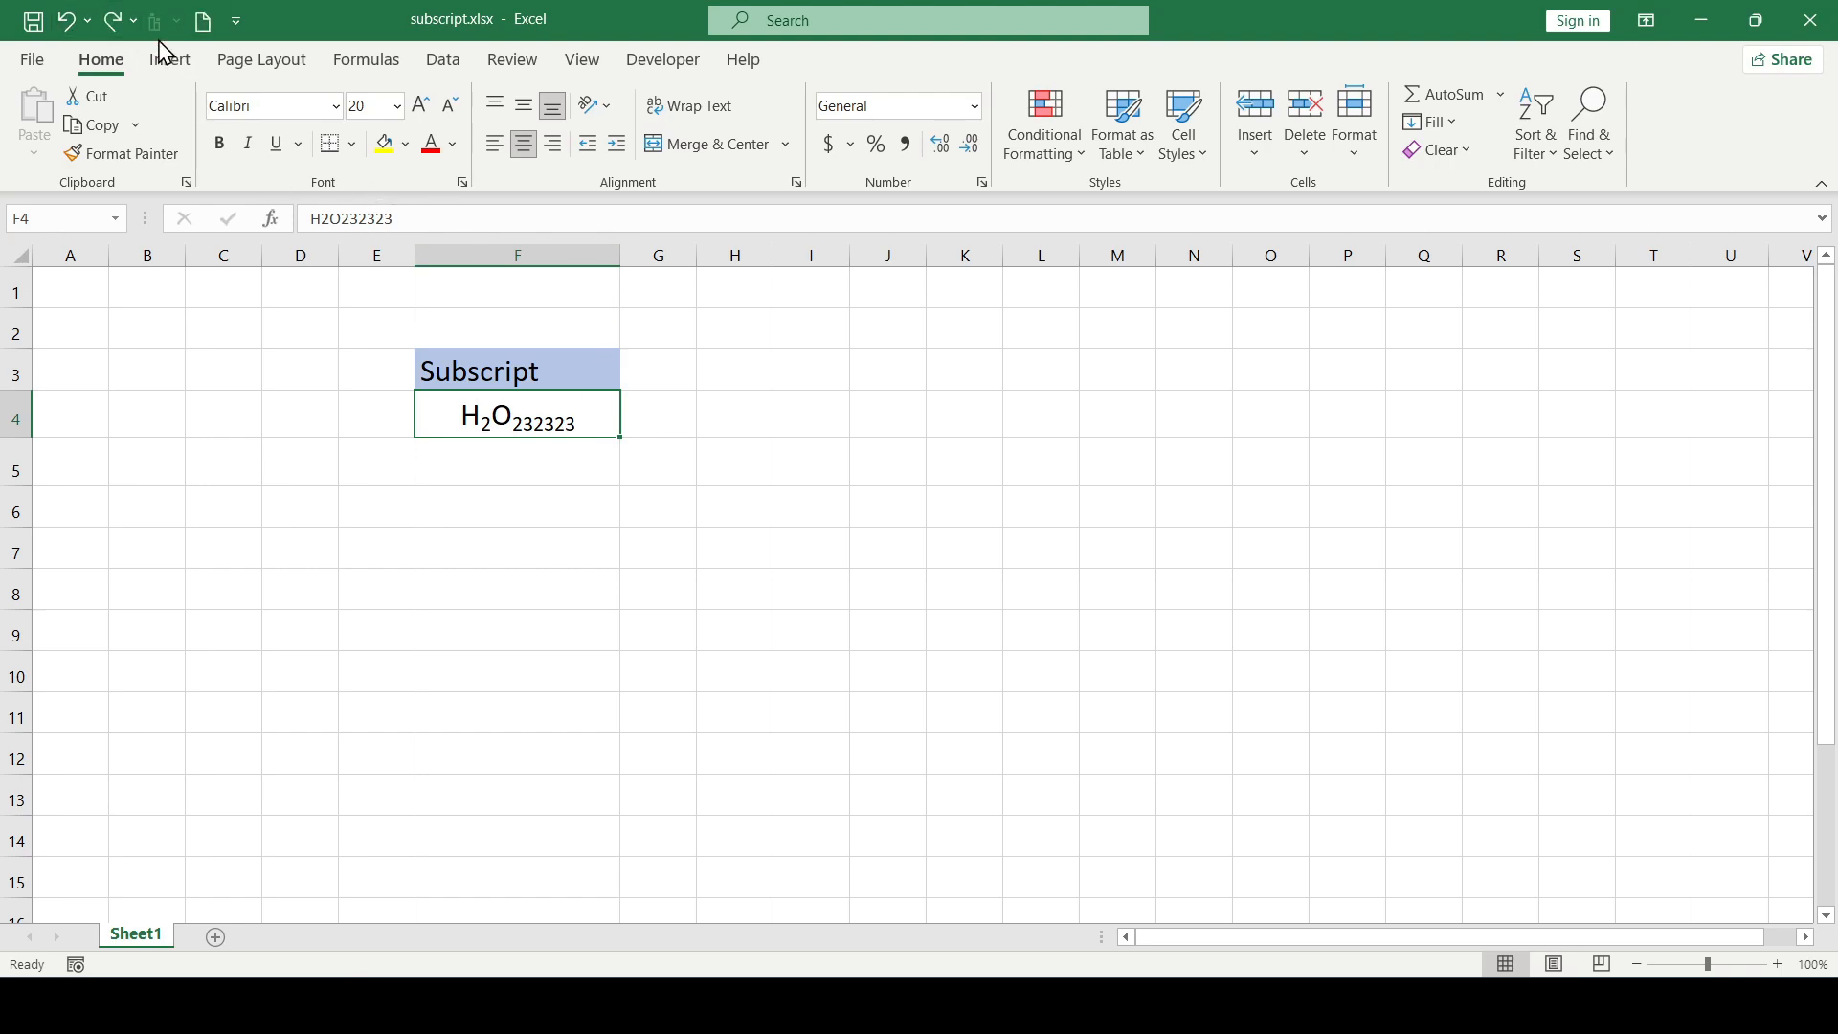
Step: Add the Subscript command from All Commands to the Quick Access Toolbar
{"action": "right_click", "coordinate": [157, 21]}
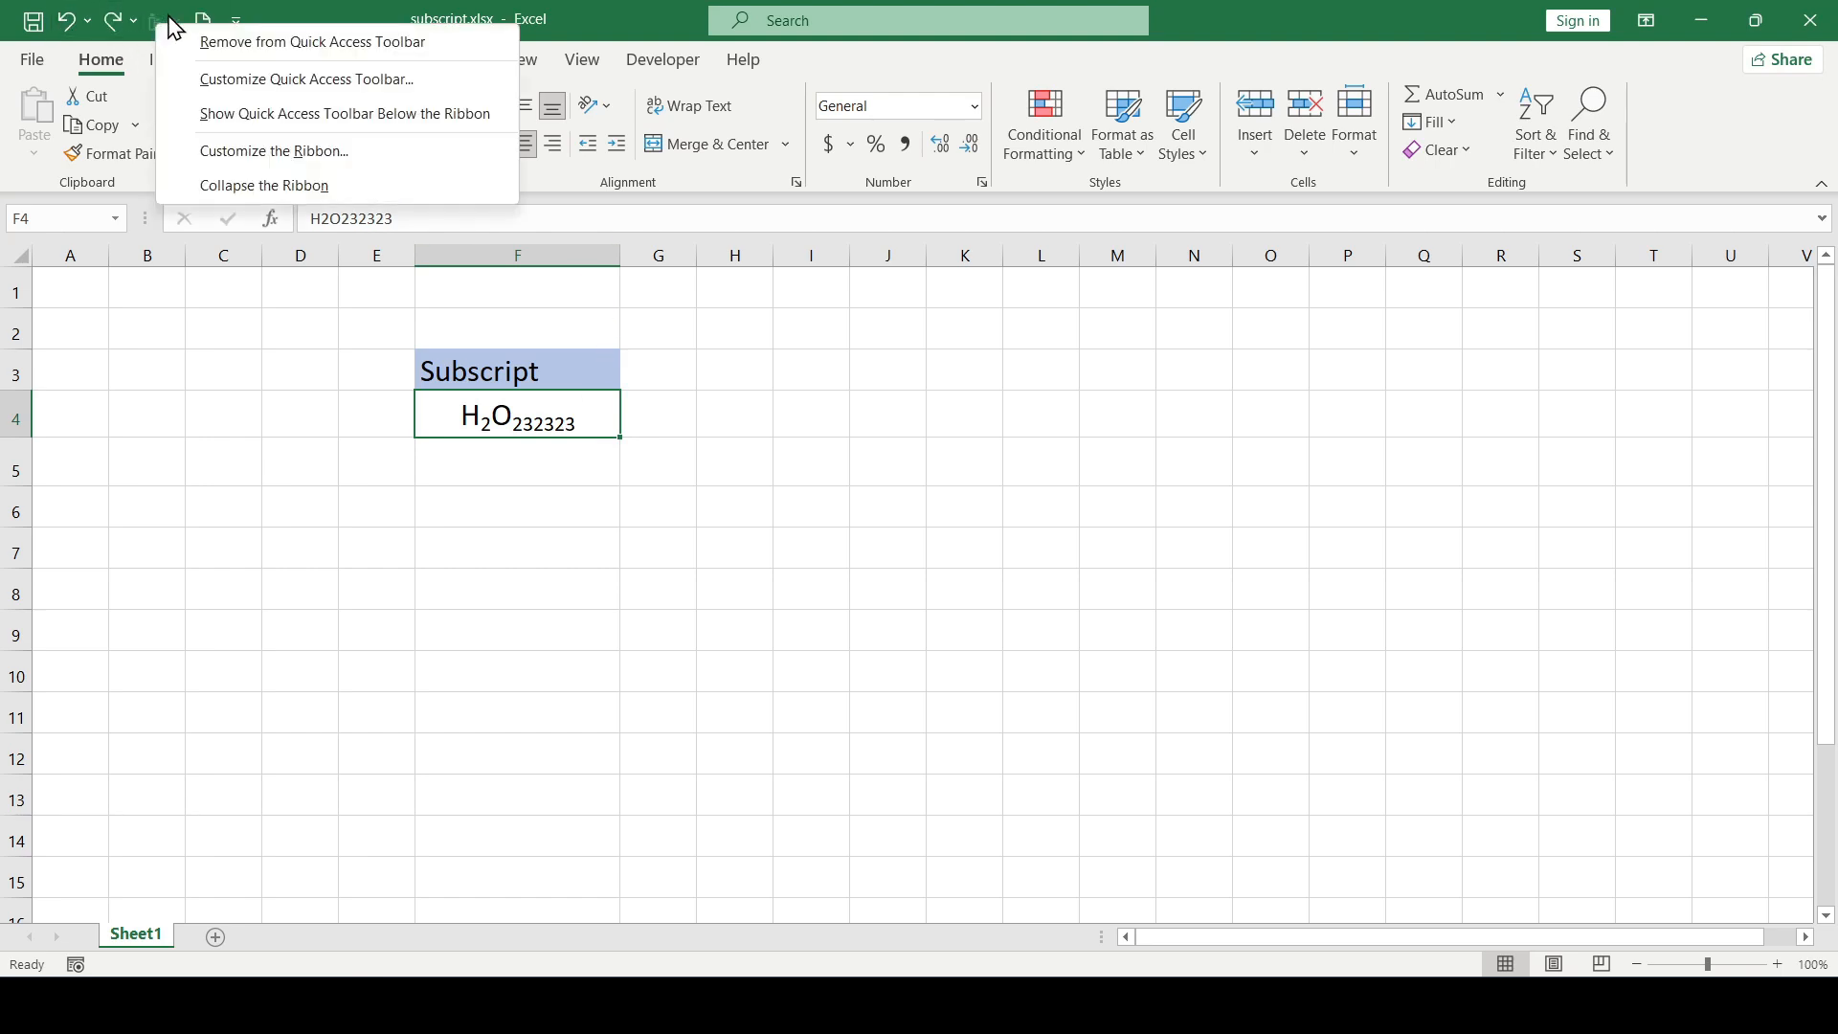
{"action": "left_click", "coordinate": [306, 81]}
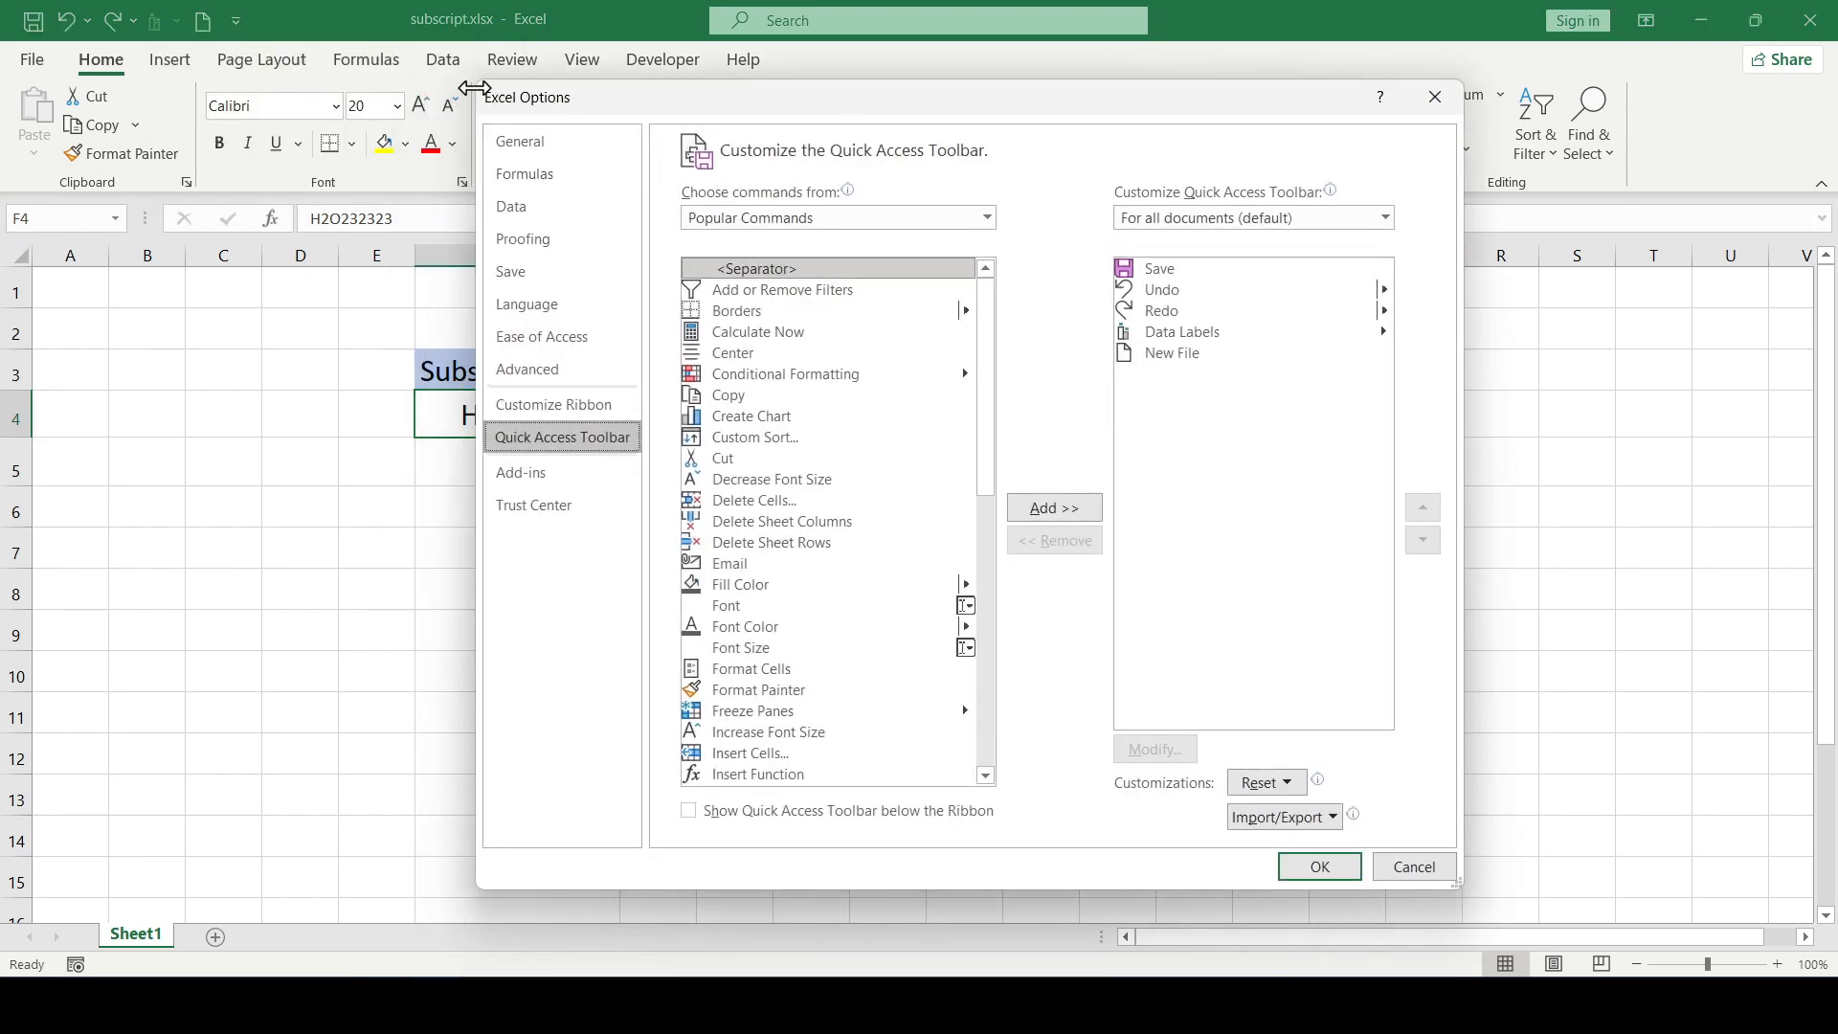
{"action": "mouse_move", "coordinate": [681, 184]}
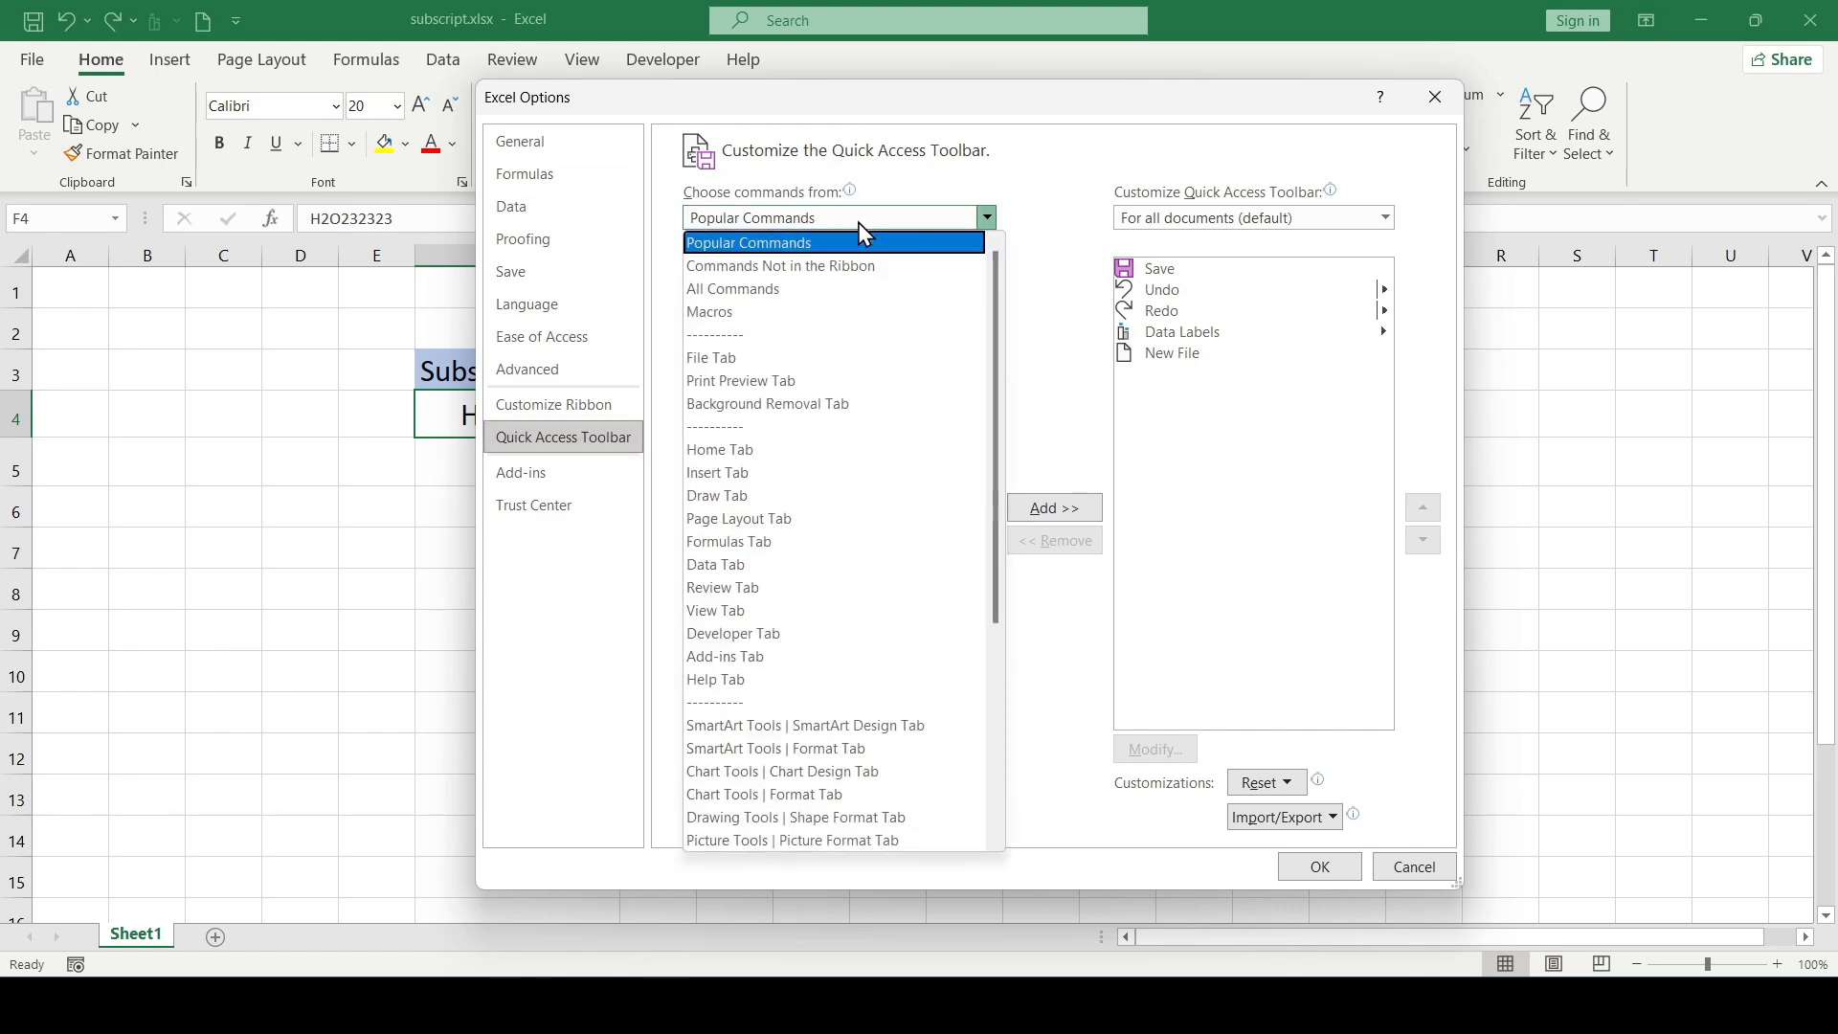
{"action": "left_click", "coordinate": [731, 287]}
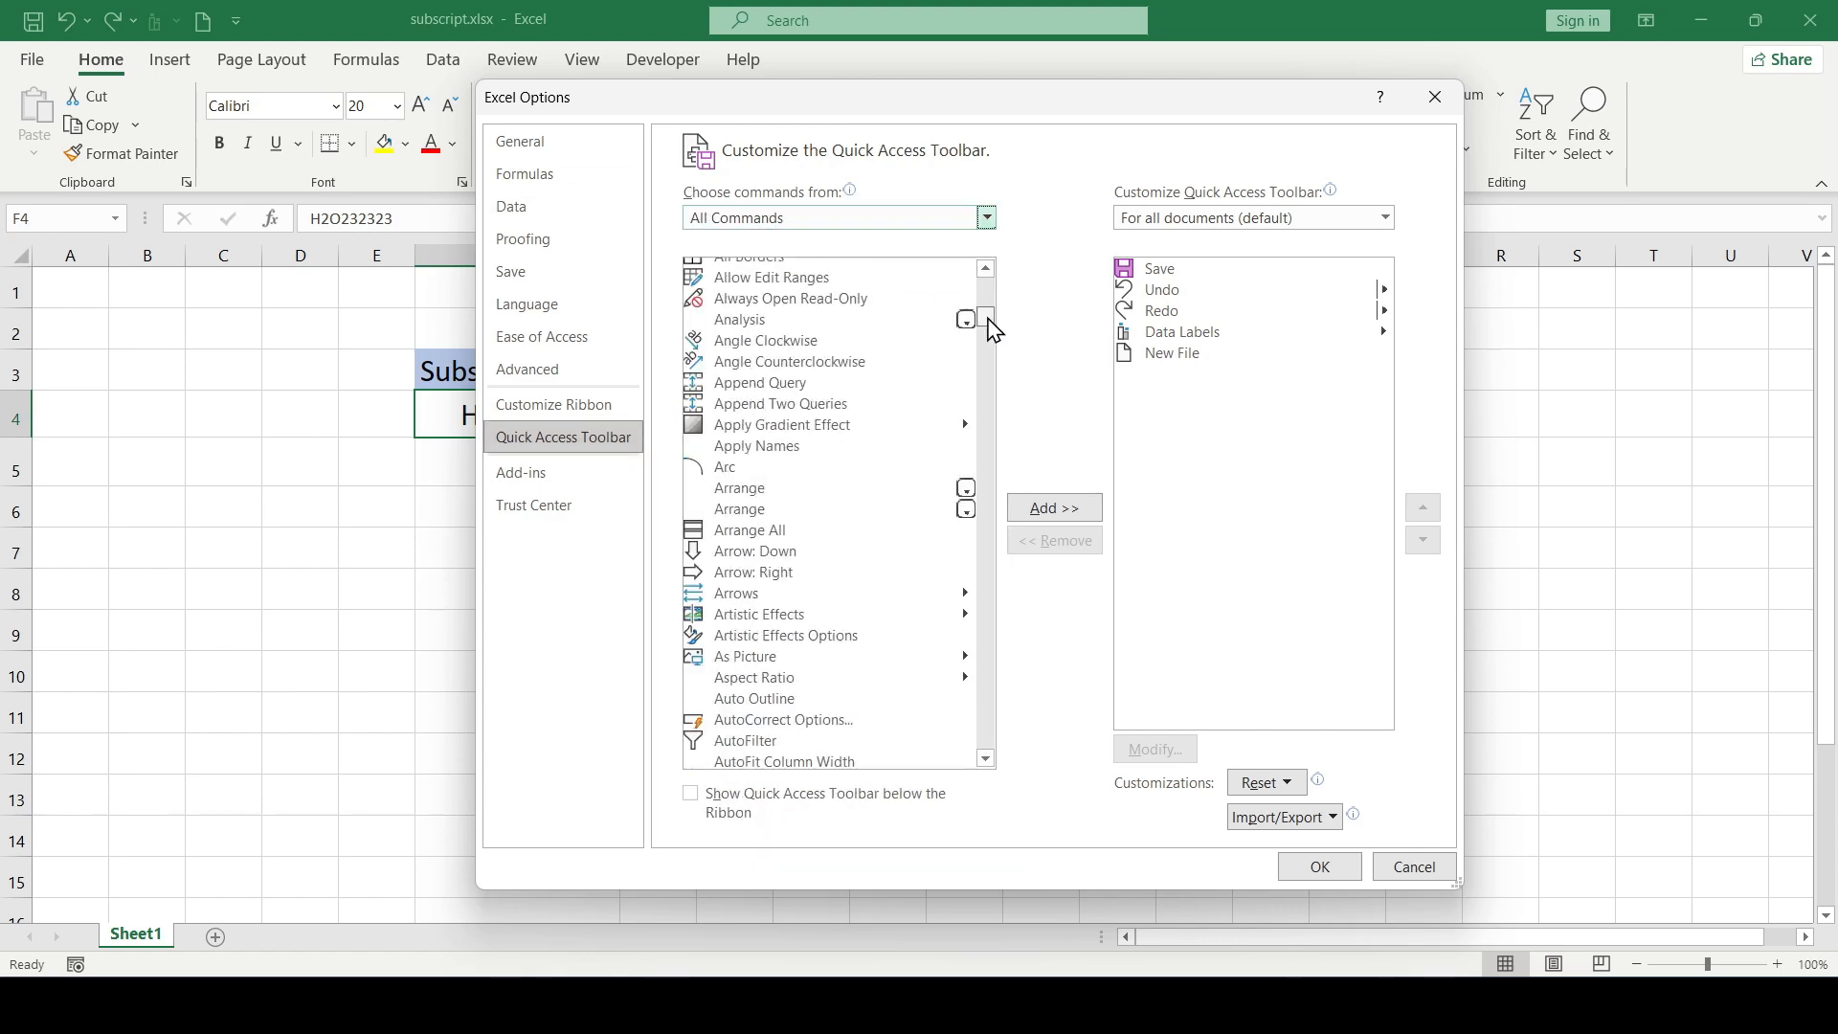
{"action": "scroll", "scroll_direction": "down", "scroll_amount": 3}
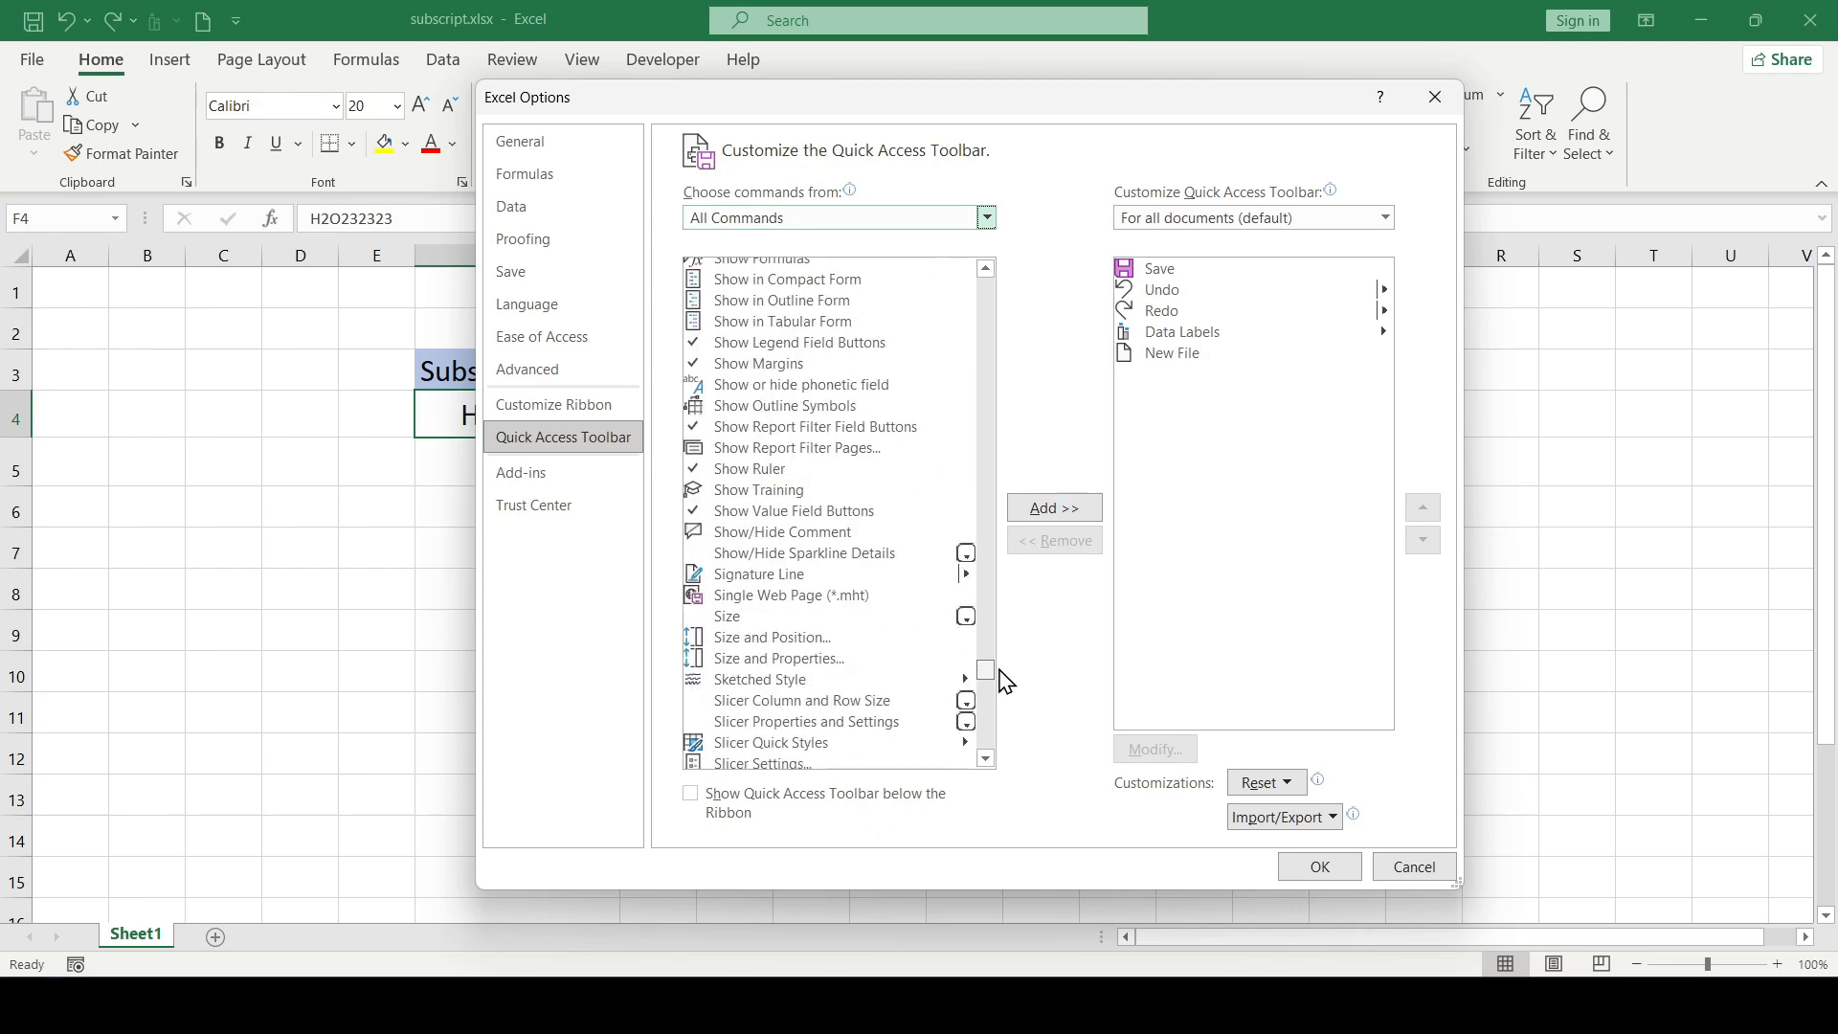
{"action": "scroll", "scroll_direction": "down", "scroll_amount": 3}
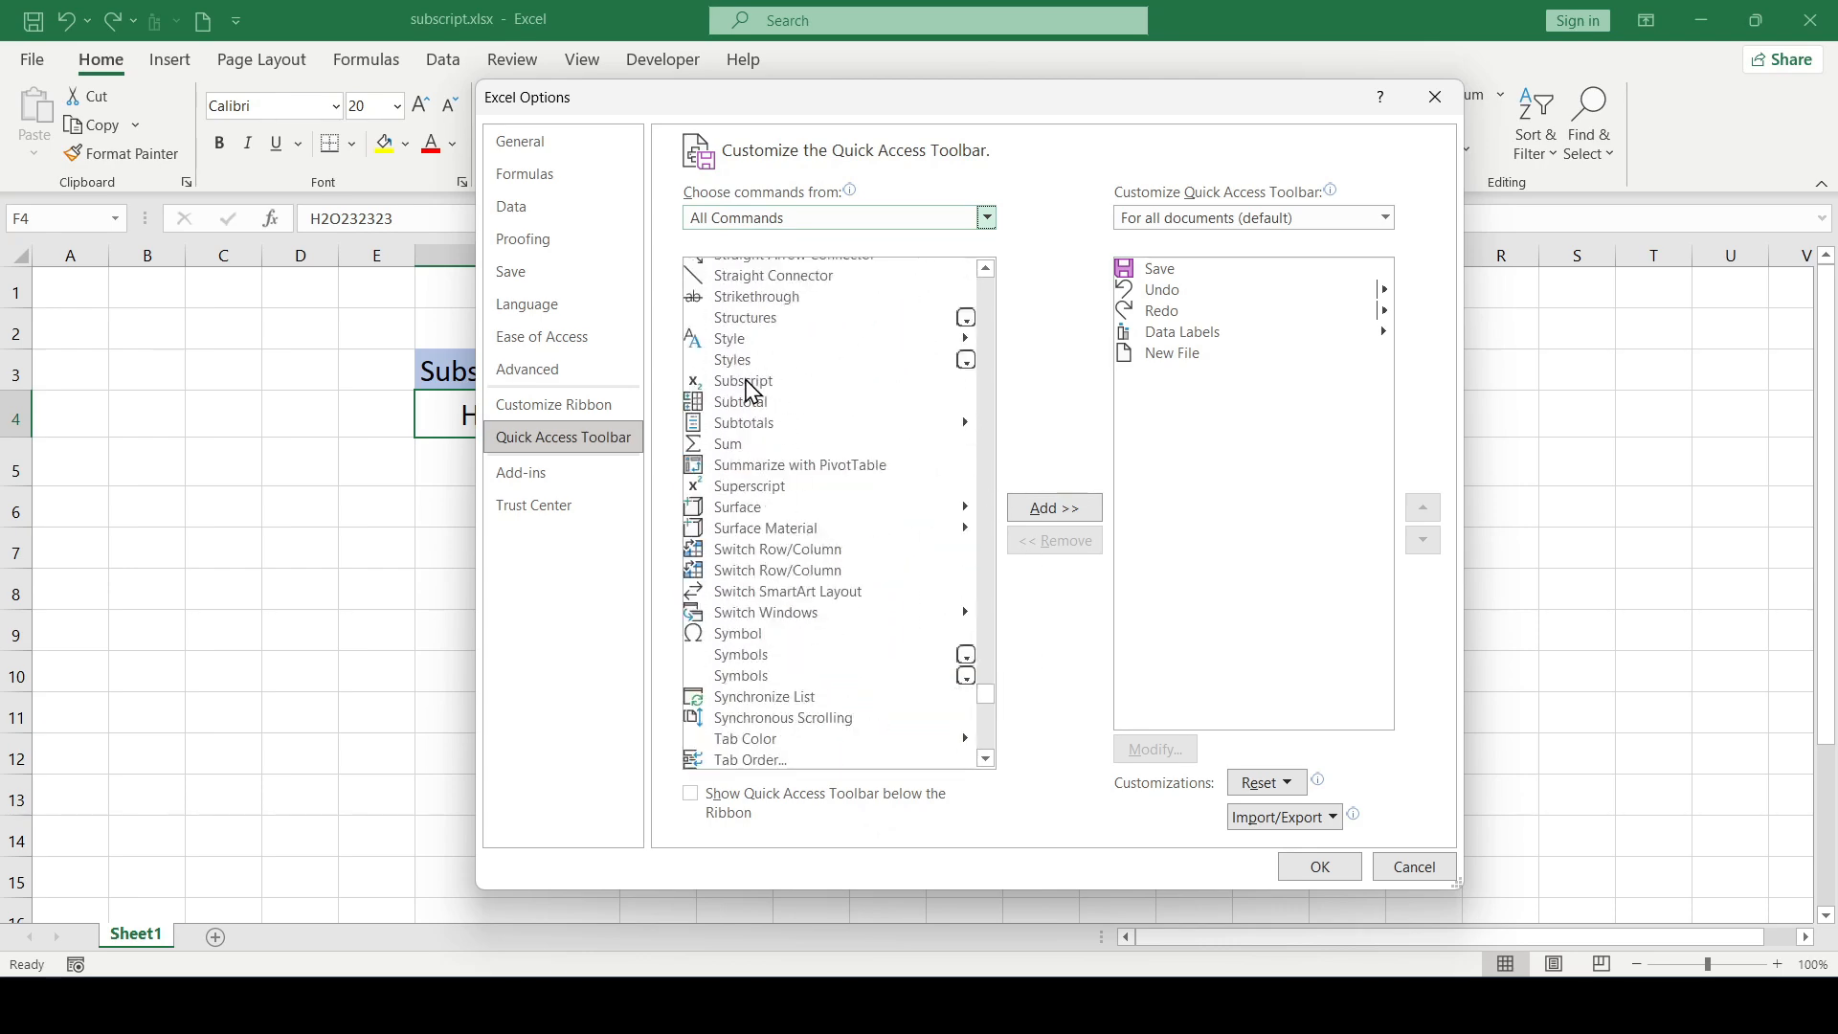
{"action": "left_click", "coordinate": [1053, 507]}
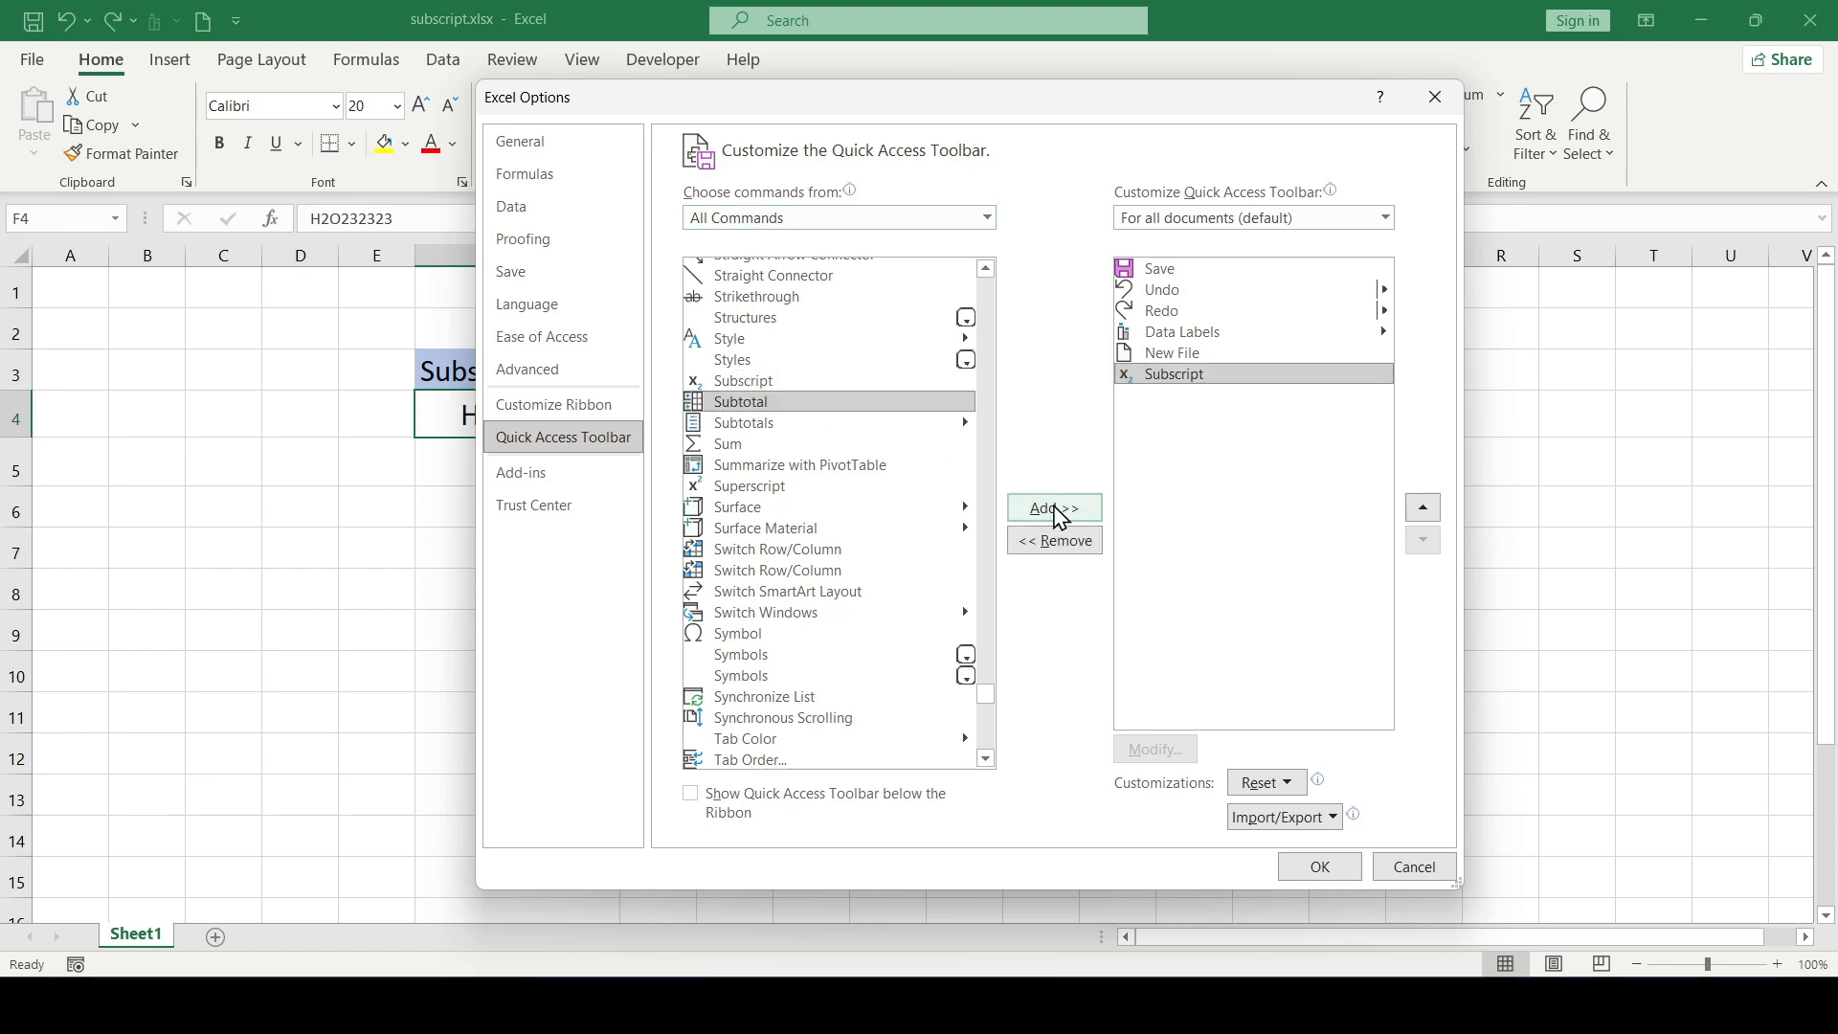
{"action": "left_click", "coordinate": [1318, 867]}
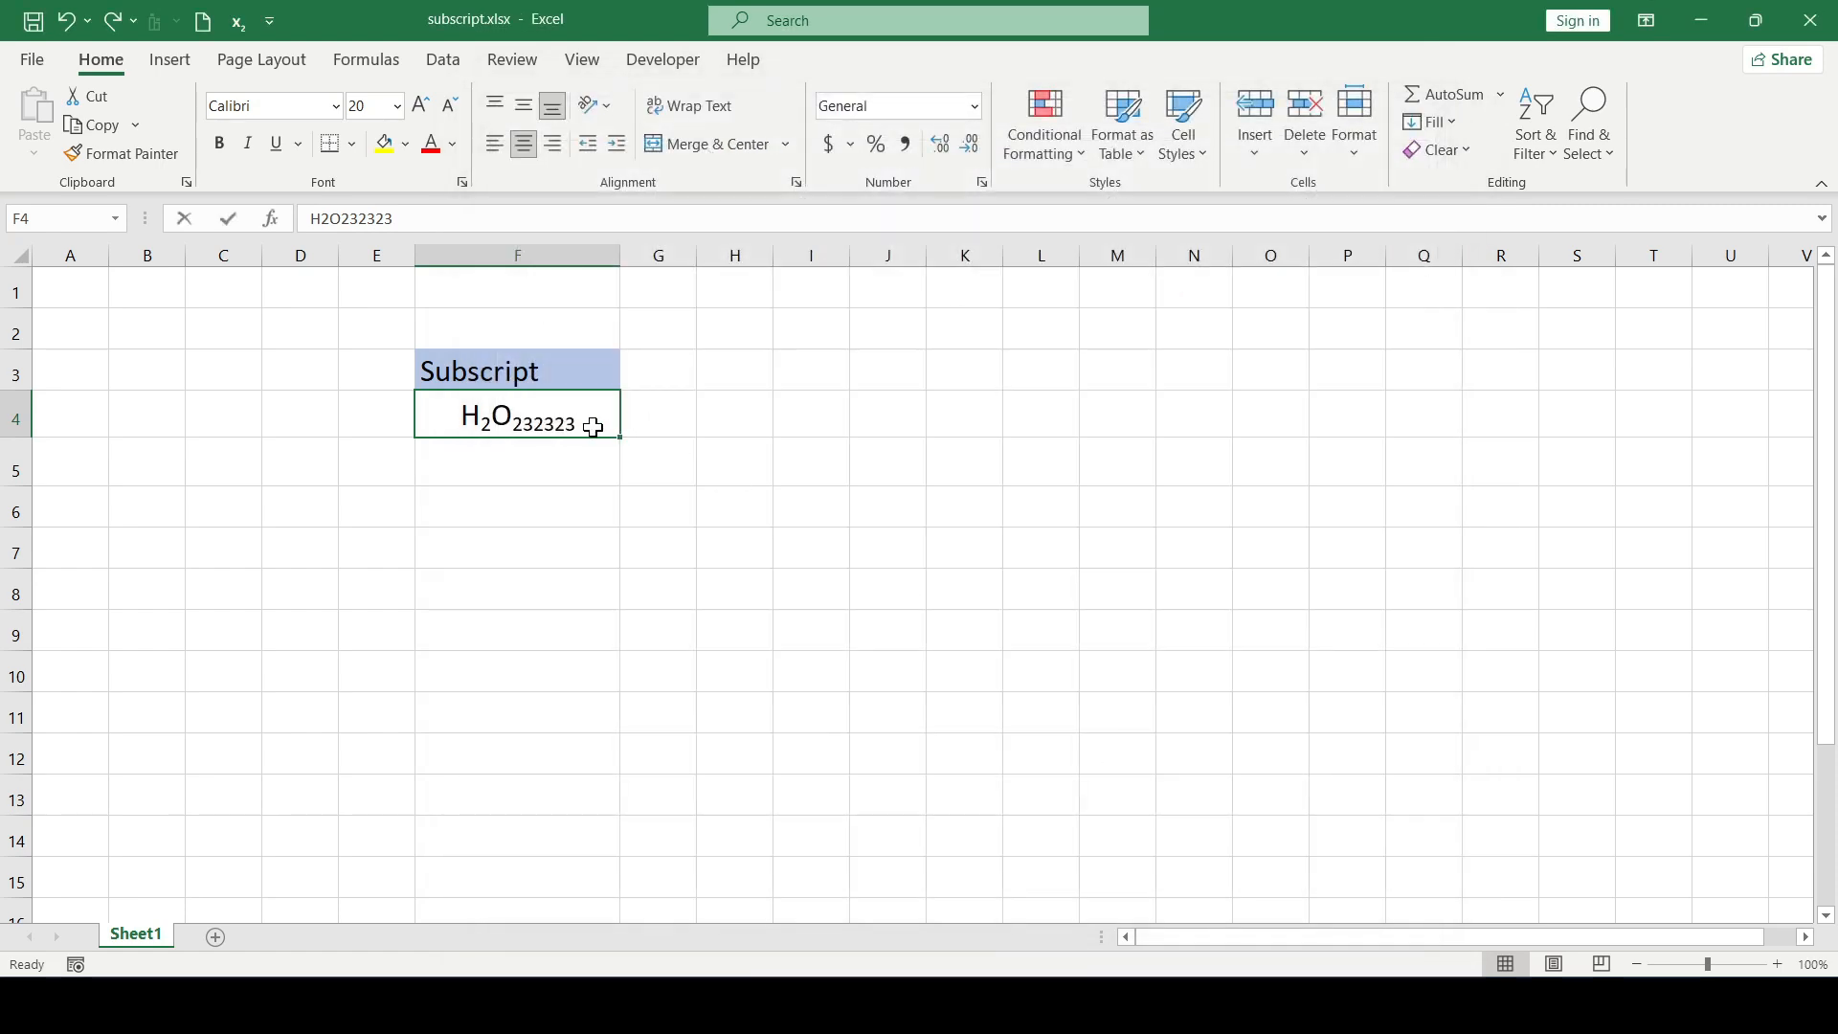
Step: Extend F4 with the digits 5466 in alternating subscript groups and commit
{"action": "type", "text": "546634"}
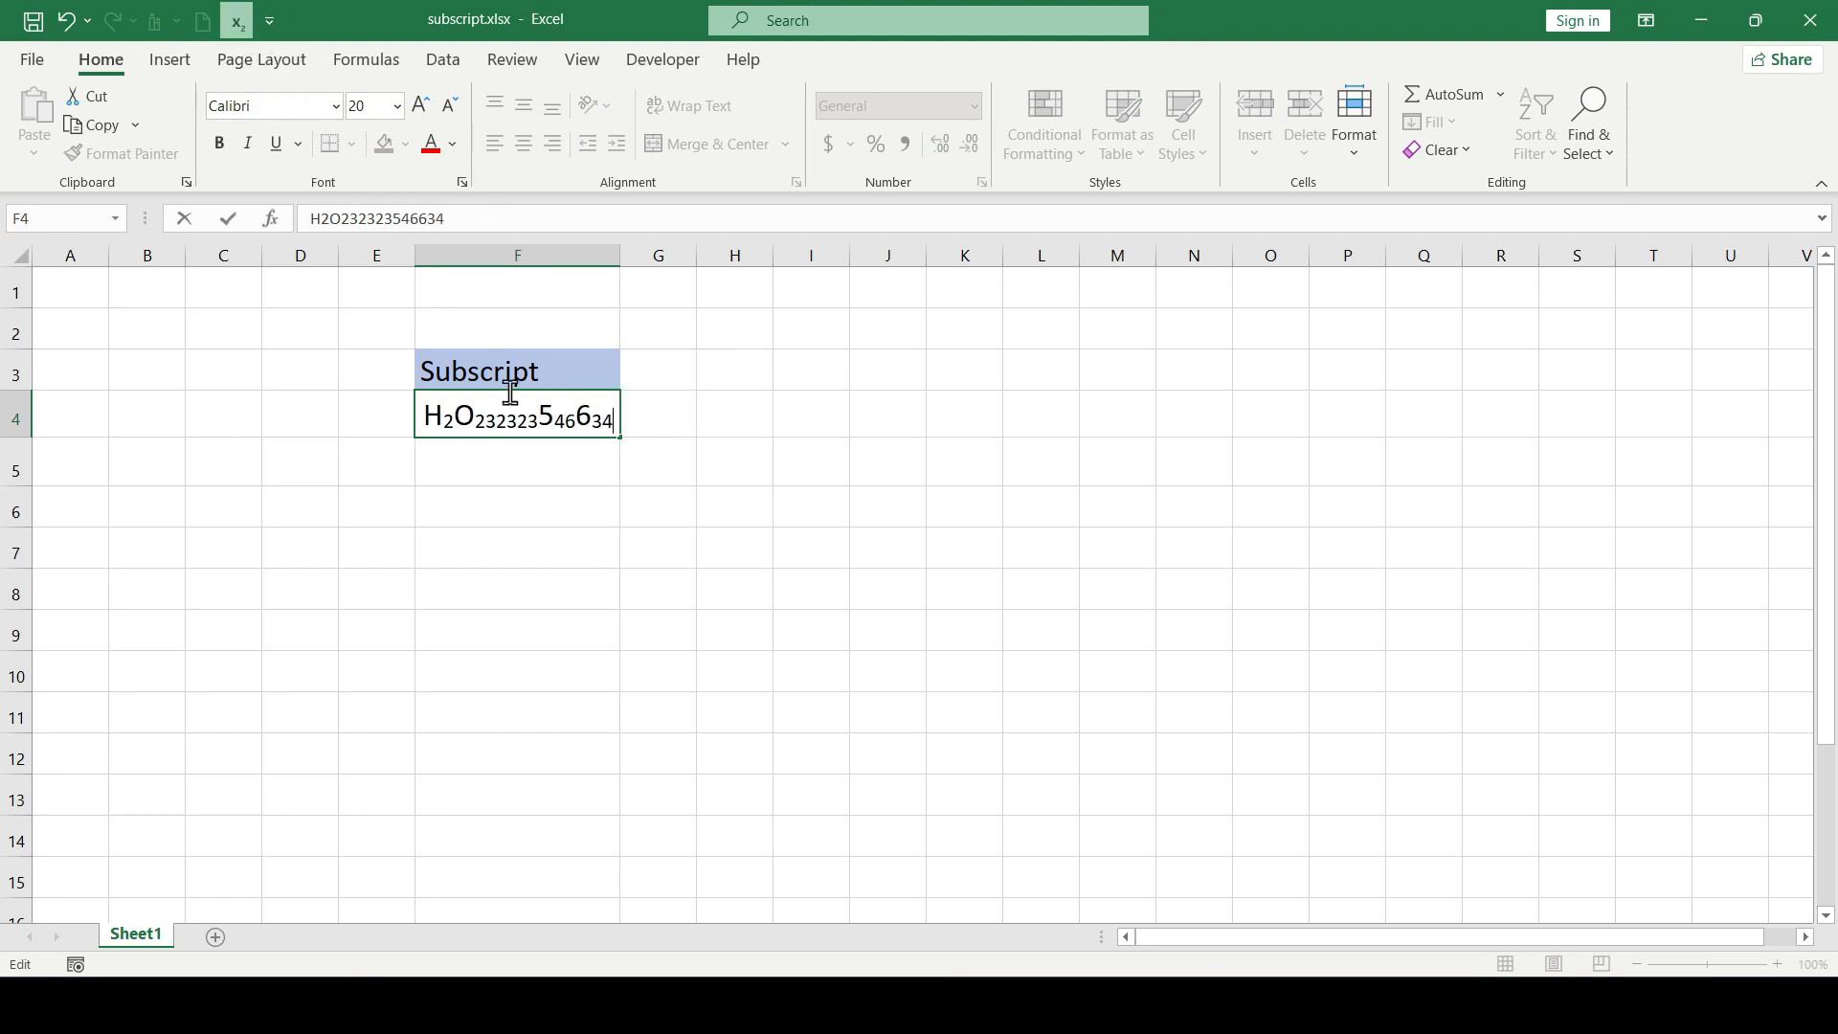
{"action": "key", "text": "Enter"}
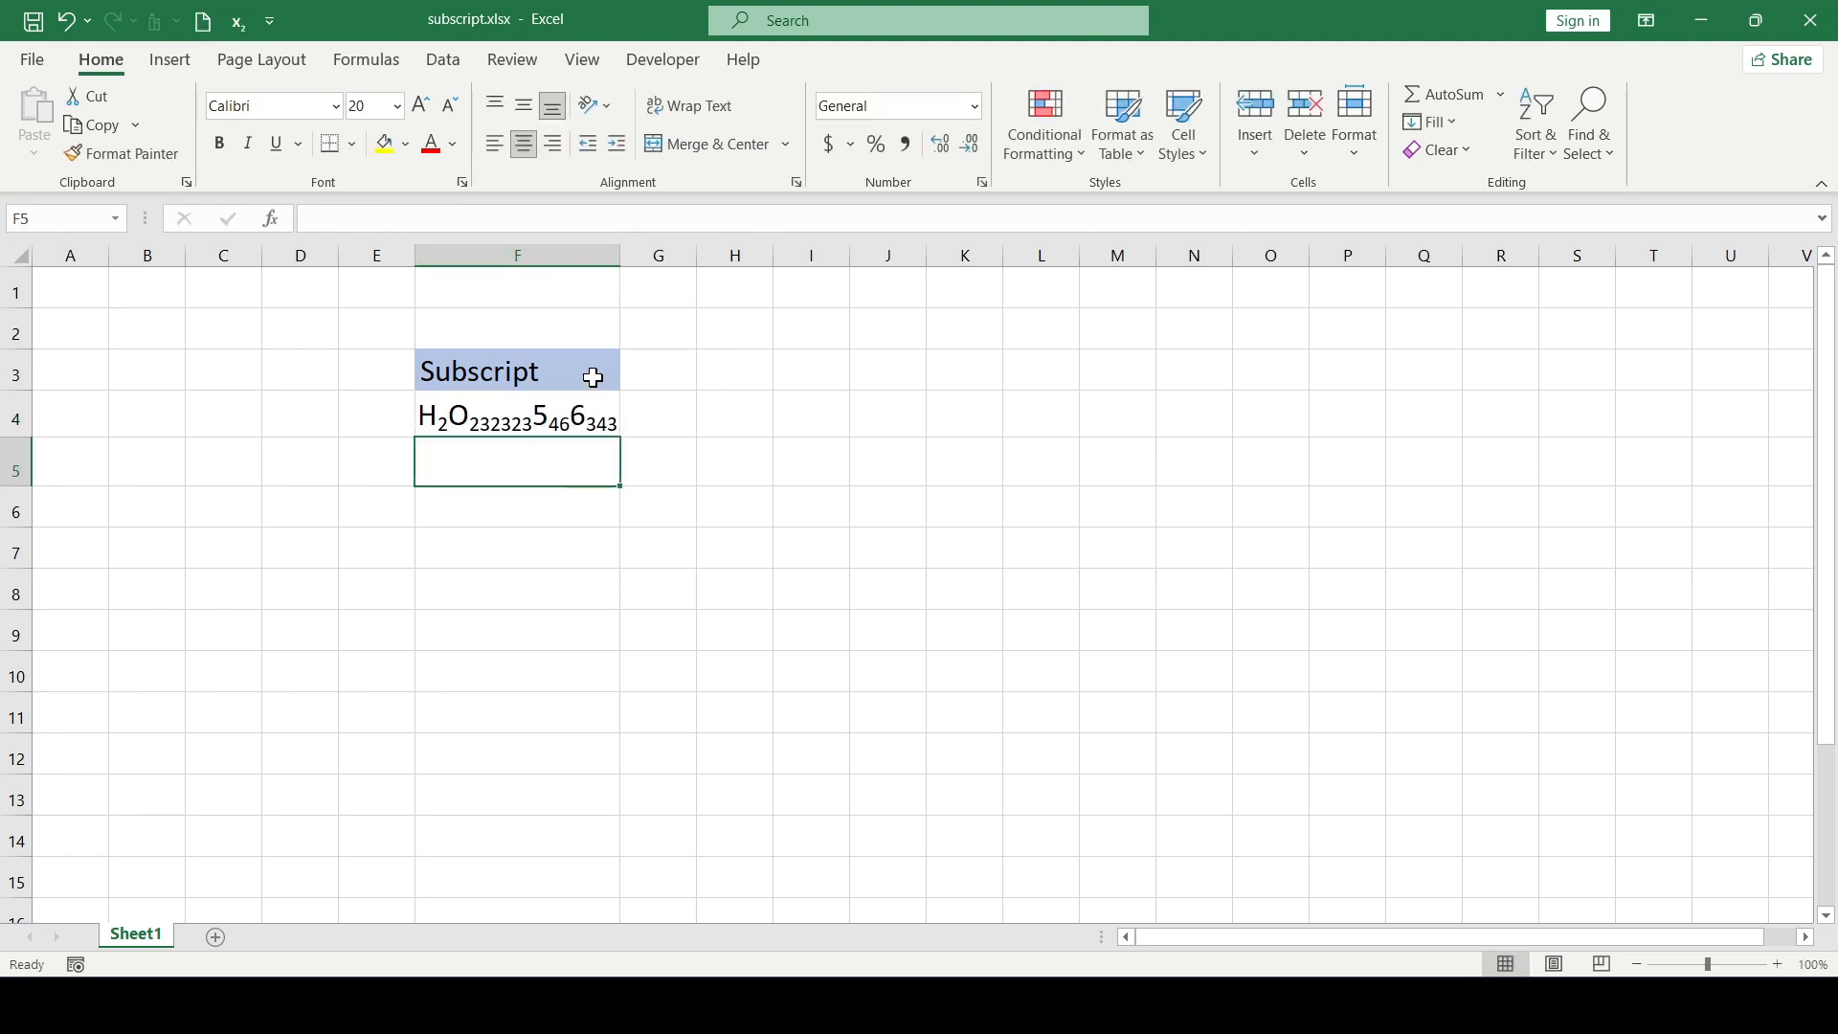
{"action": "mouse_move", "coordinate": [525, 465]}
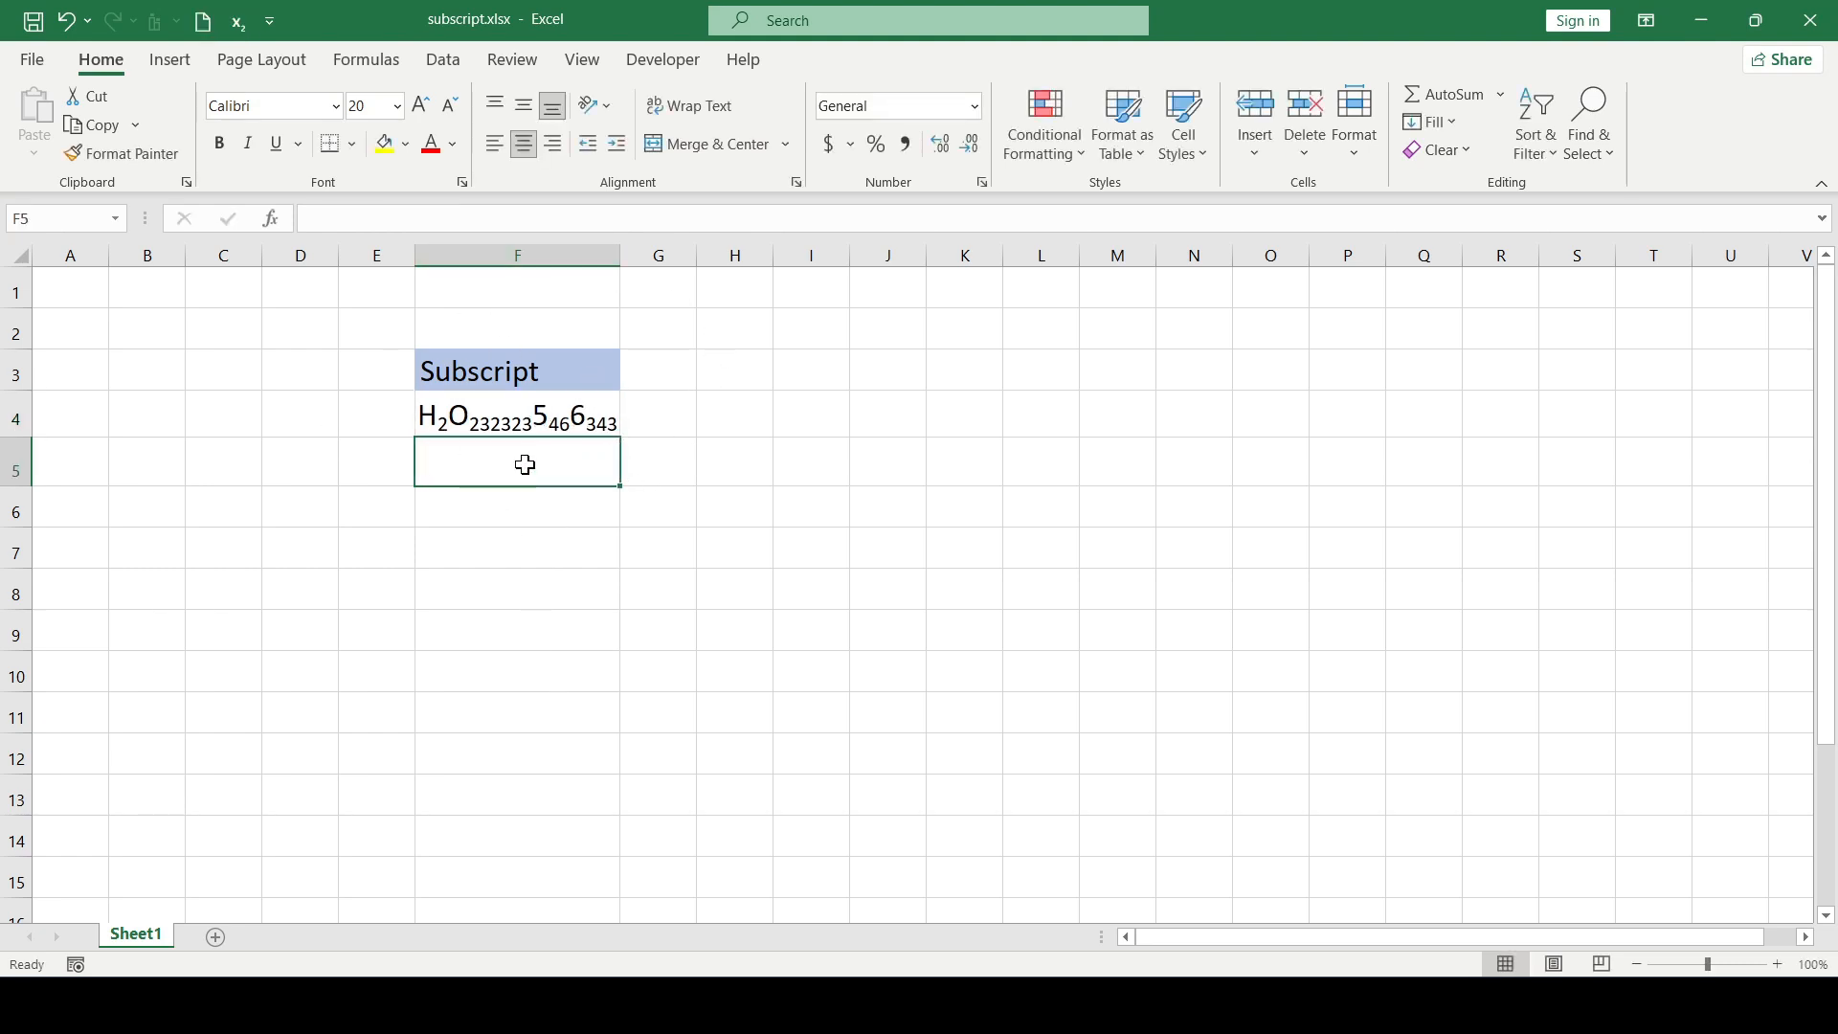
{"action": "mouse_move", "coordinate": [500, 482]}
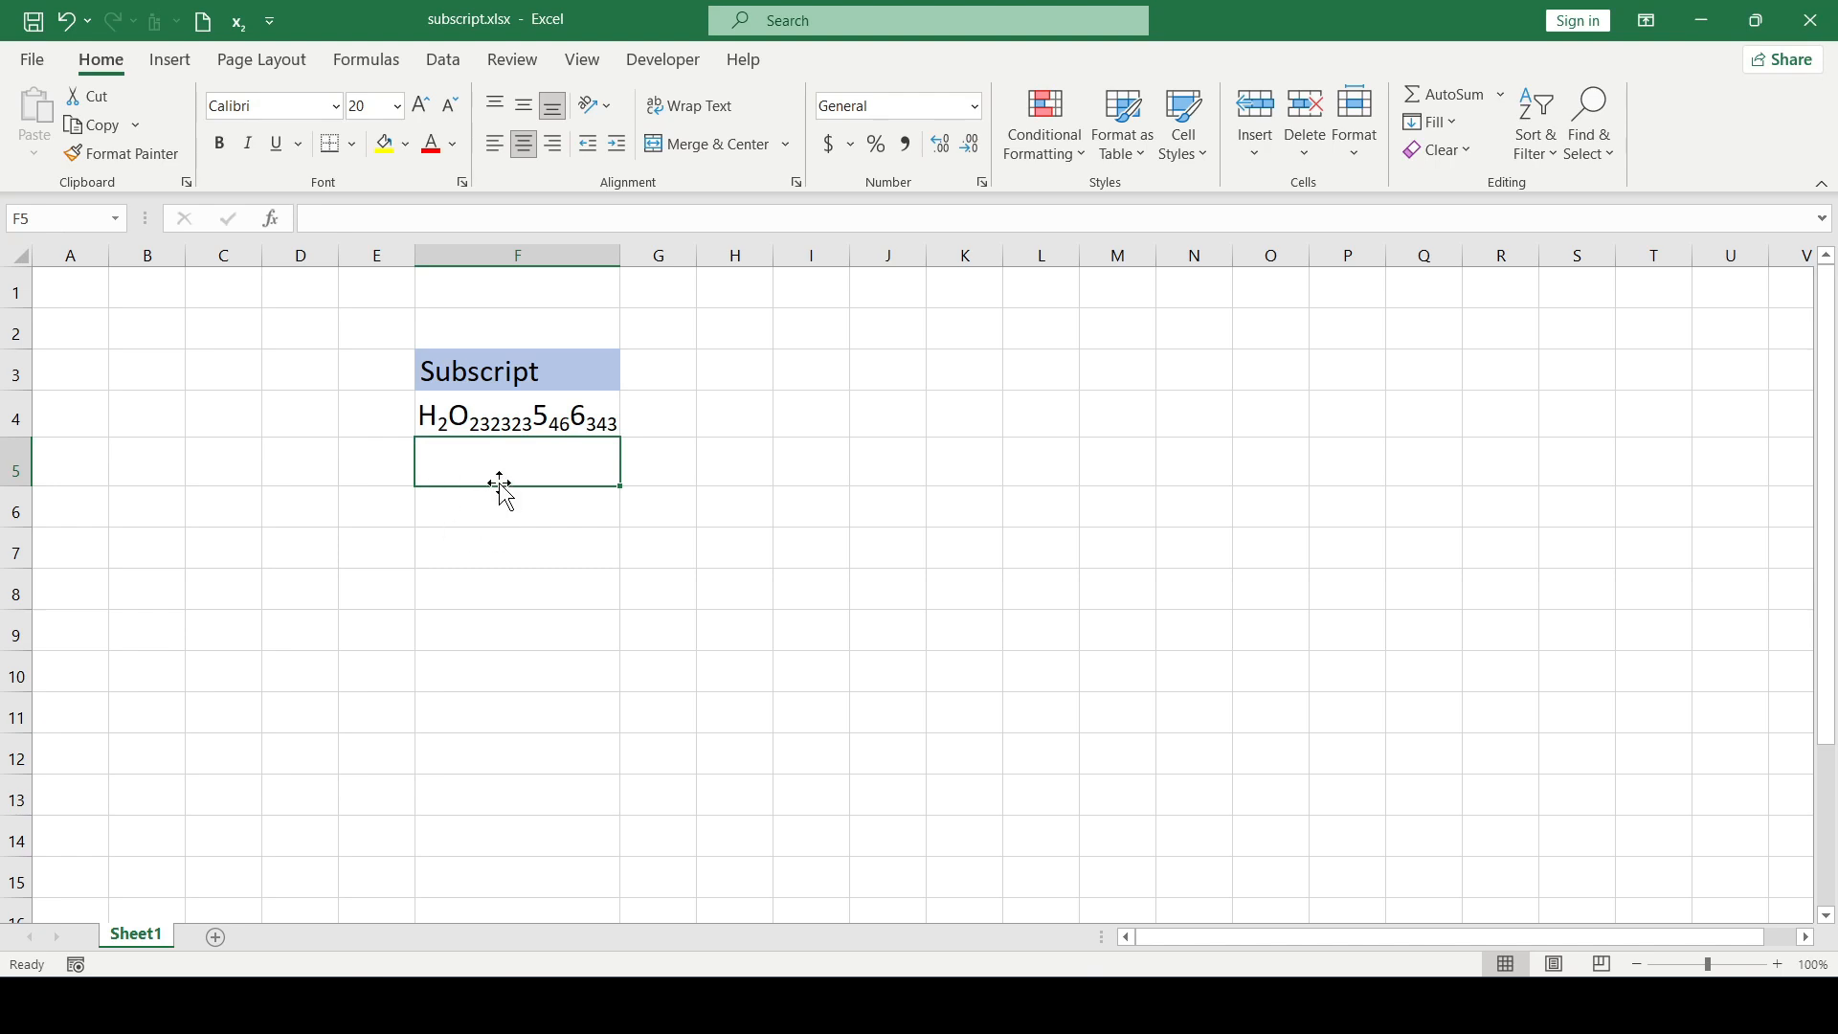
{"action": "mouse_move", "coordinate": [519, 530]}
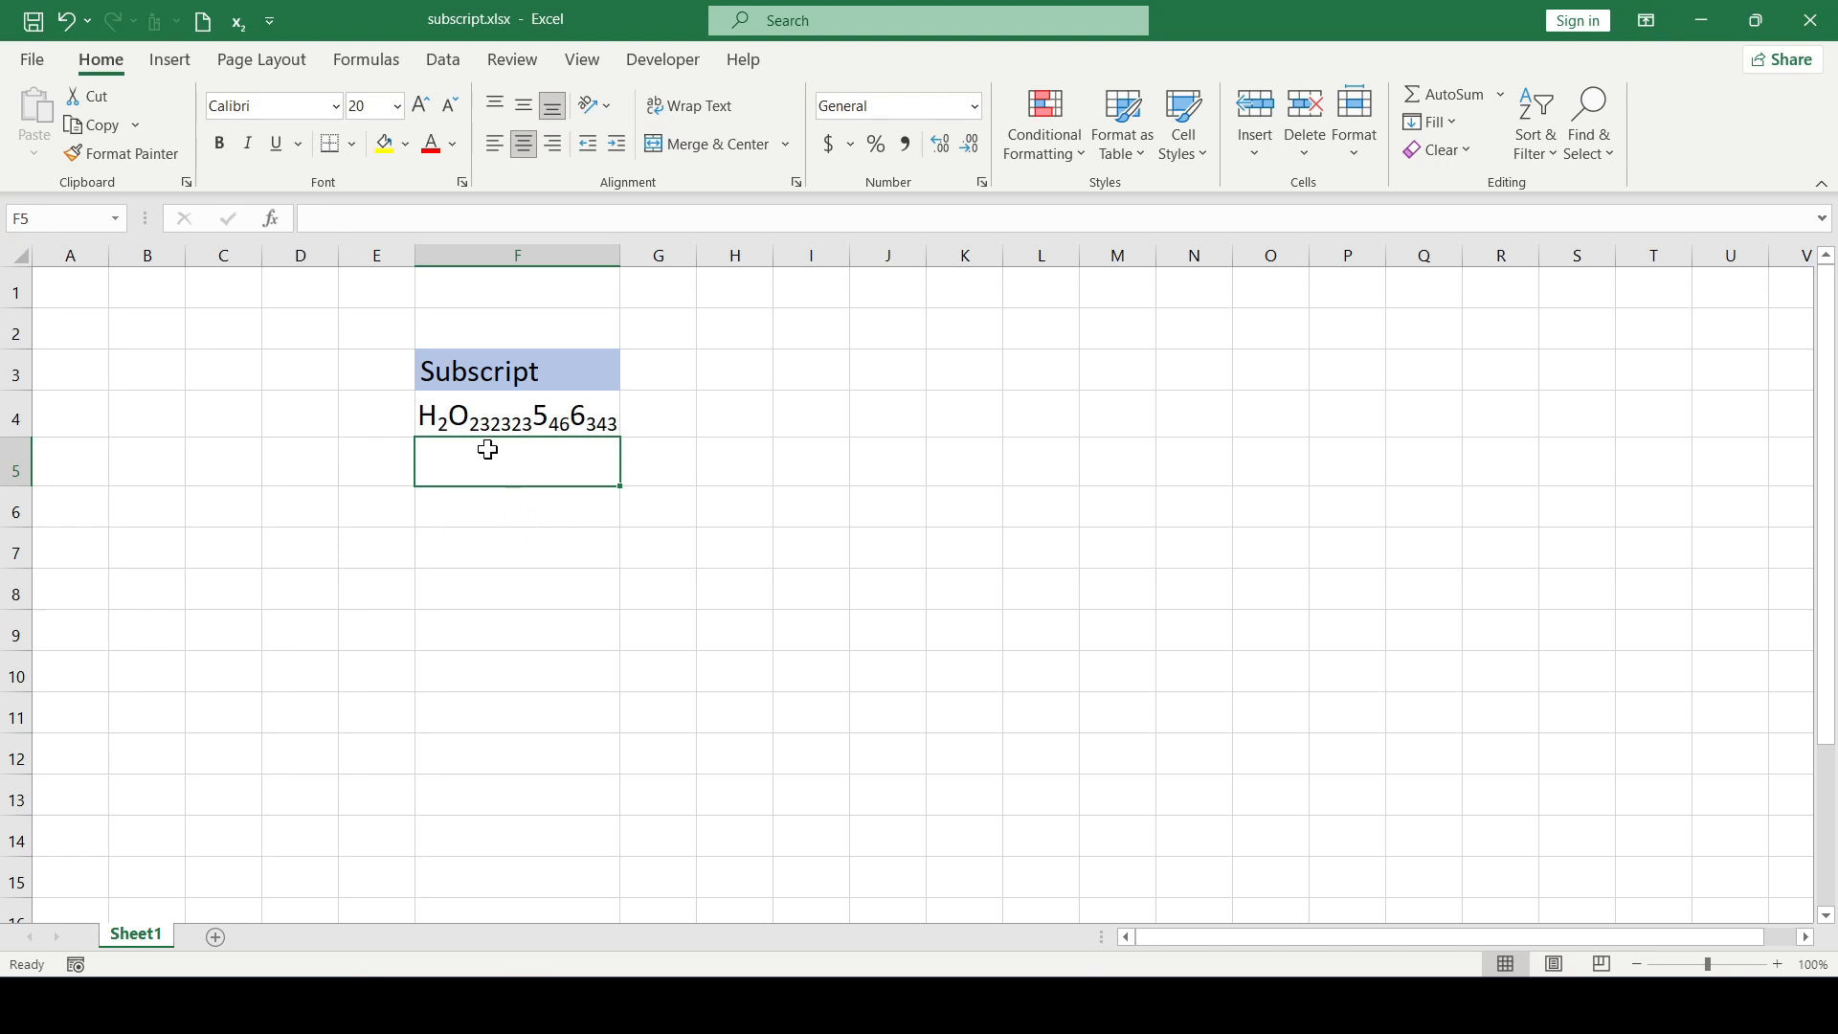
Step: Enter a plain 456 into cell F5
{"action": "type", "text": "456"}
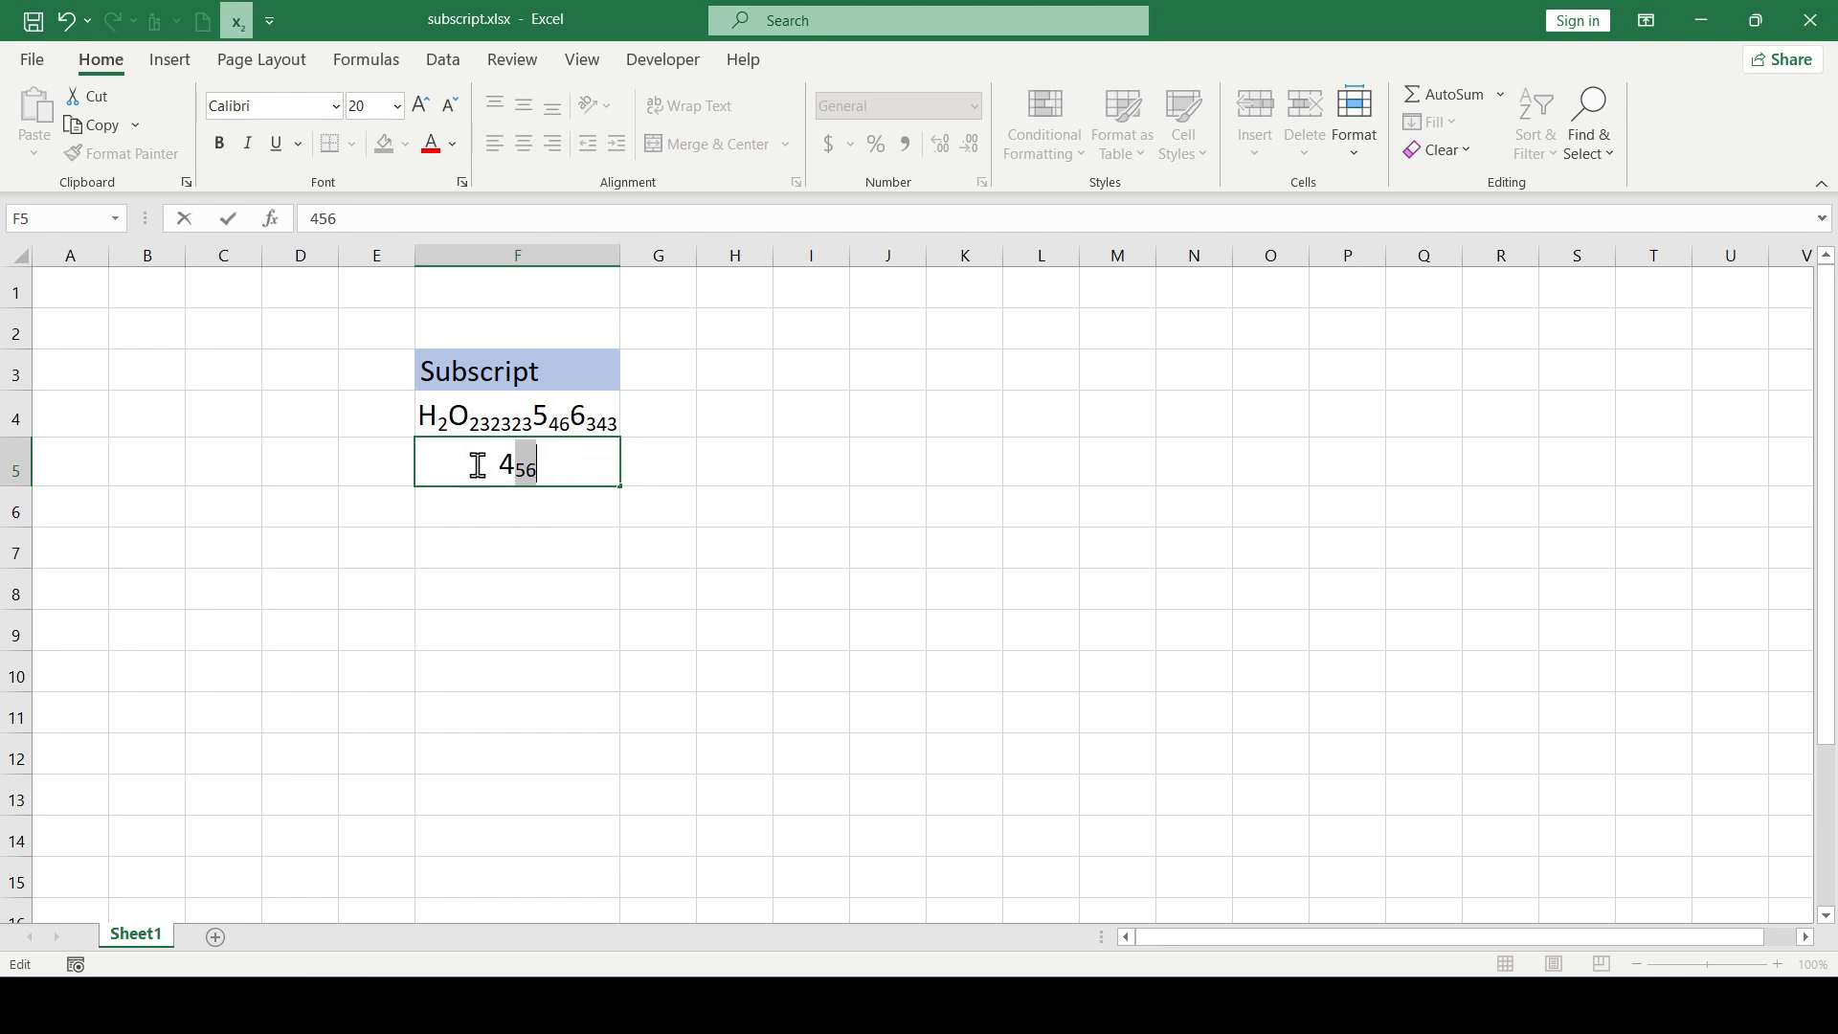
{"action": "key", "text": "Enter"}
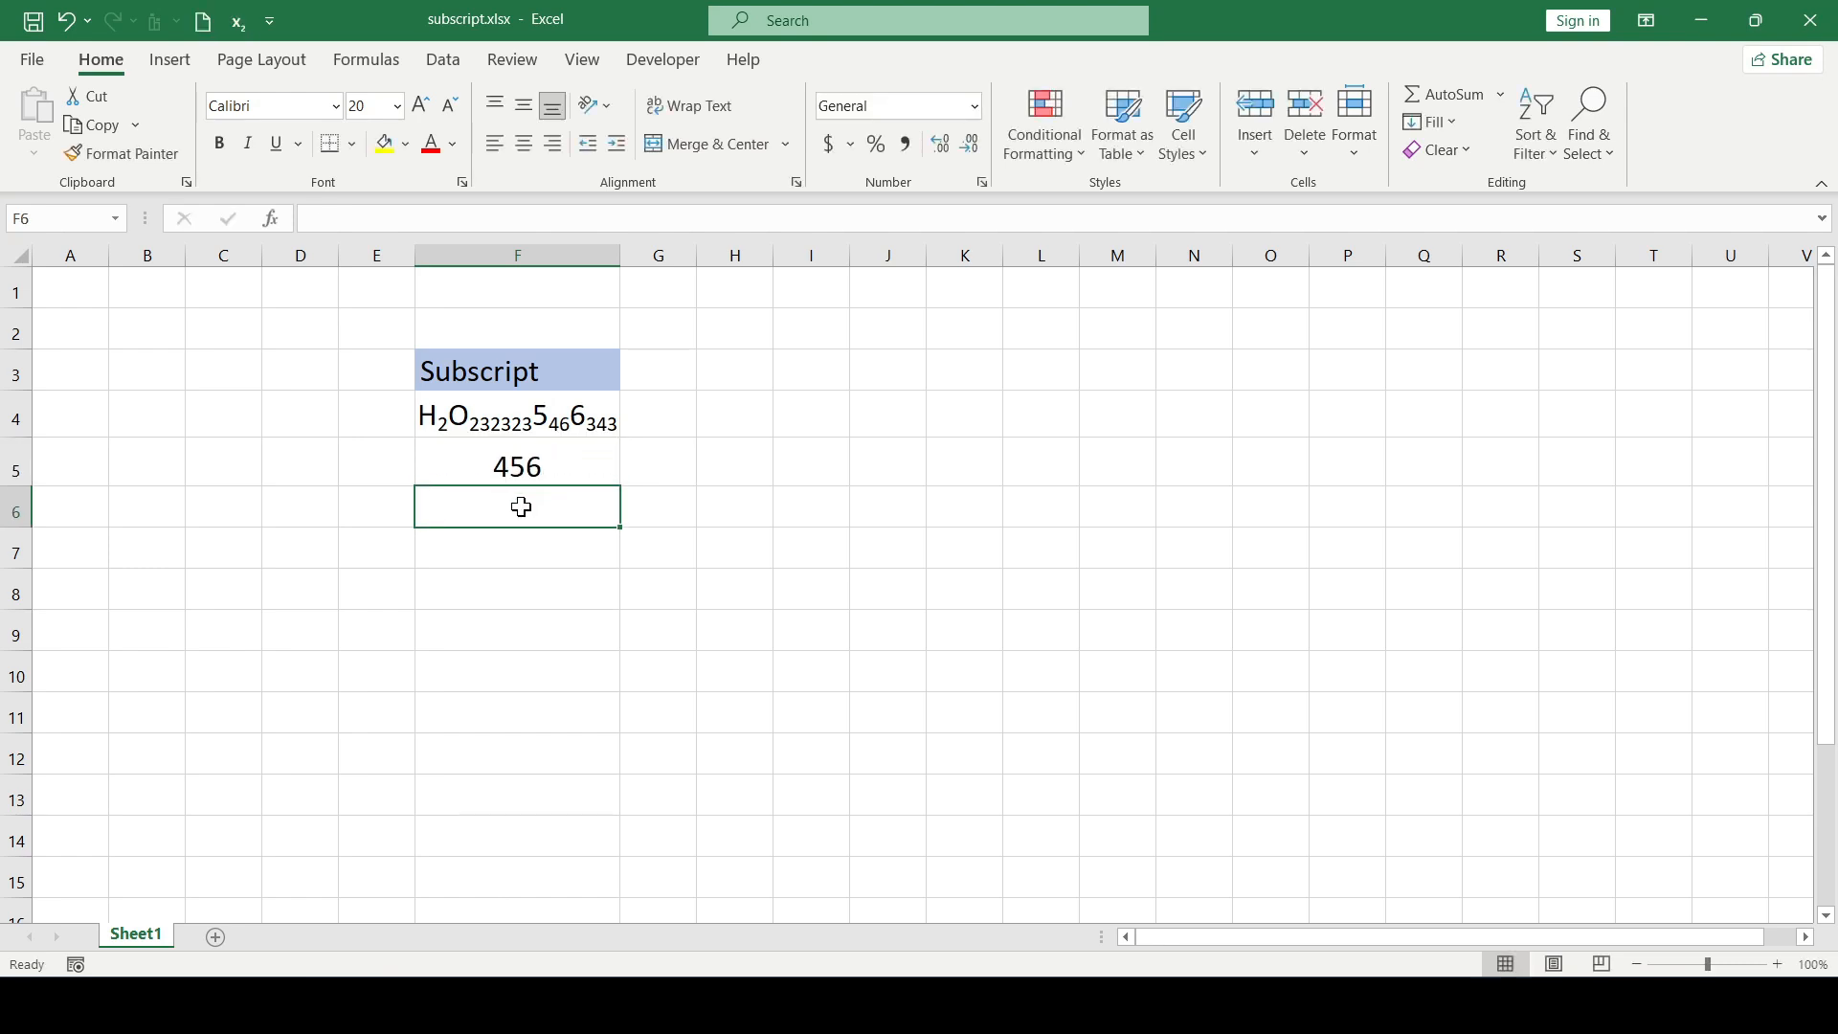
{"action": "left_click", "coordinate": [517, 465]}
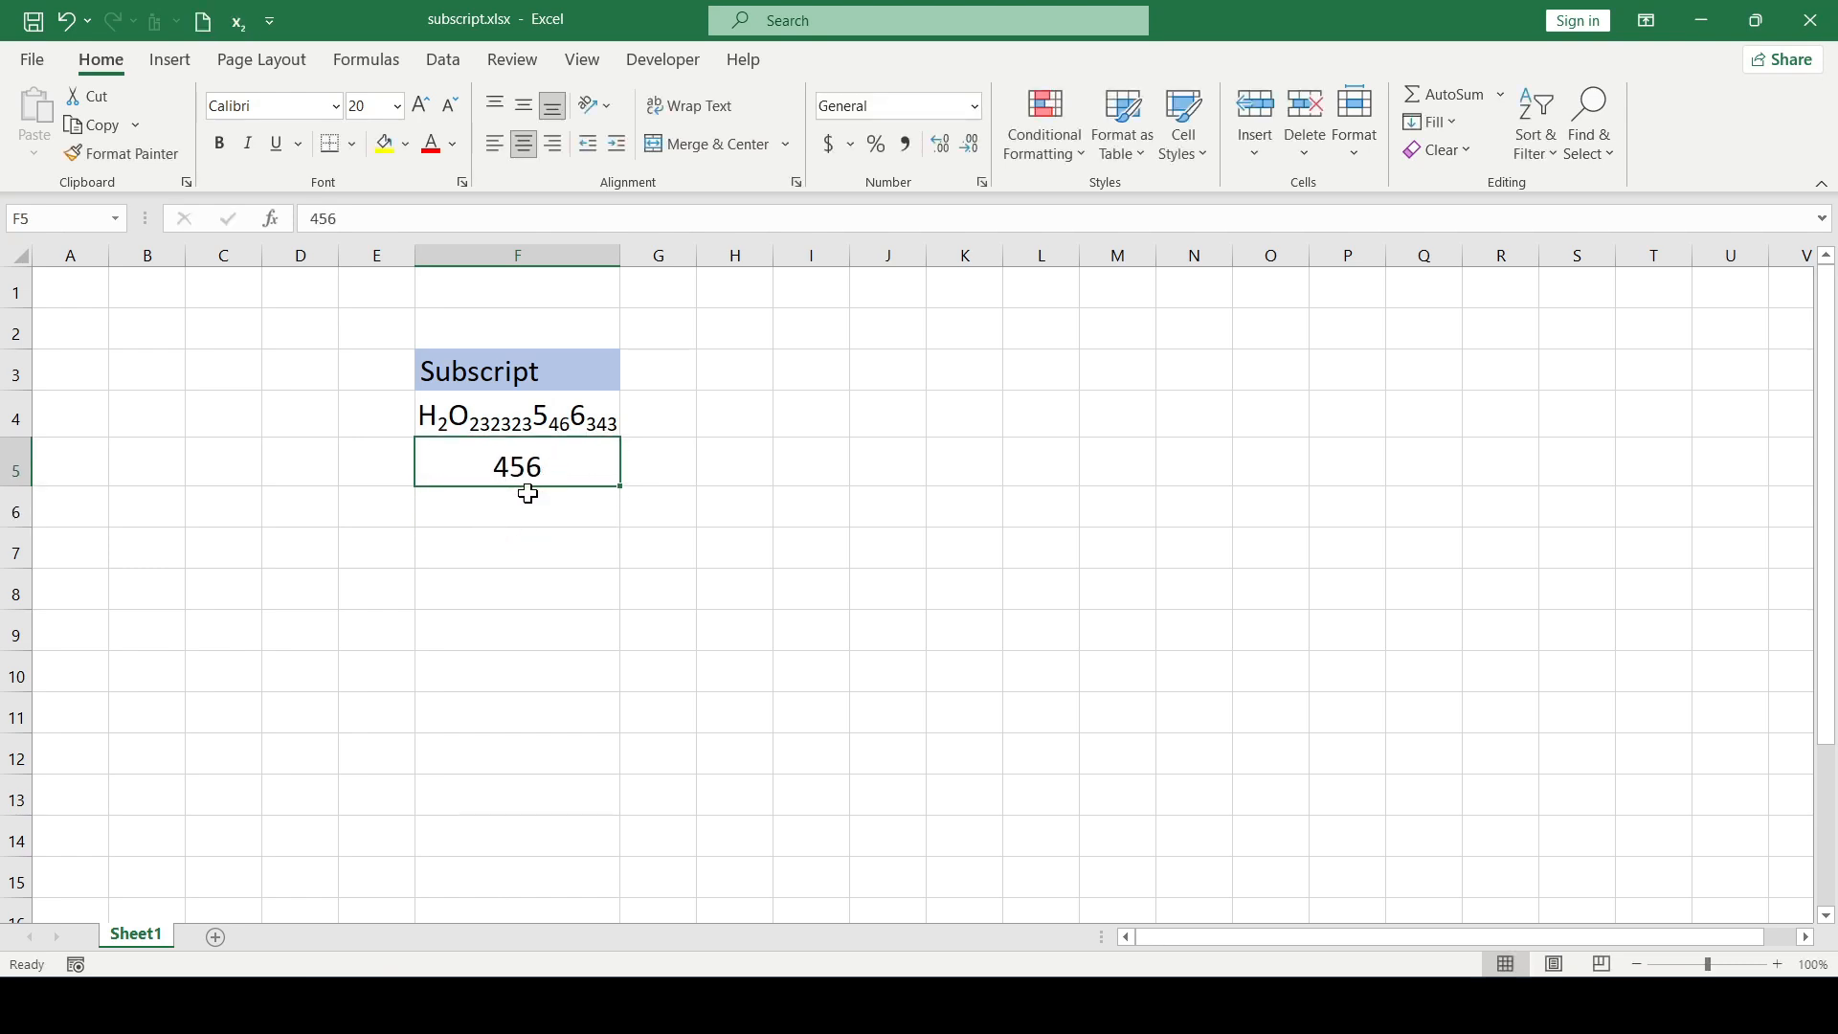
{"action": "mouse_move", "coordinate": [512, 566]}
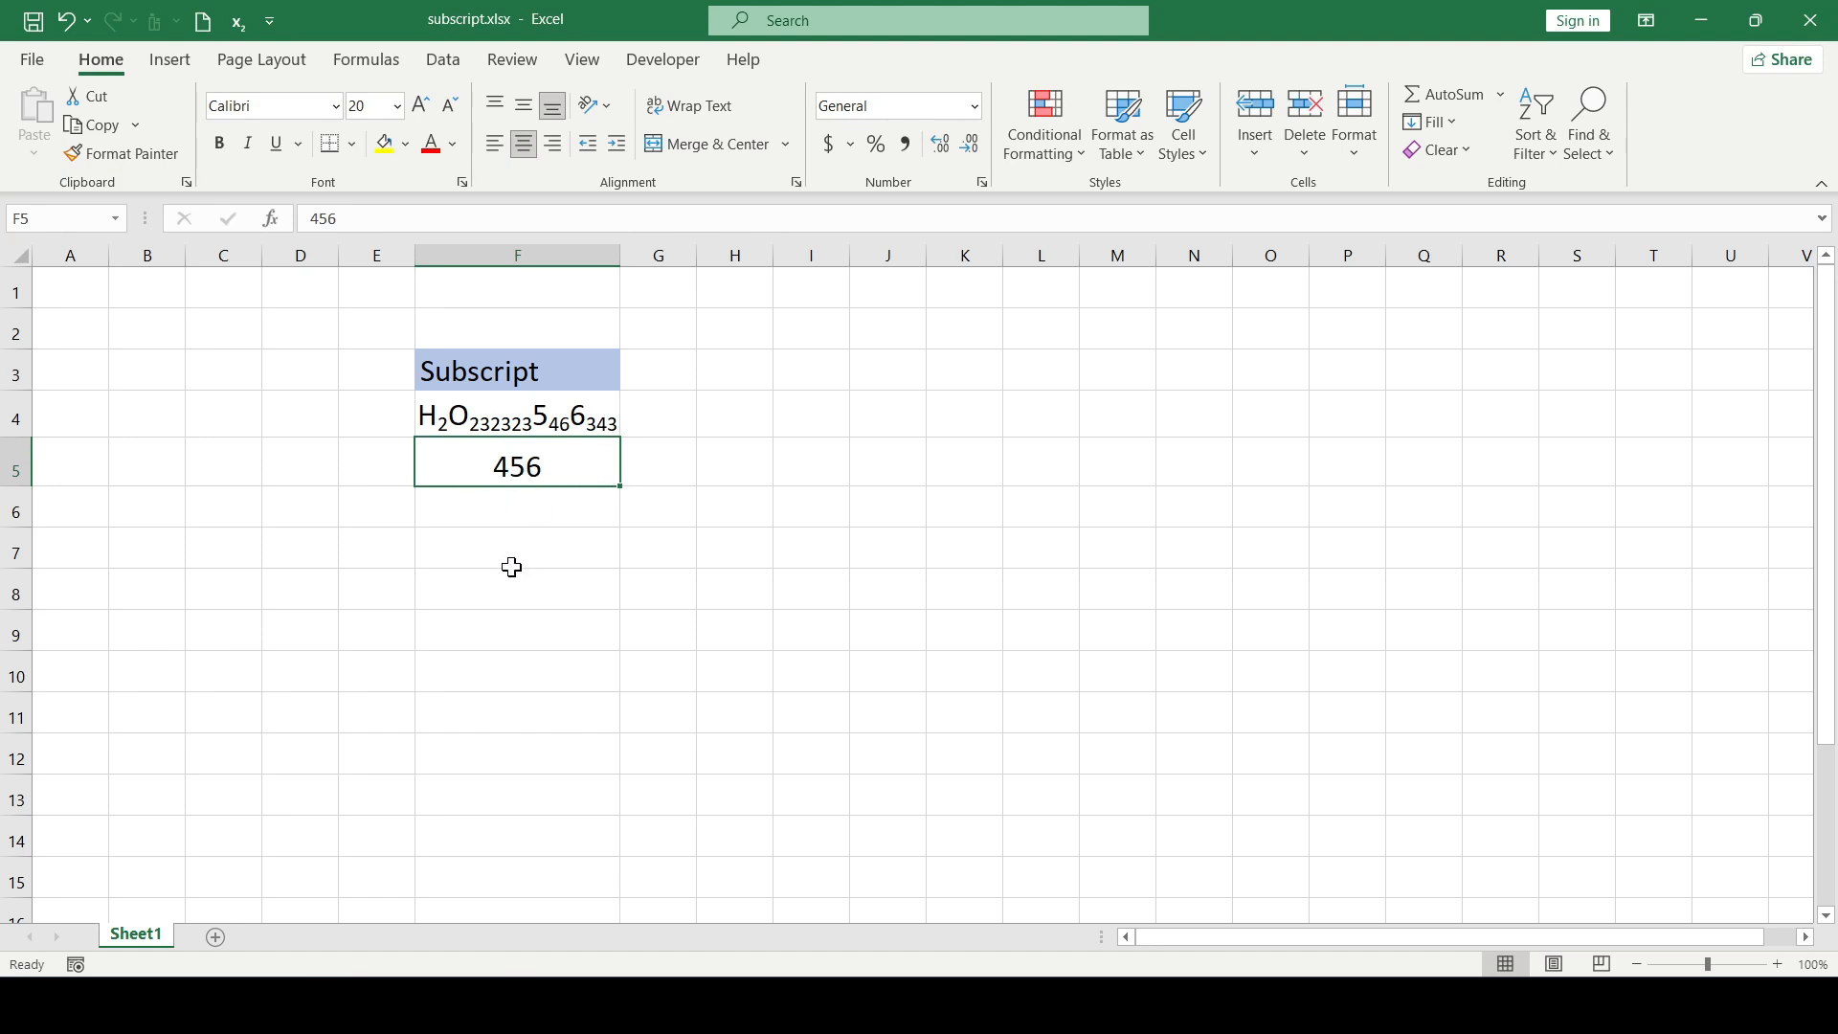
{"action": "mouse_move", "coordinate": [527, 507]}
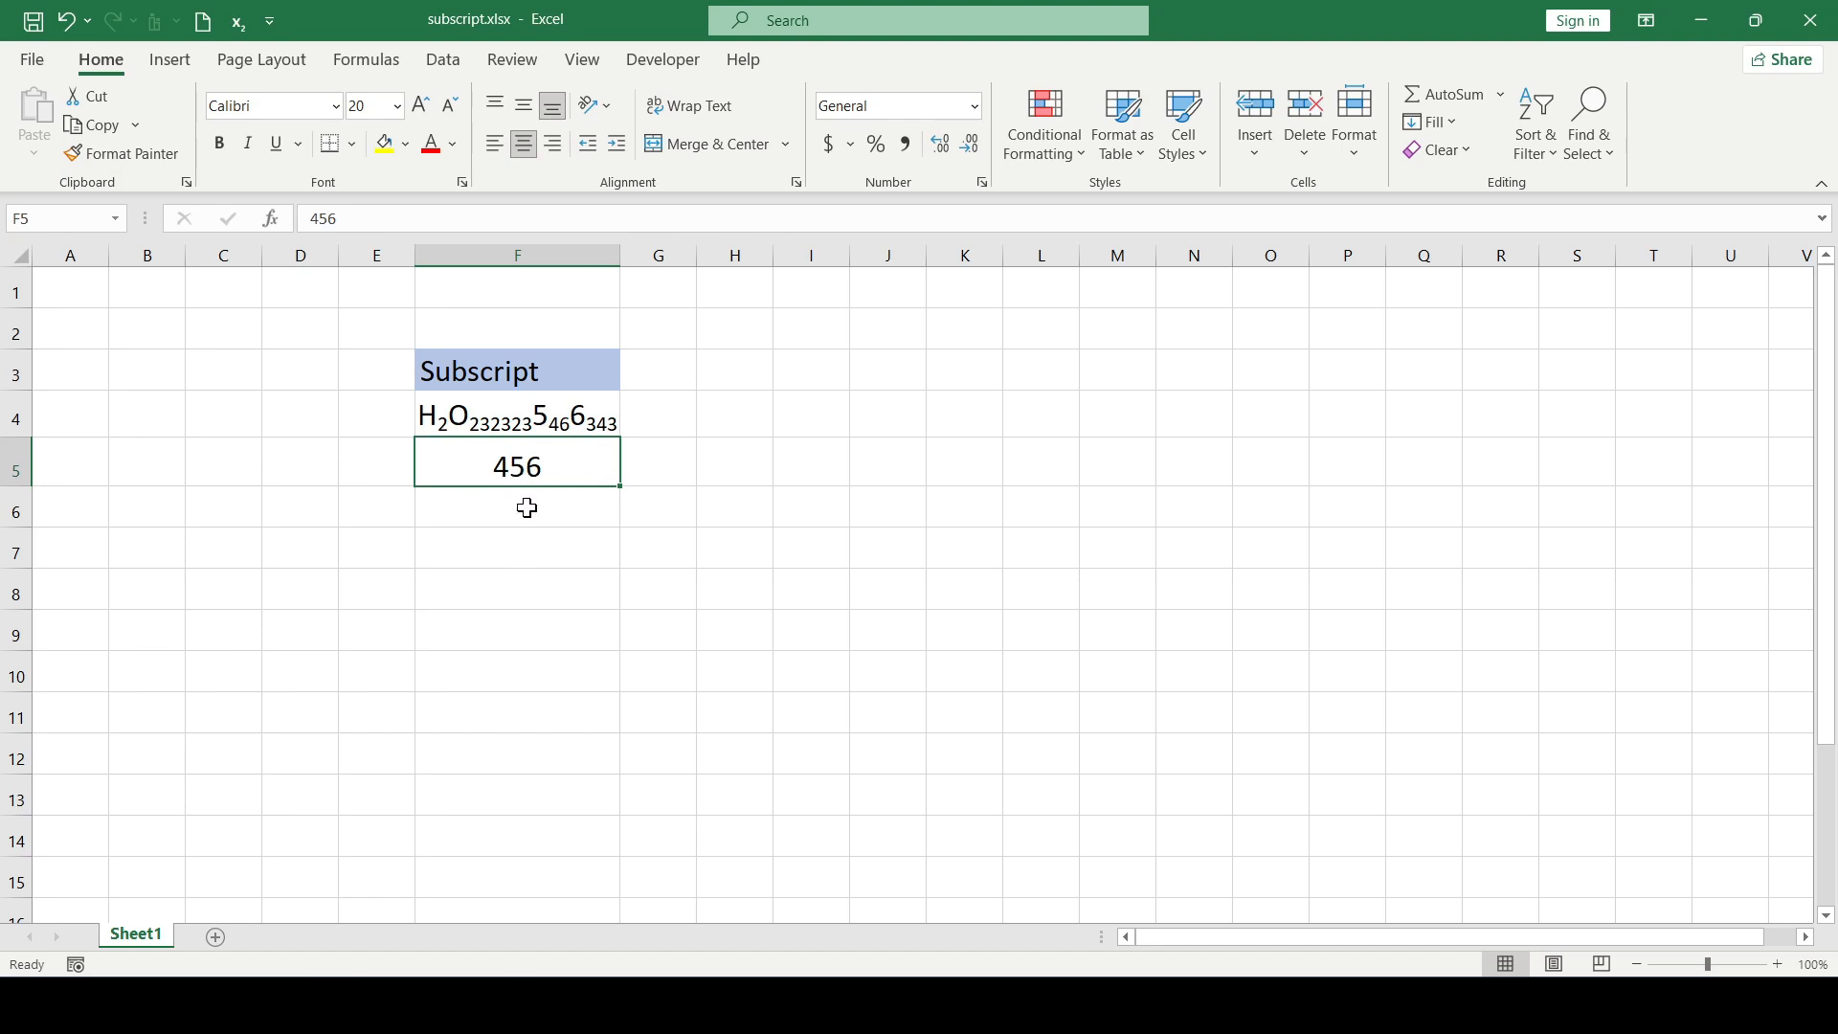
Step: Insert a blank equation object via Insert > Symbols > Equation and return to Home
{"action": "left_click", "coordinate": [169, 60]}
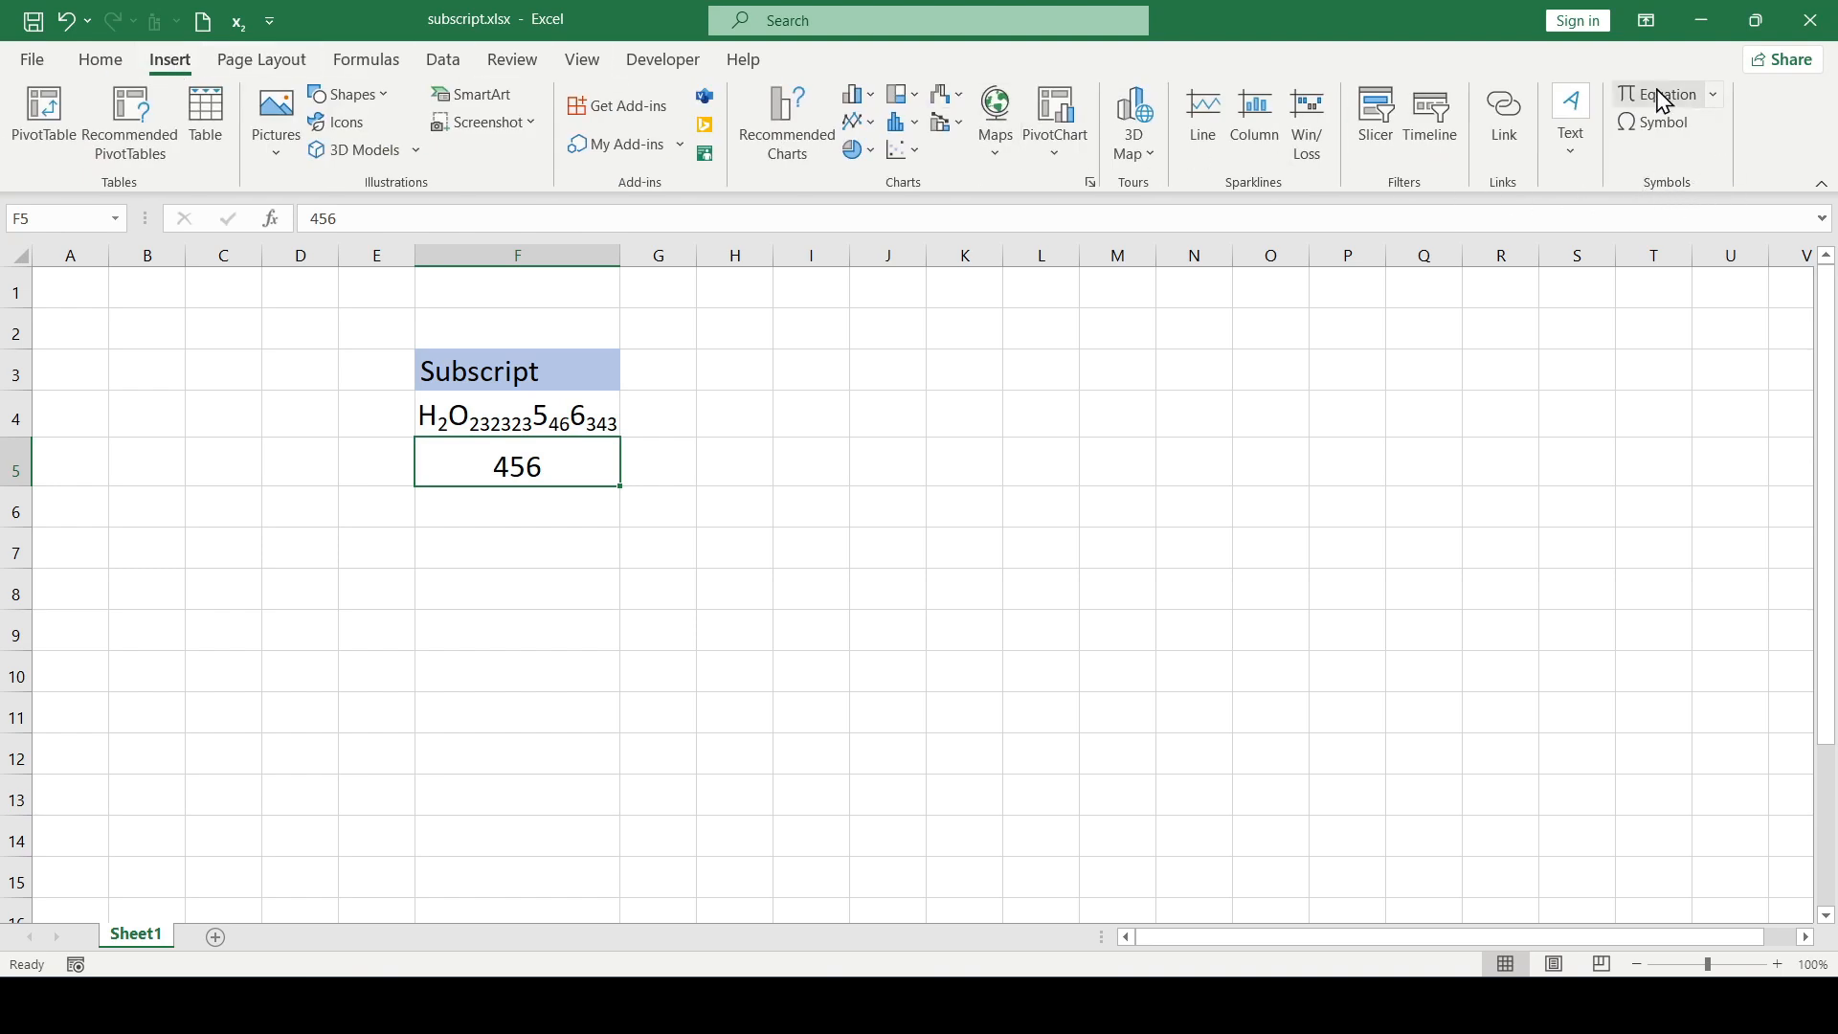
{"action": "left_click", "coordinate": [1650, 93]}
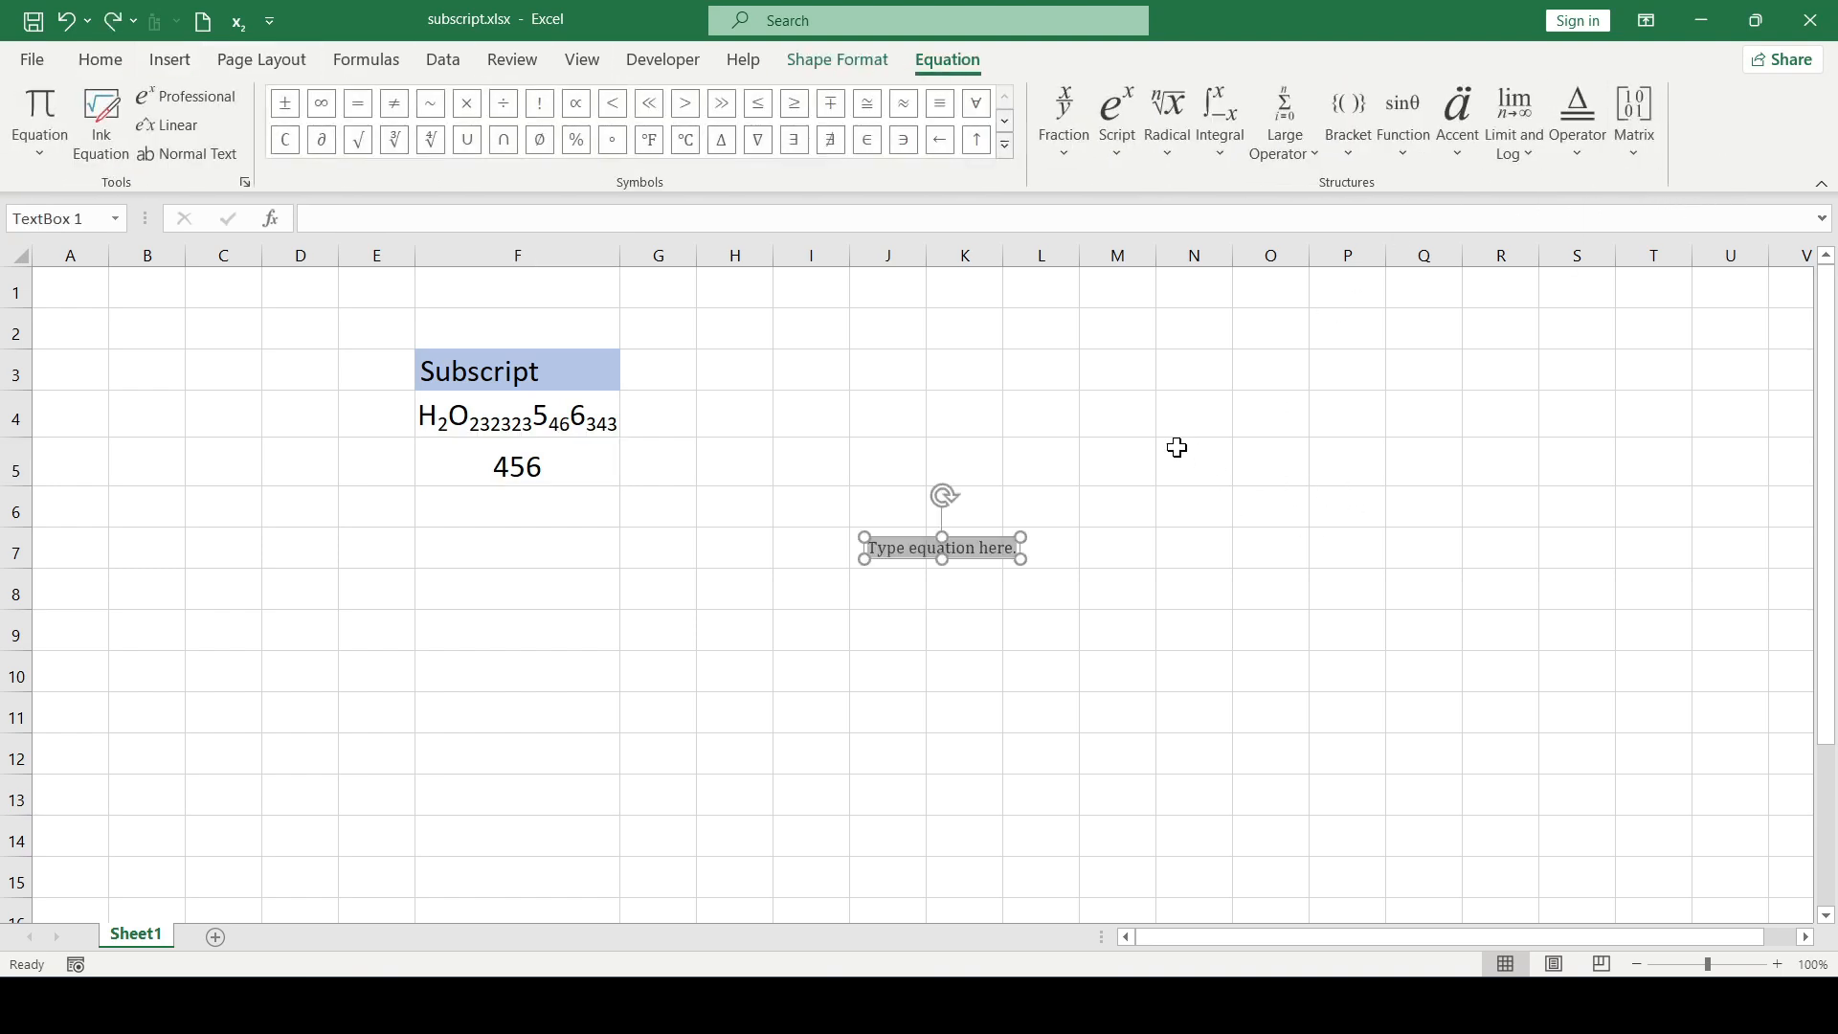
{"action": "mouse_move", "coordinate": [765, 201]}
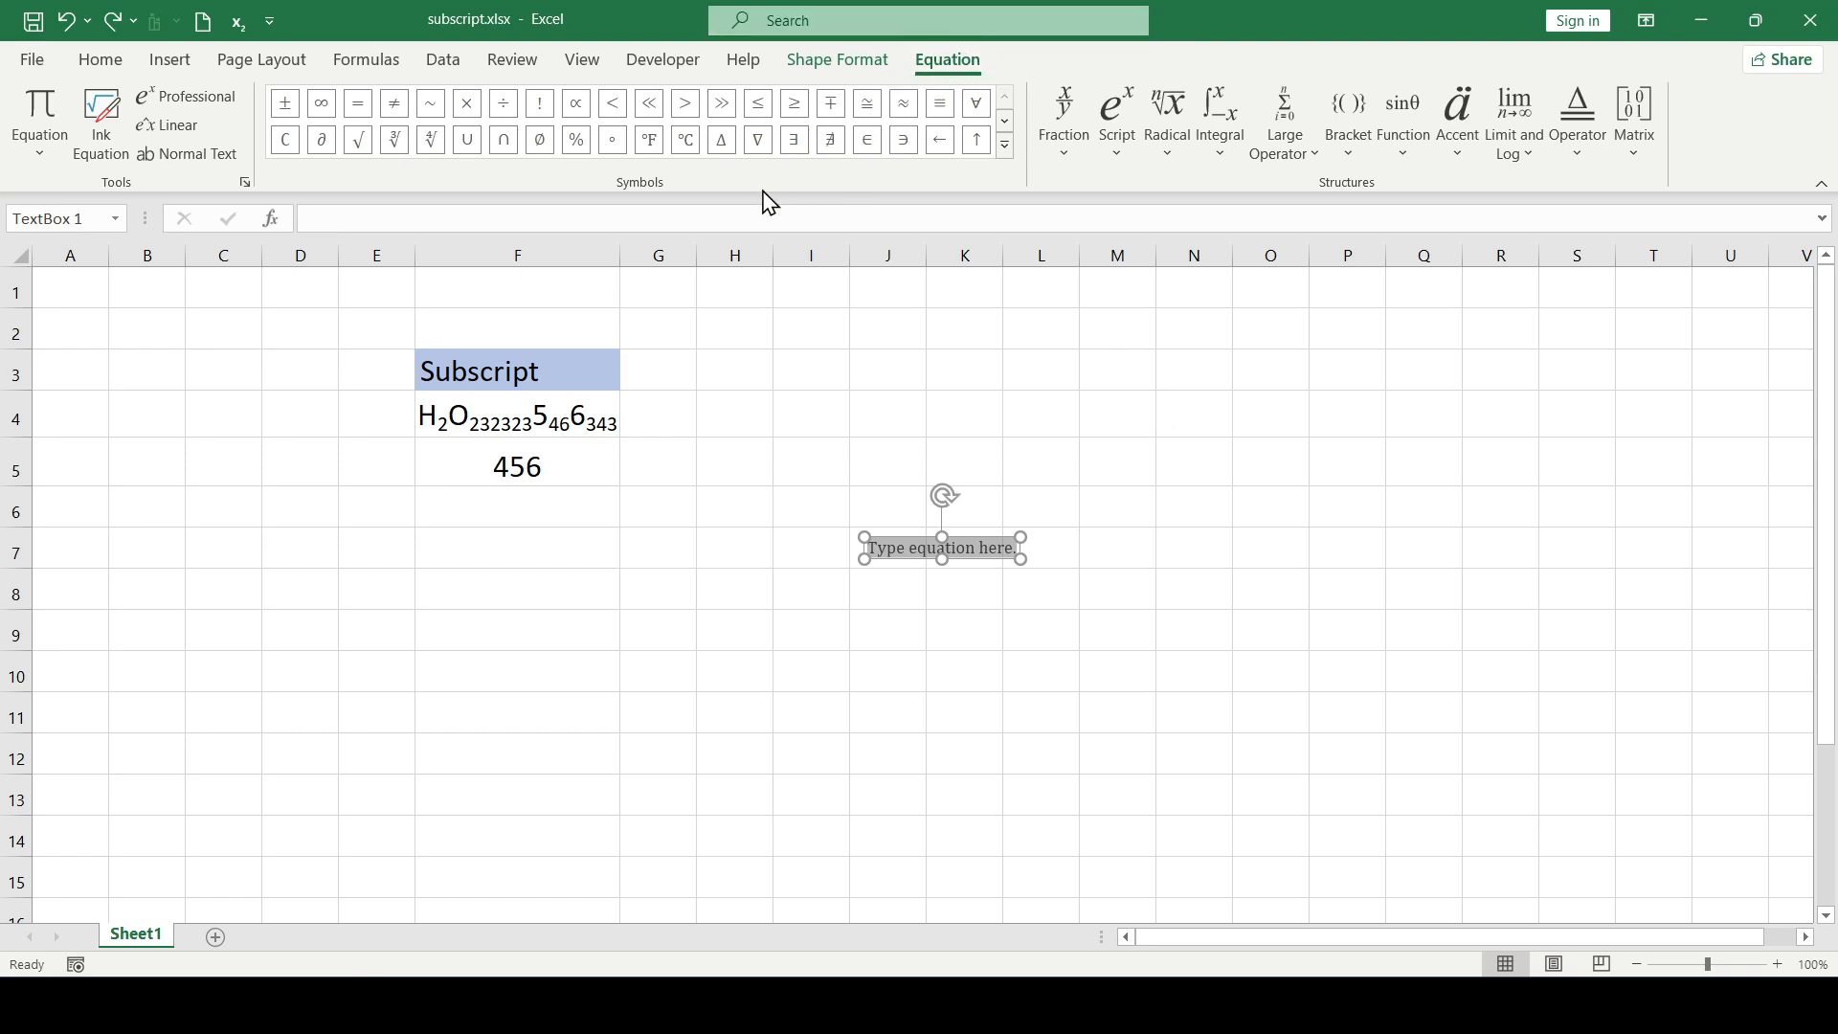
{"action": "left_click", "coordinate": [1114, 105]}
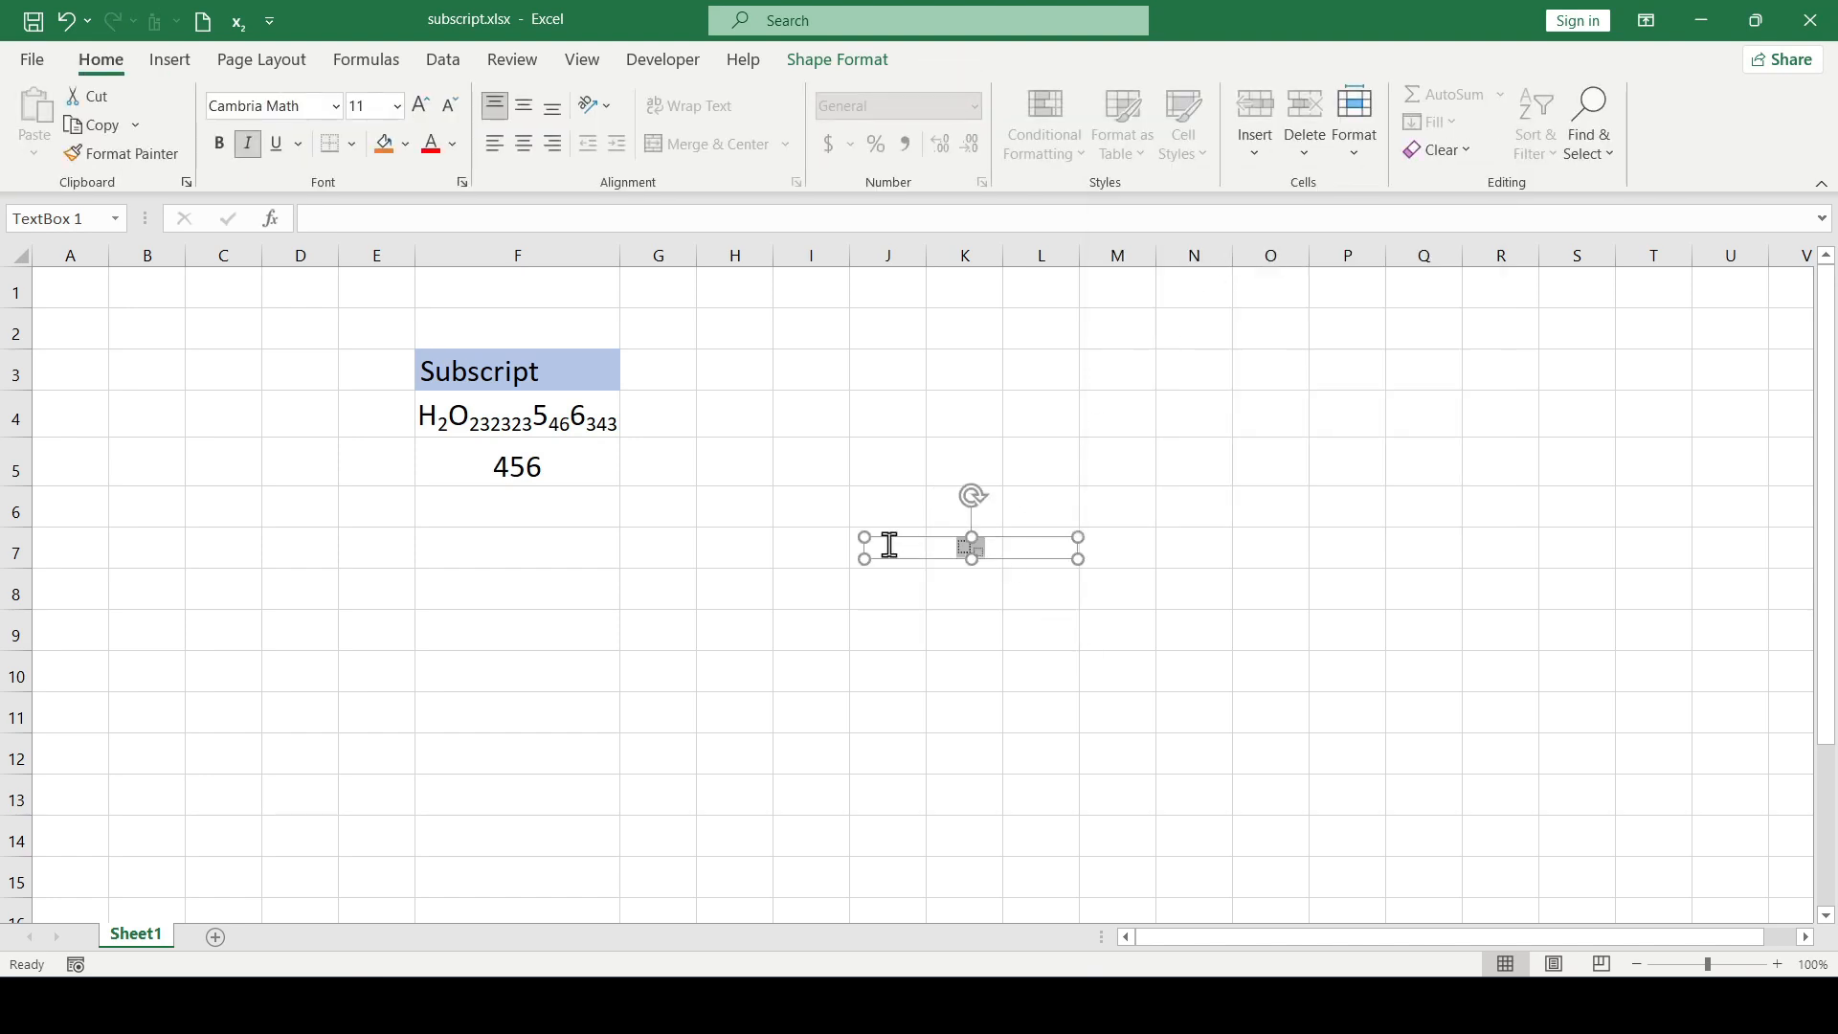
Step: Set the equation font size to 40 for the 5 with subscript 6
{"action": "left_click", "coordinate": [397, 107]}
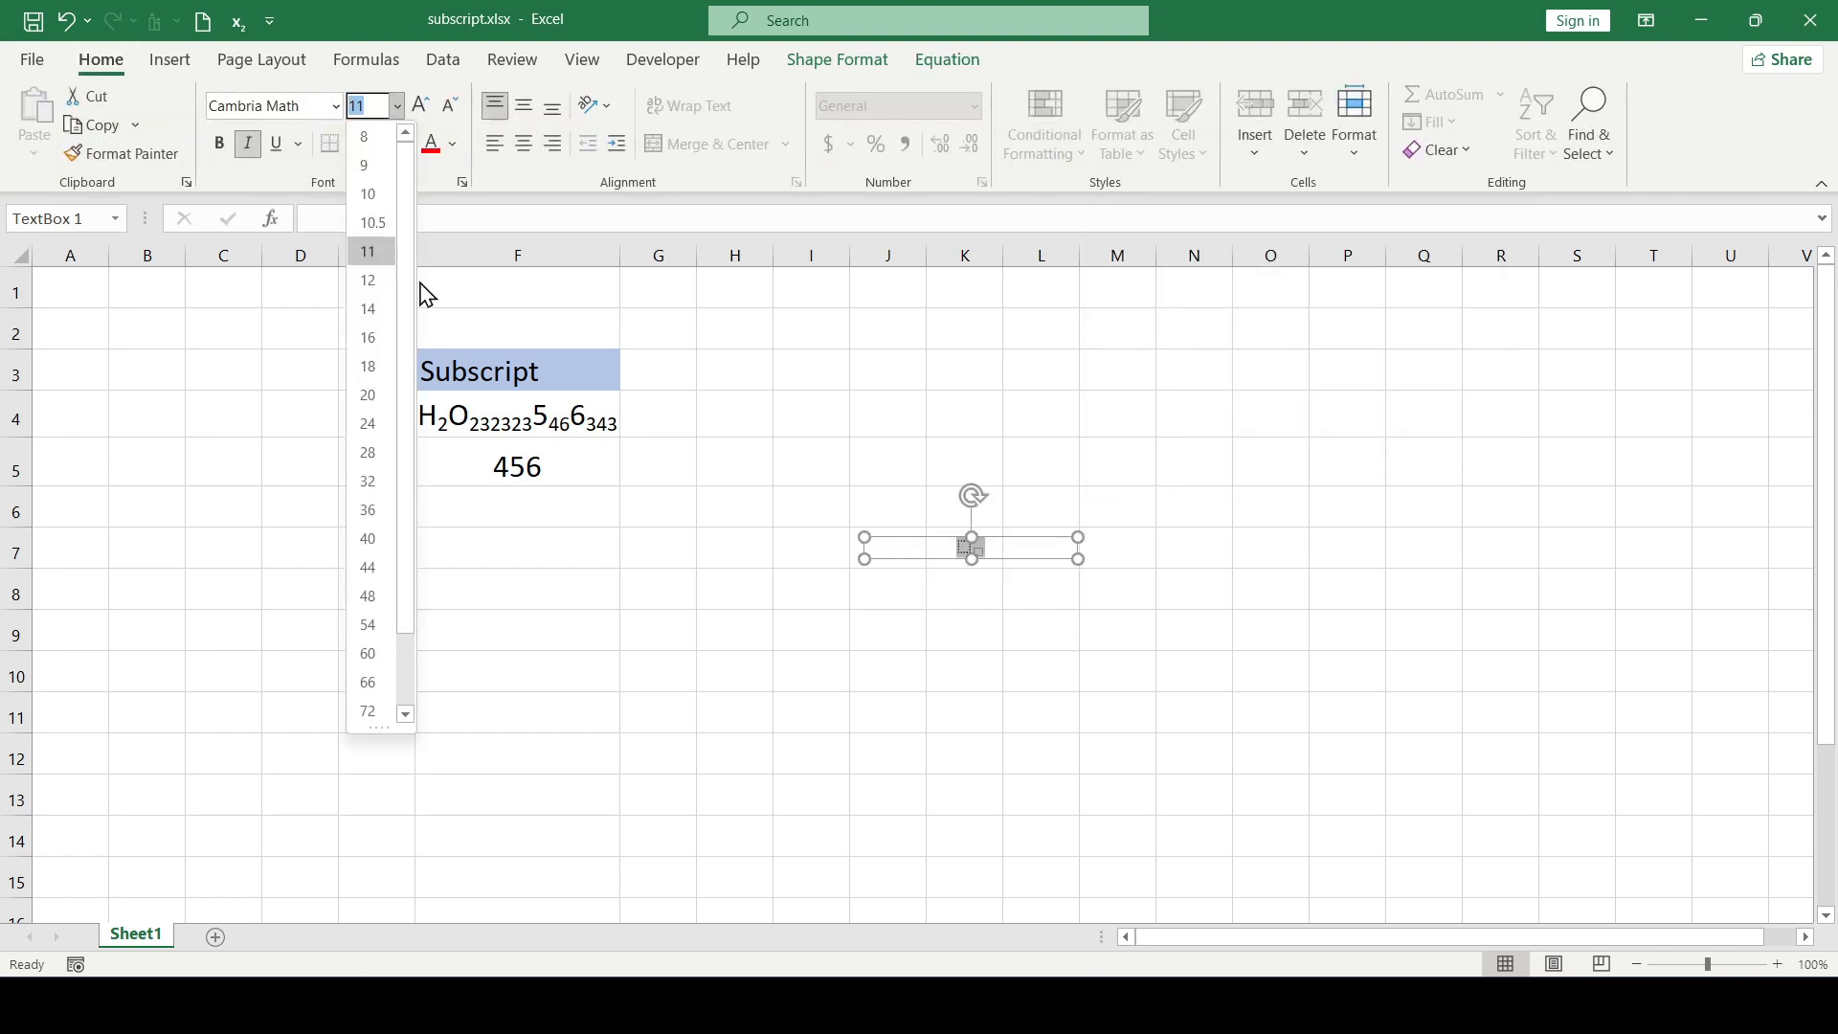
{"action": "left_click", "coordinate": [368, 538]}
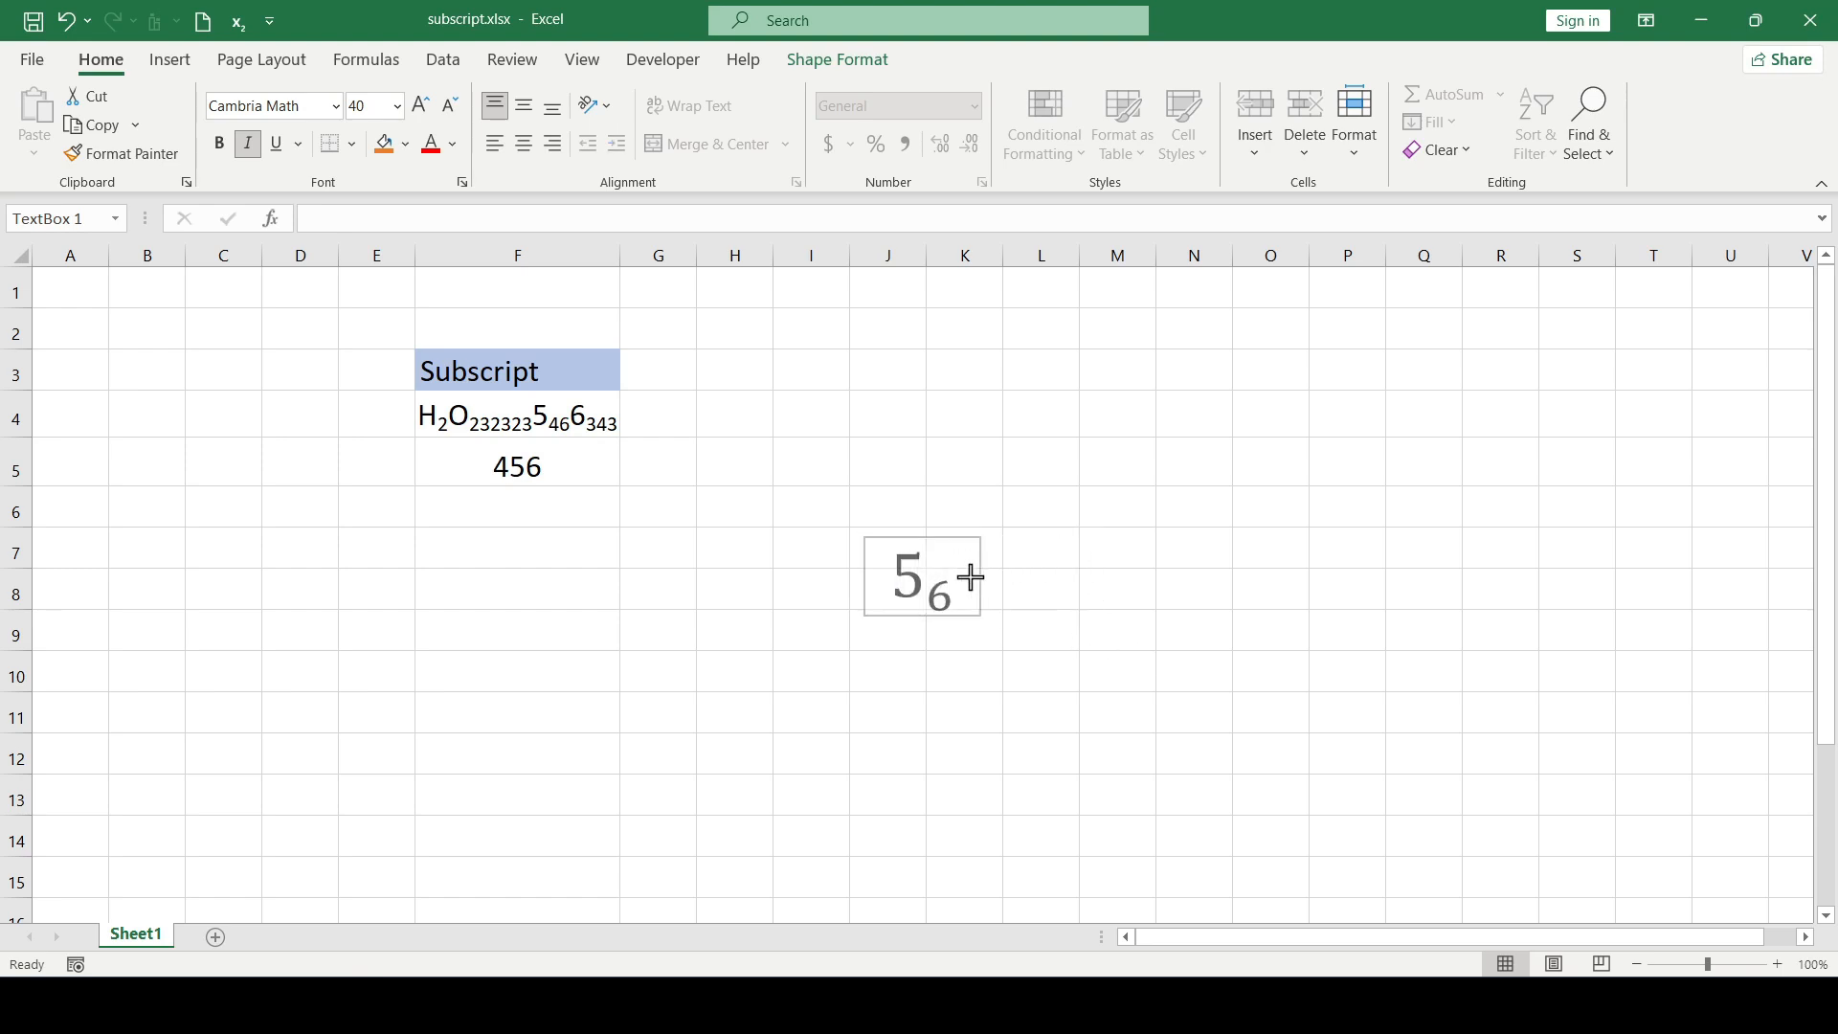
Step: Move the equation just below the 456 cell and deselect it
{"action": "left_click_drag", "start_coordinate": [921, 576], "coordinate": [515, 547]}
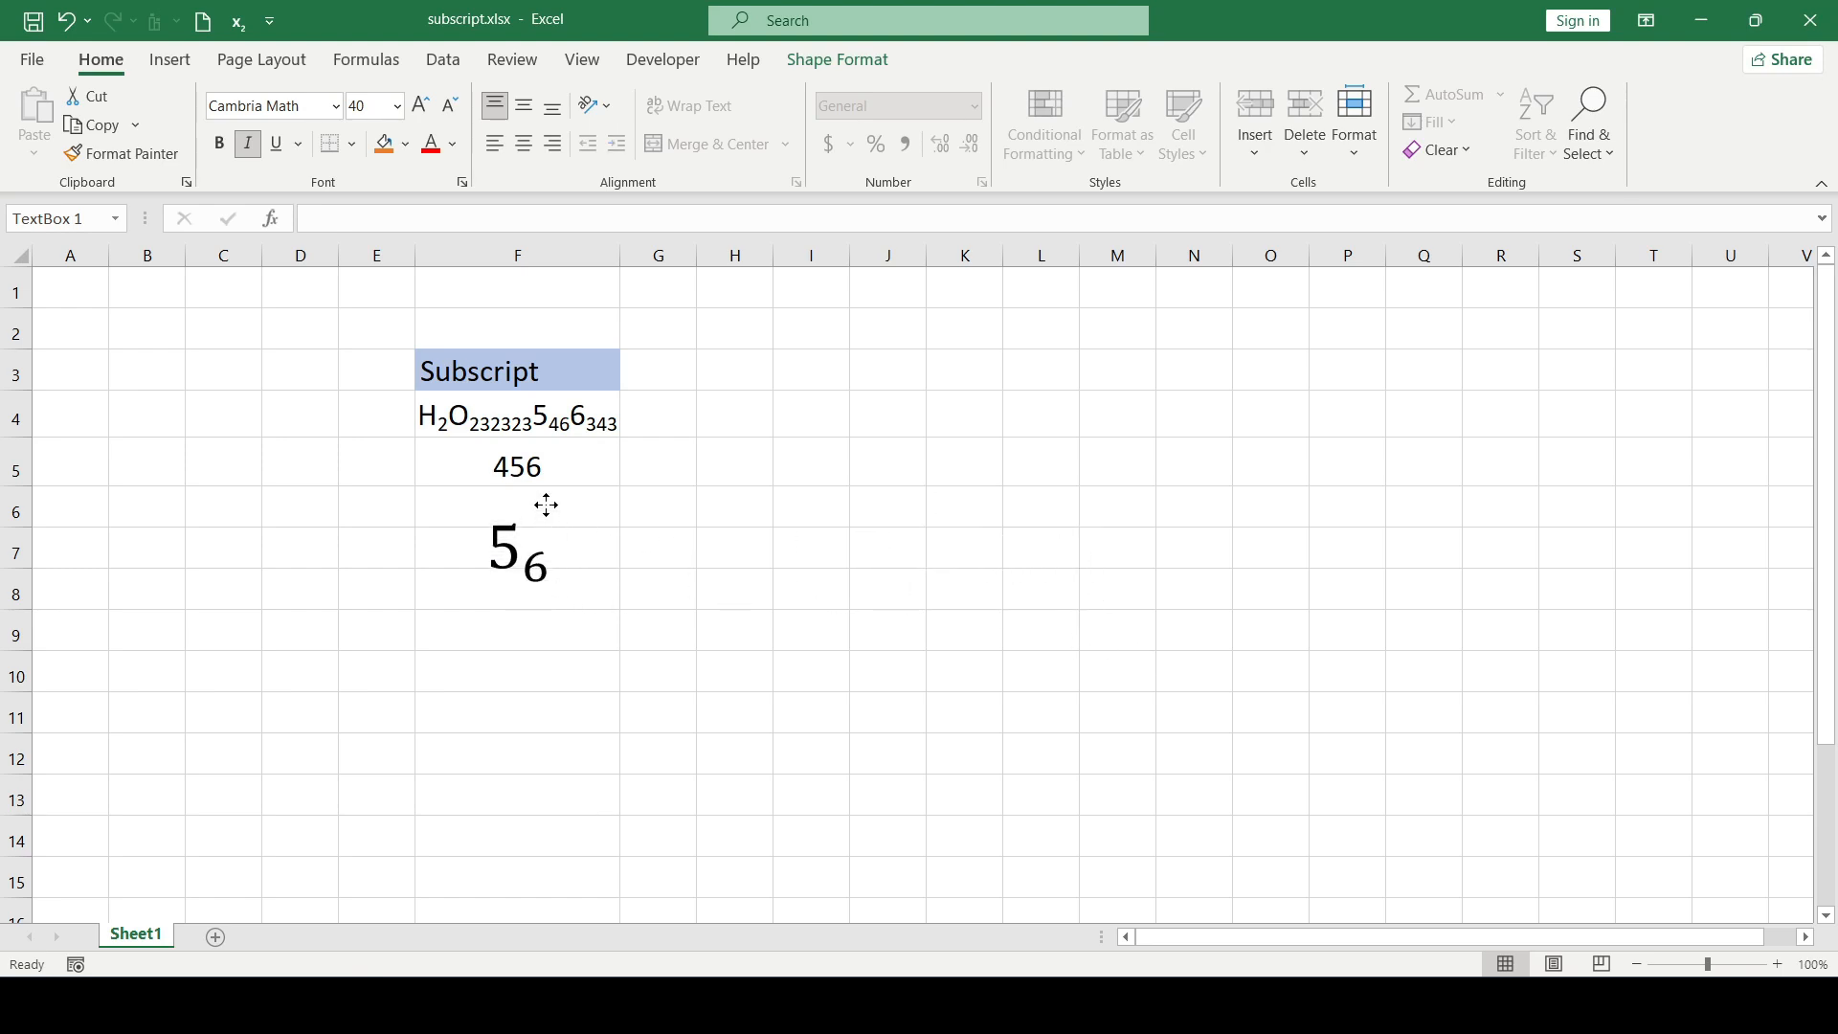
{"action": "left_click", "coordinate": [565, 588]}
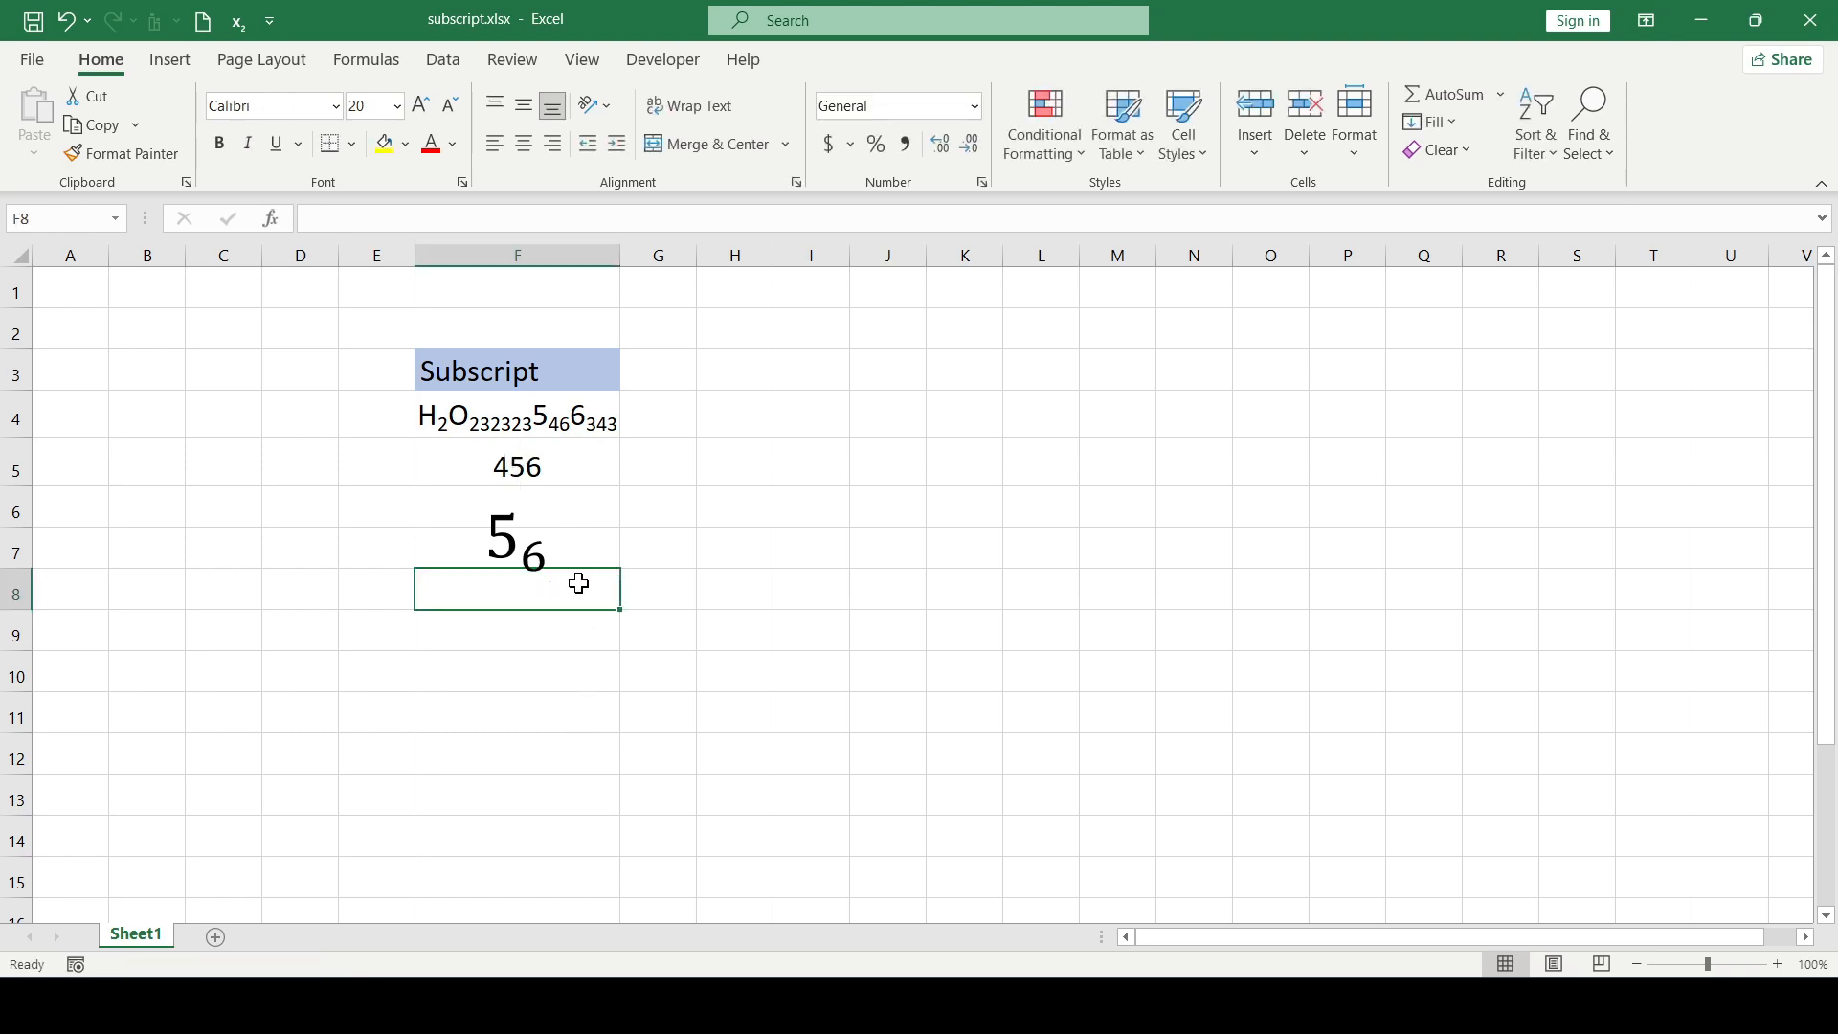
{"action": "left_click", "coordinate": [735, 588]}
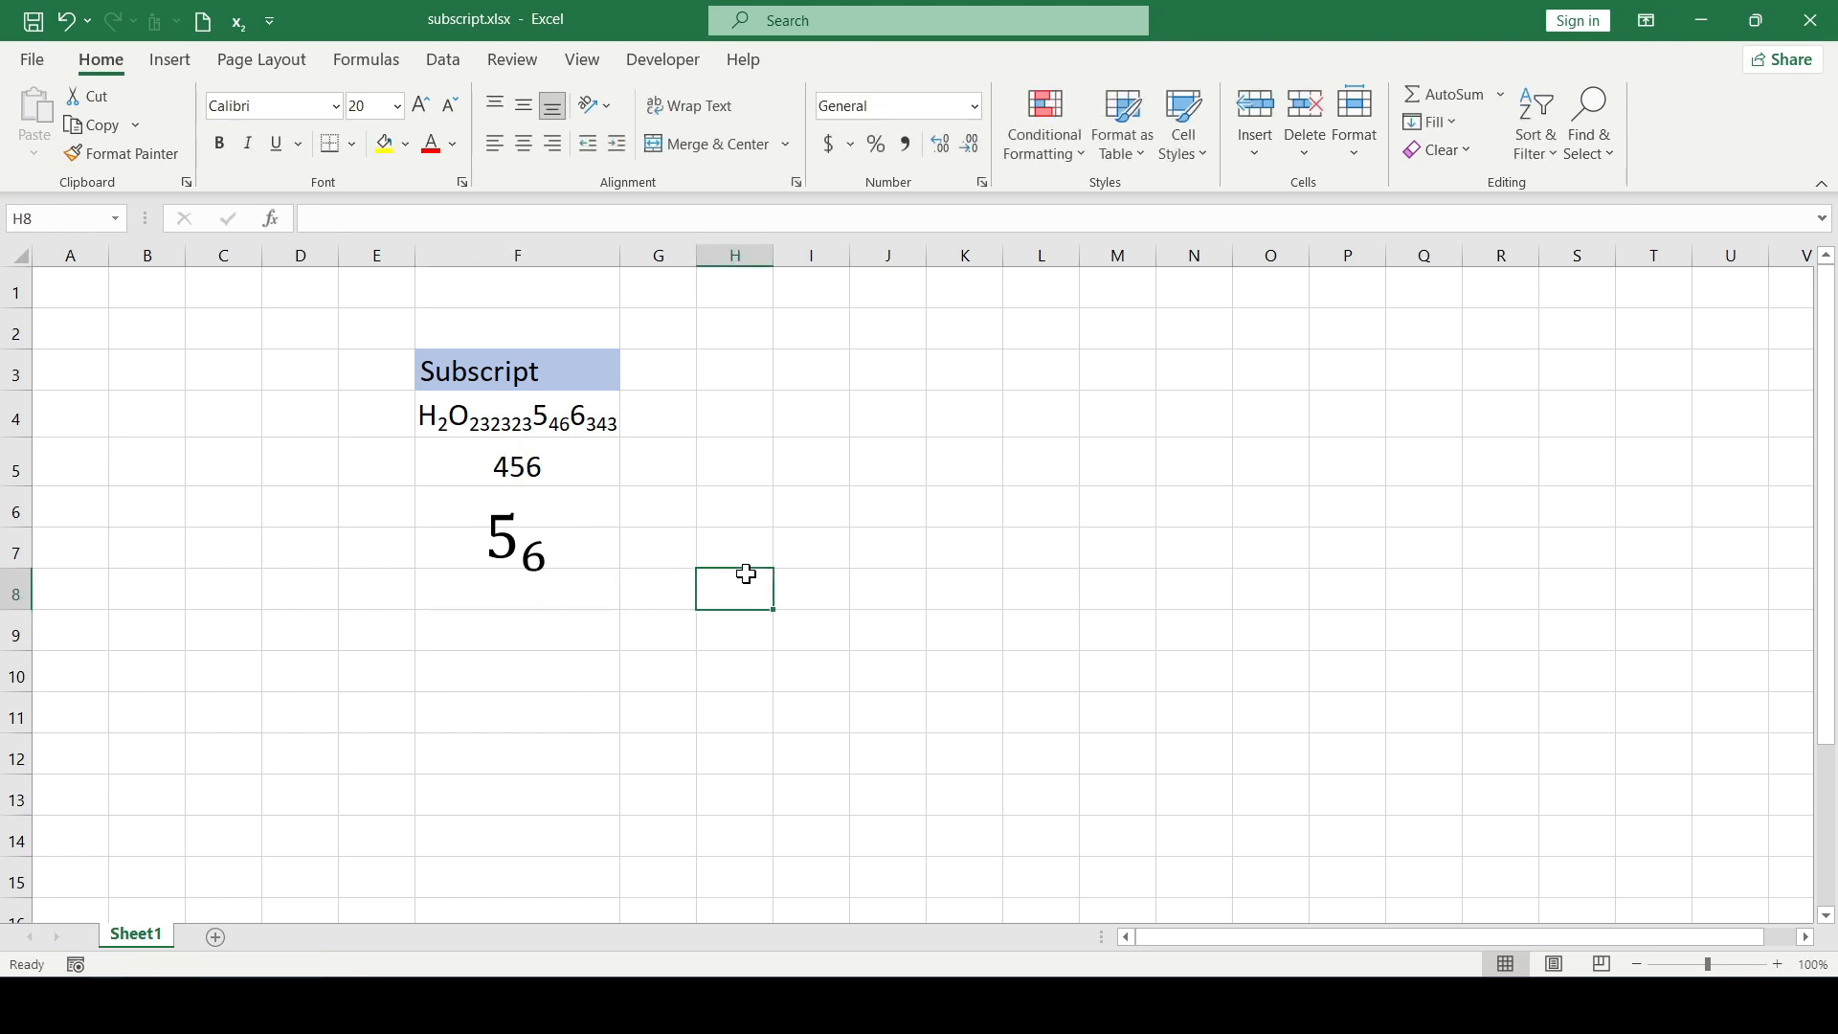